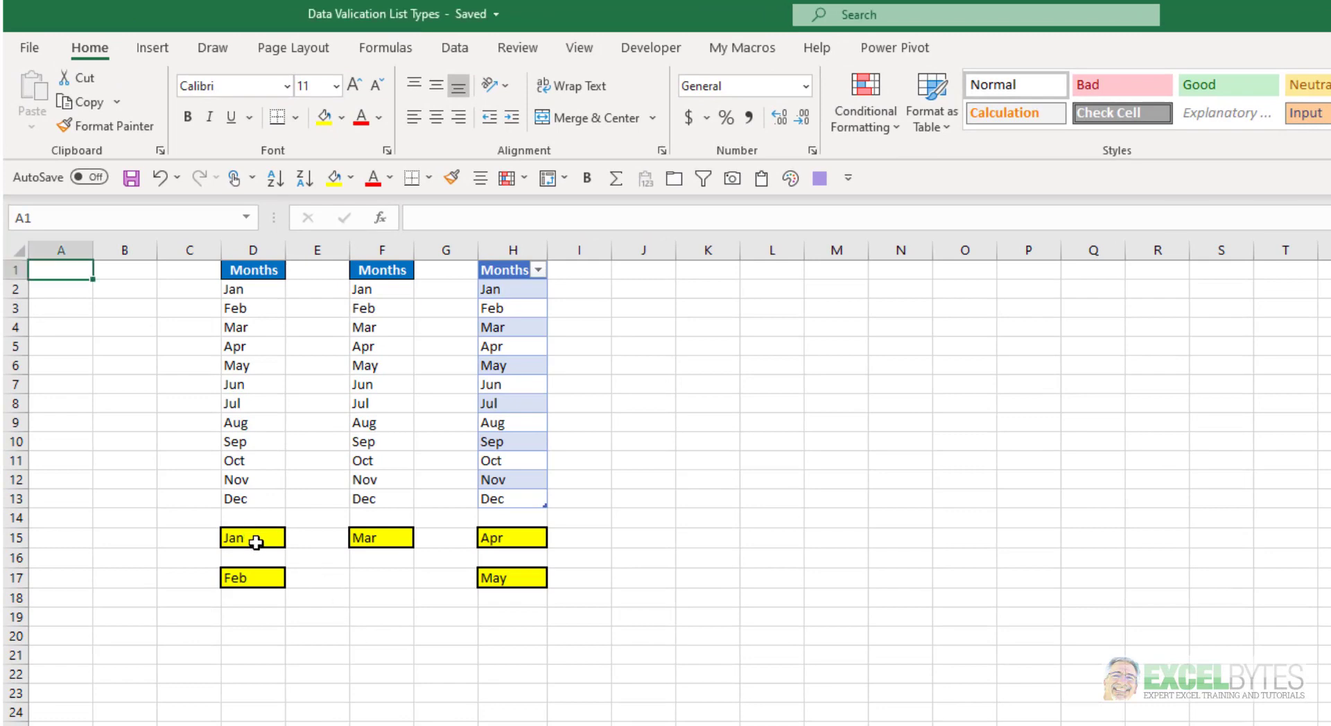
- Look over the yellow month drop-down cells in D15, F15, H15 and H17
{"action": "left_click", "coordinate": [252, 537]}
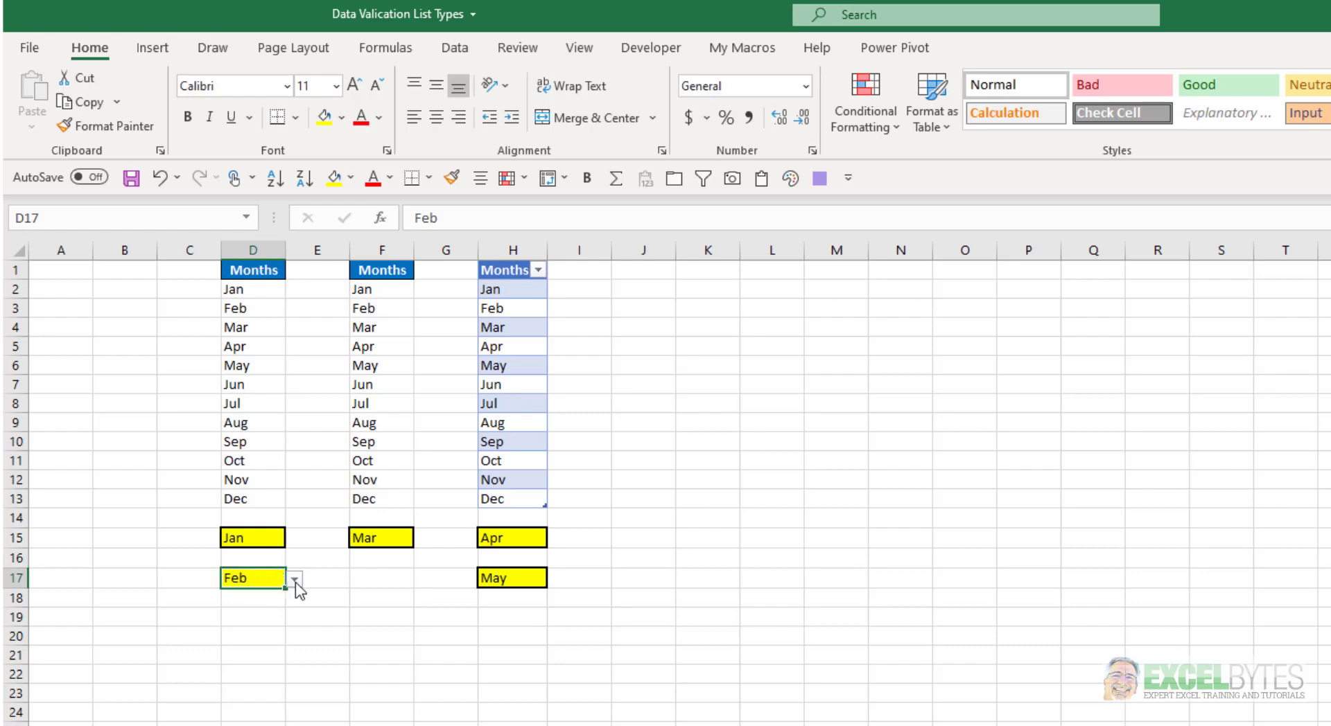
{"action": "mouse_move", "coordinate": [386, 536]}
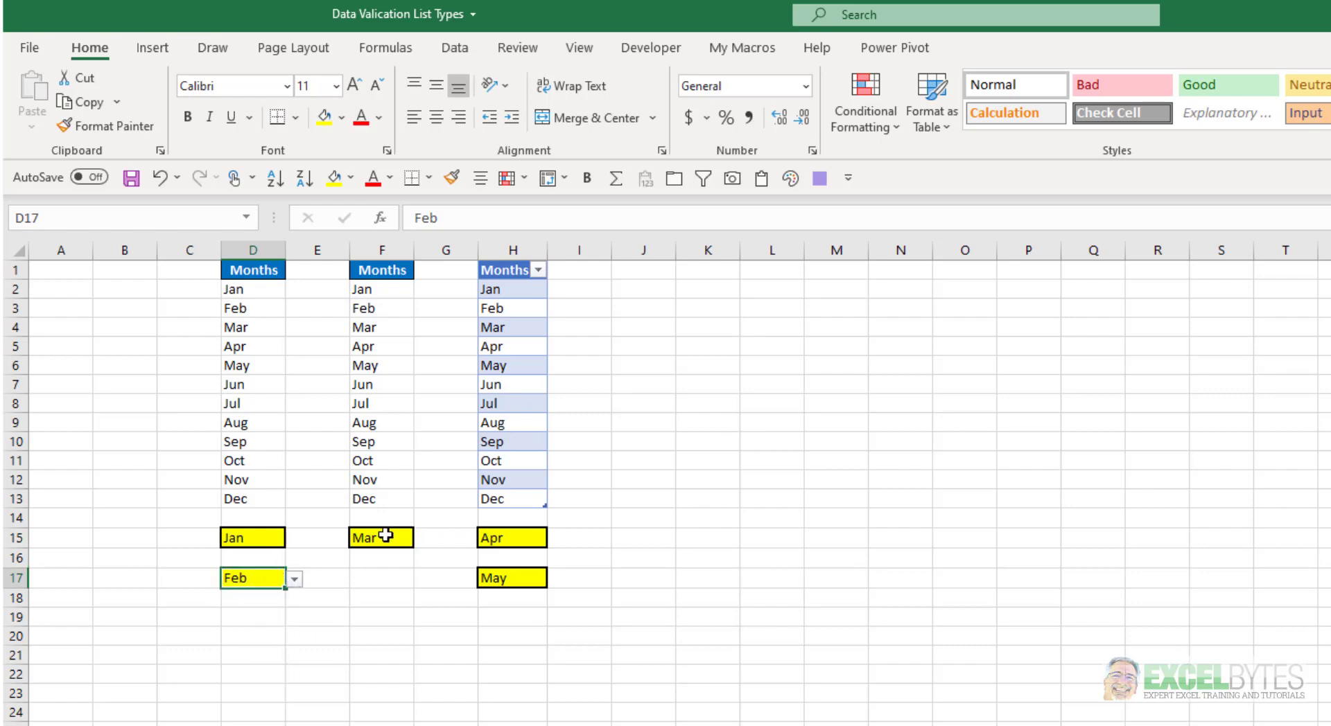
{"action": "left_click", "coordinate": [381, 537]}
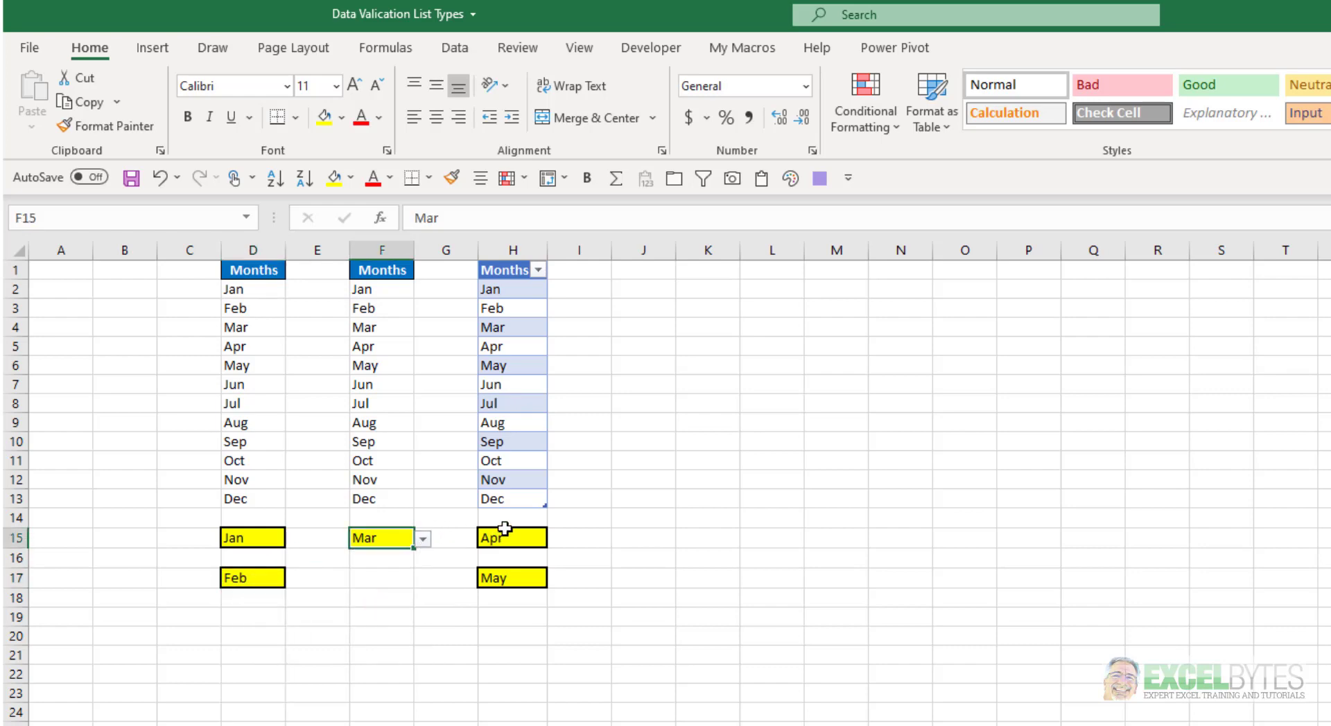
{"action": "left_click", "coordinate": [511, 537]}
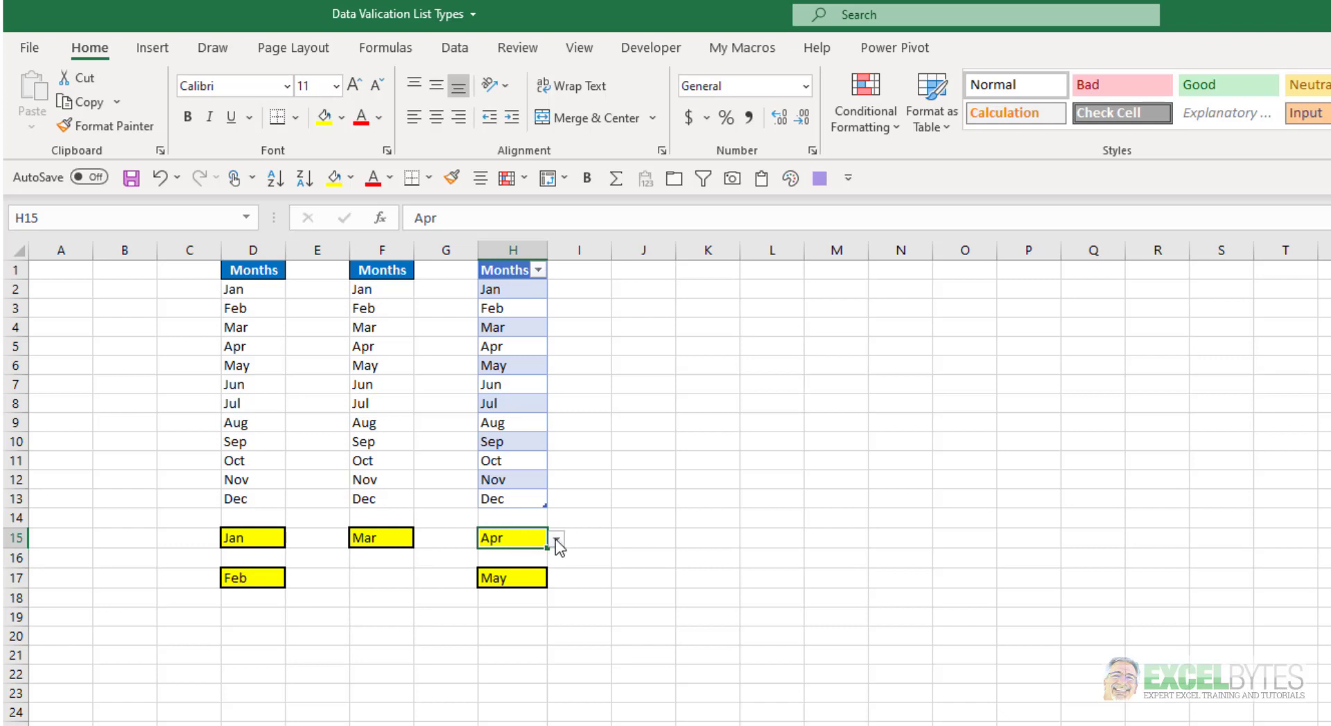
{"action": "left_click", "coordinate": [512, 578]}
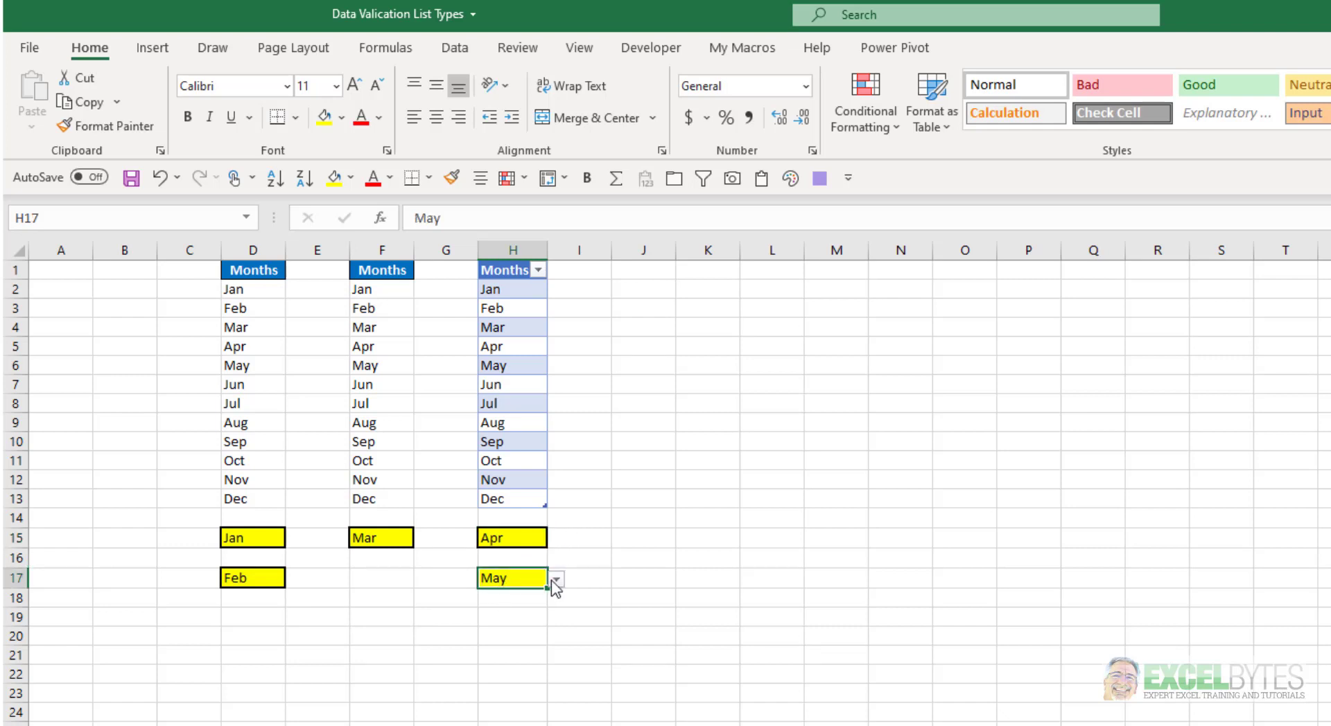
{"action": "mouse_move", "coordinate": [357, 700]}
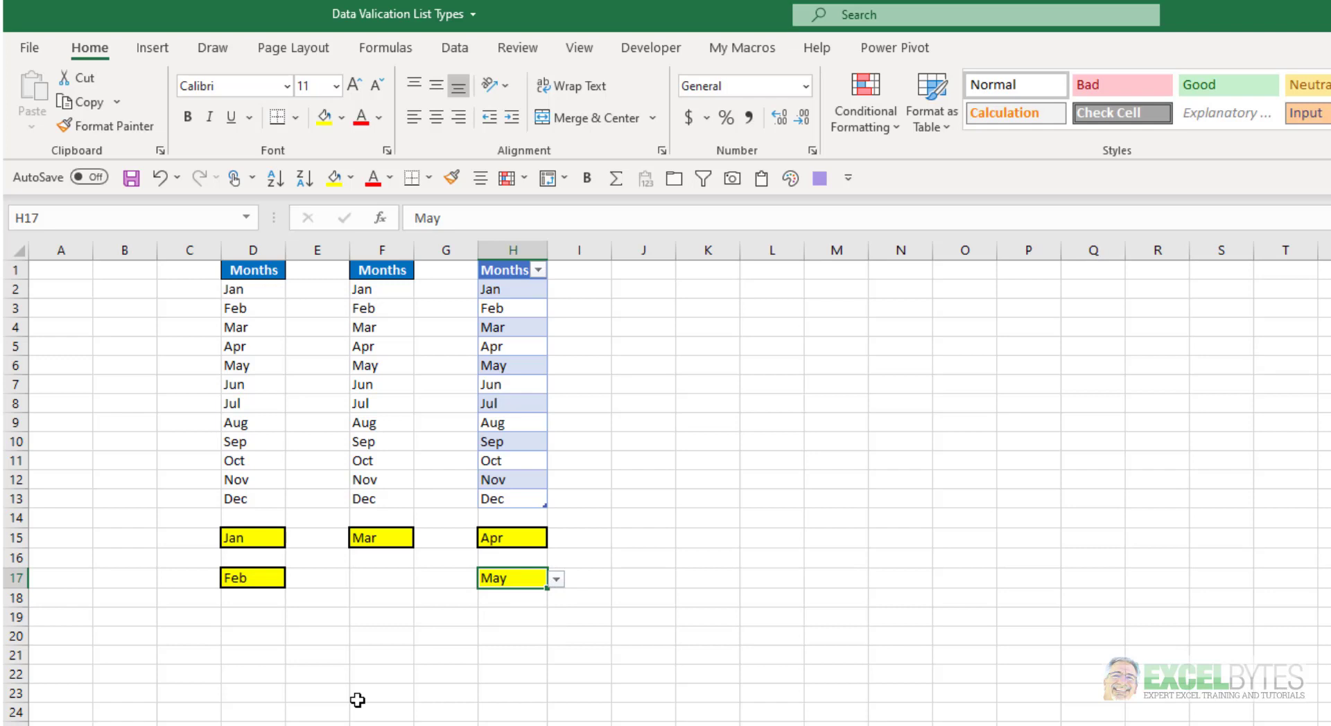
{"action": "mouse_move", "coordinate": [456, 563]}
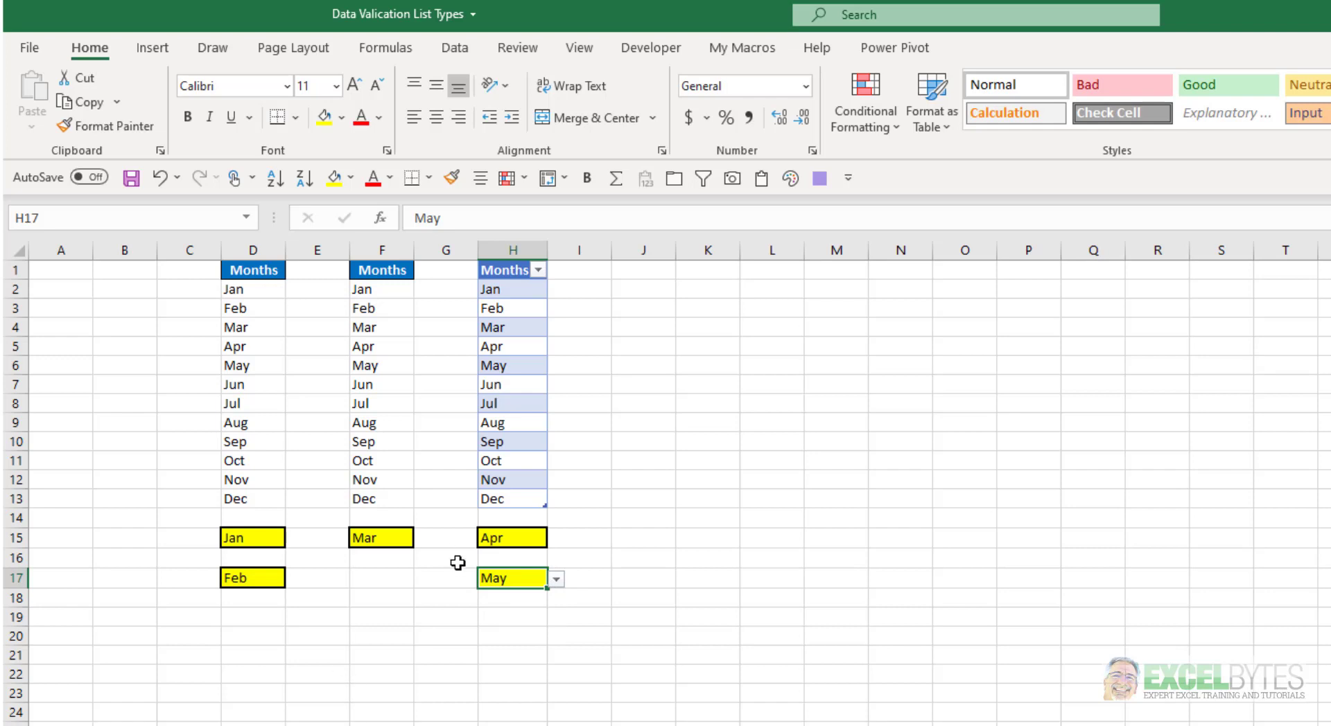
{"action": "mouse_move", "coordinate": [297, 711]}
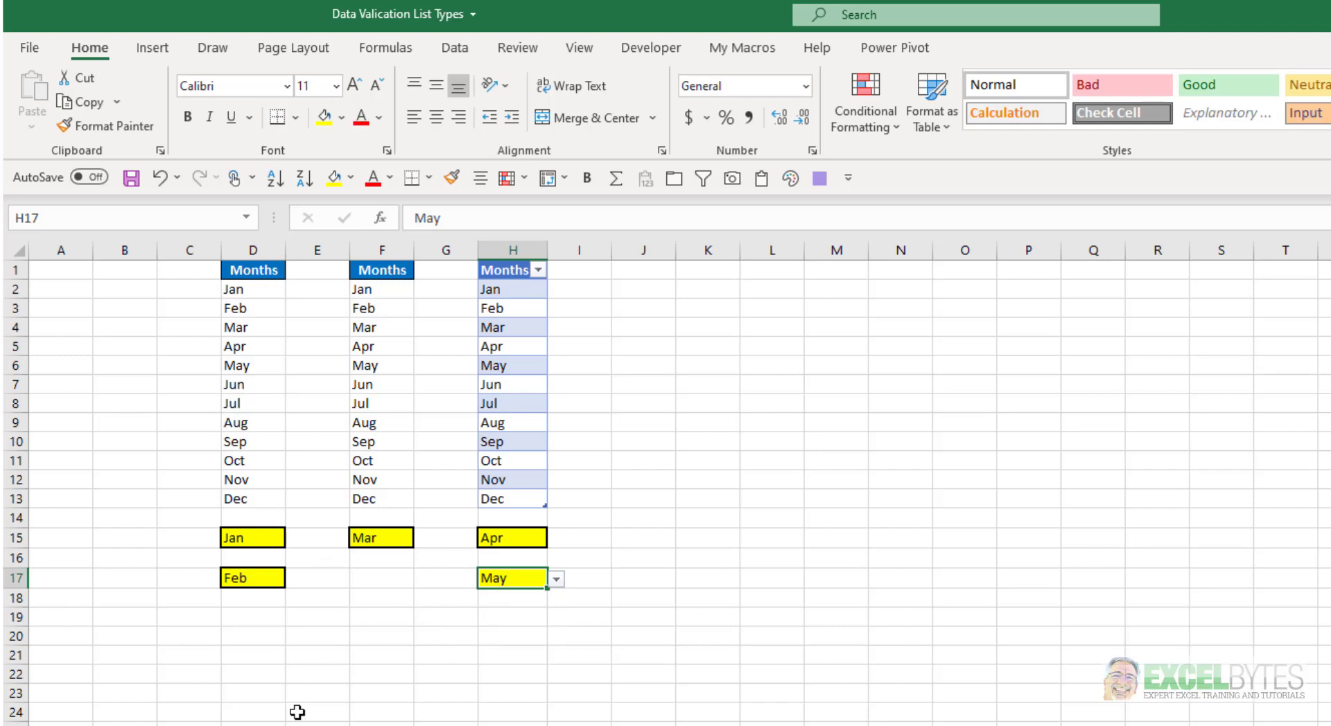
- Inspect D15's validation showing the typed Jan–Dec list source and cancel without changes
{"action": "left_click", "coordinate": [252, 537]}
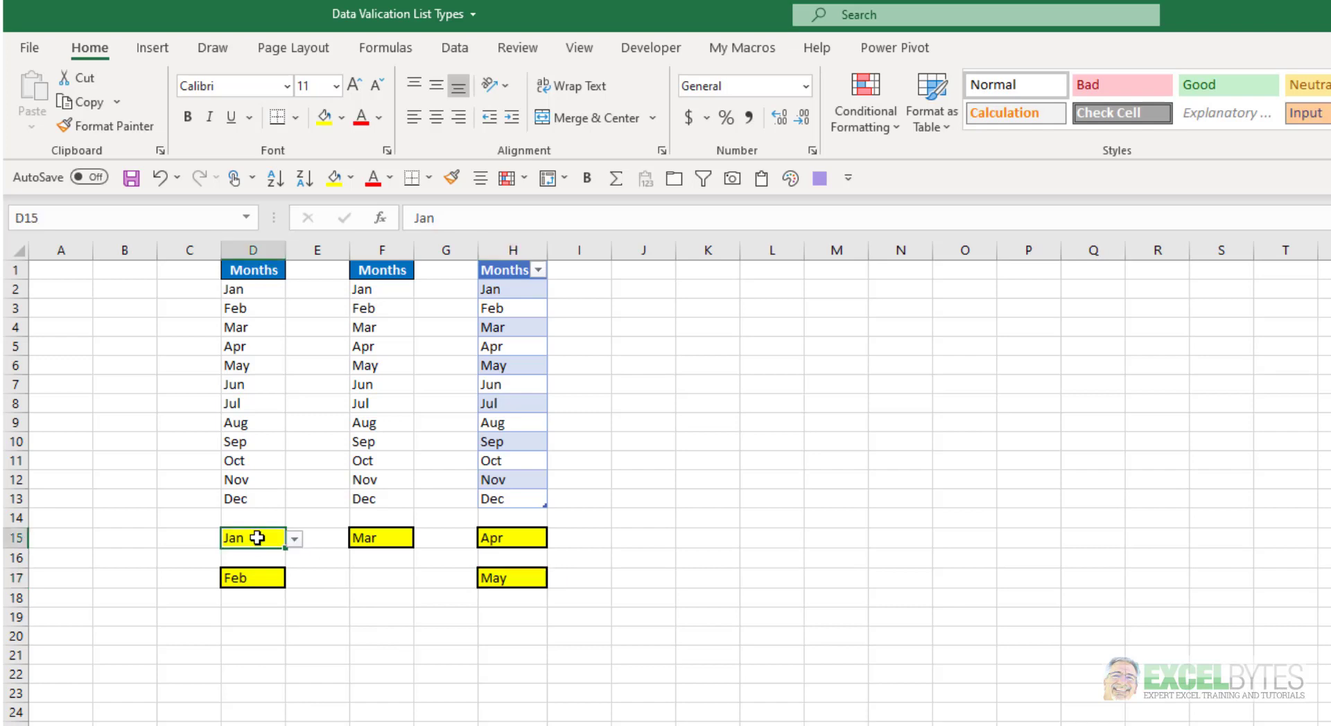
{"action": "mouse_move", "coordinate": [462, 481]}
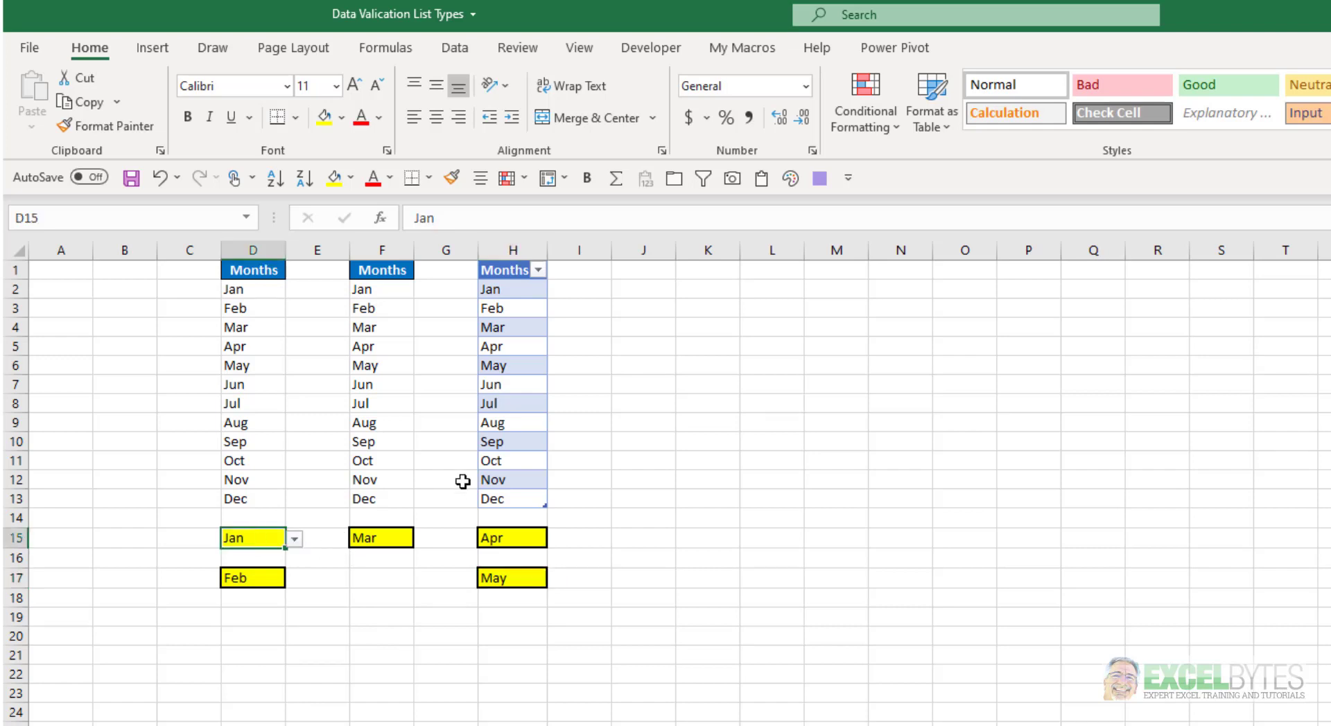
{"action": "mouse_move", "coordinate": [409, 207]}
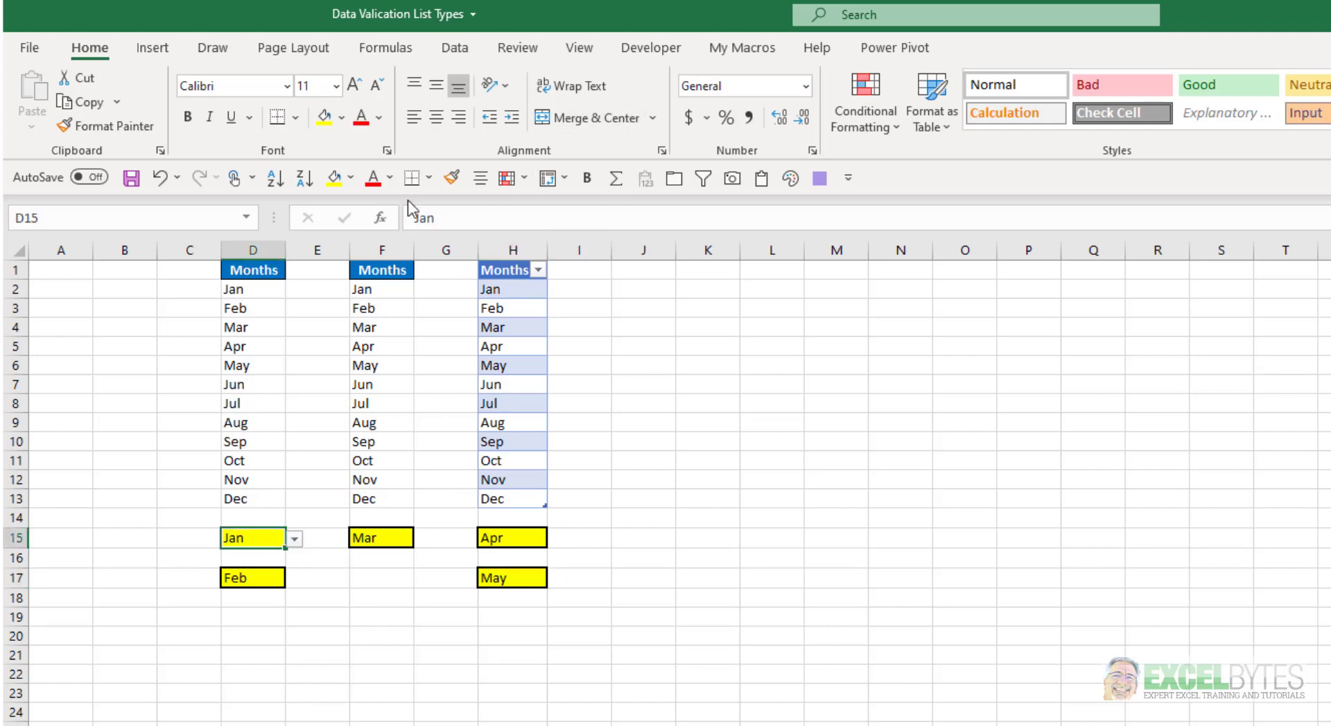
{"action": "left_click", "coordinate": [454, 48]}
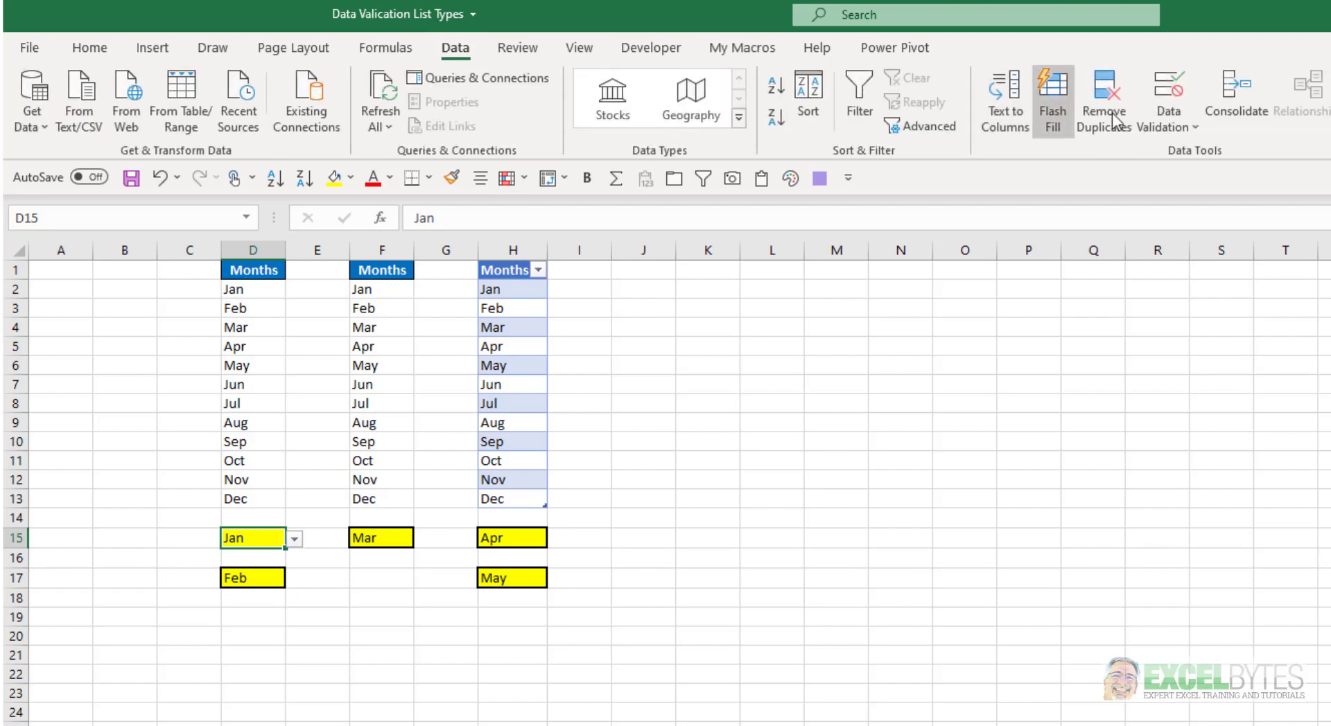
{"action": "left_click", "coordinate": [1167, 98]}
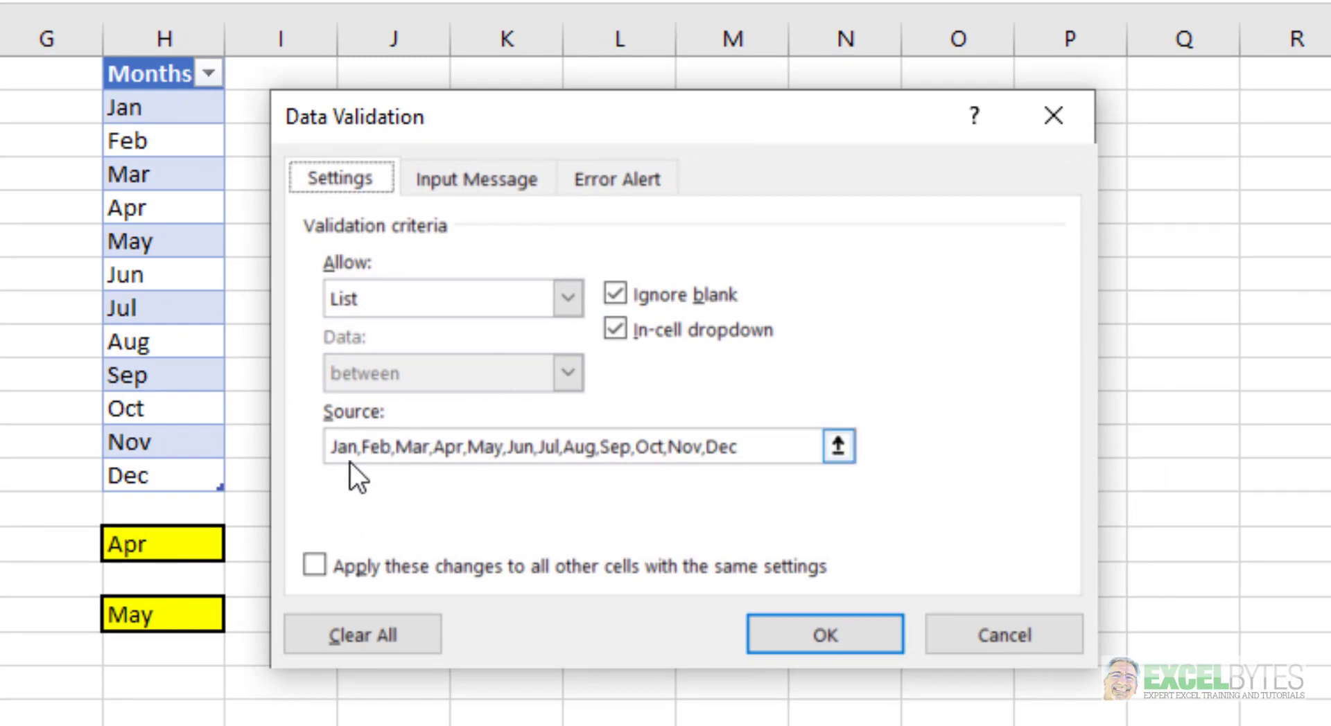
{"action": "mouse_move", "coordinate": [670, 500]}
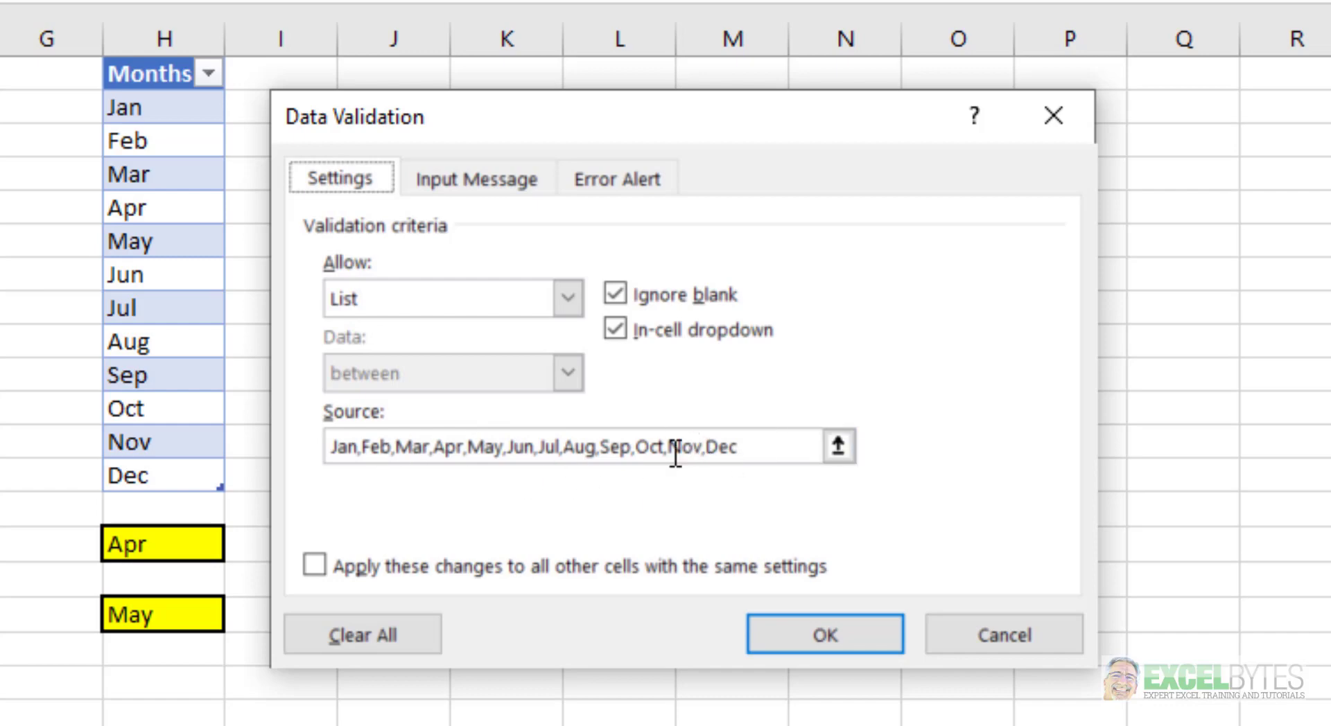
{"action": "mouse_move", "coordinate": [697, 492]}
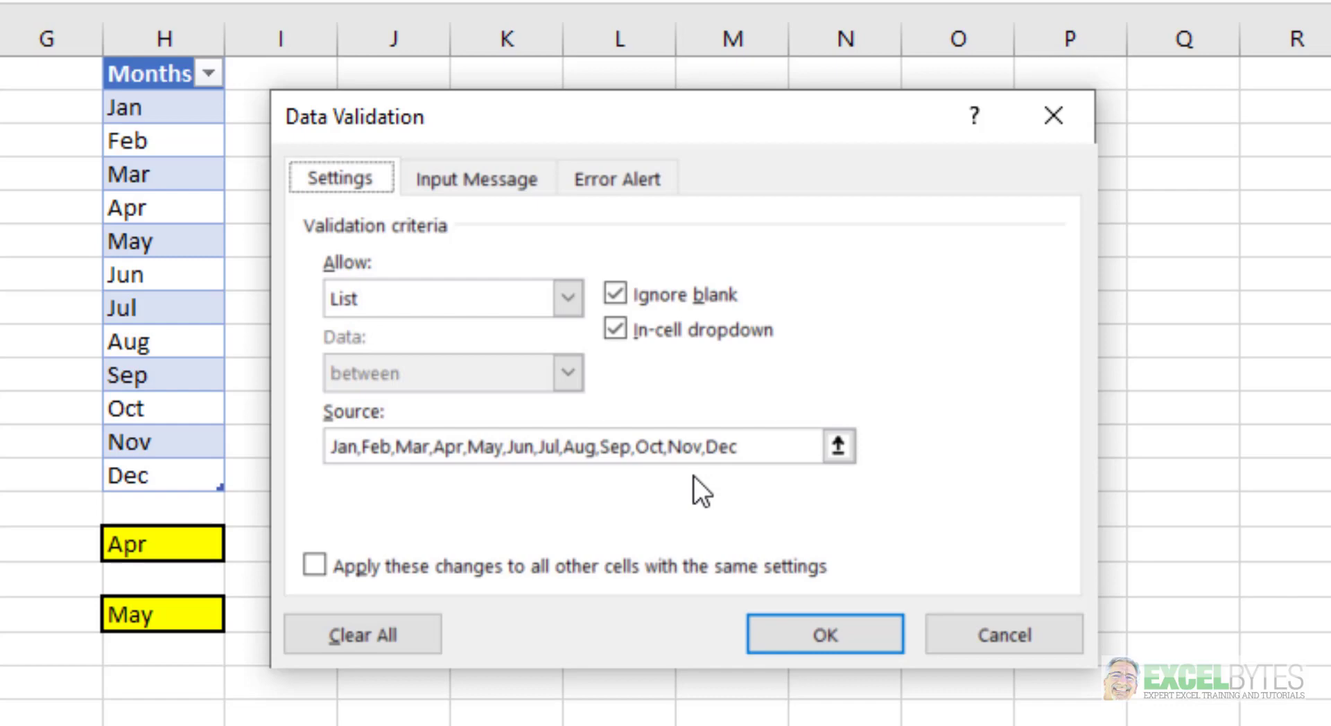
{"action": "mouse_move", "coordinate": [585, 483]}
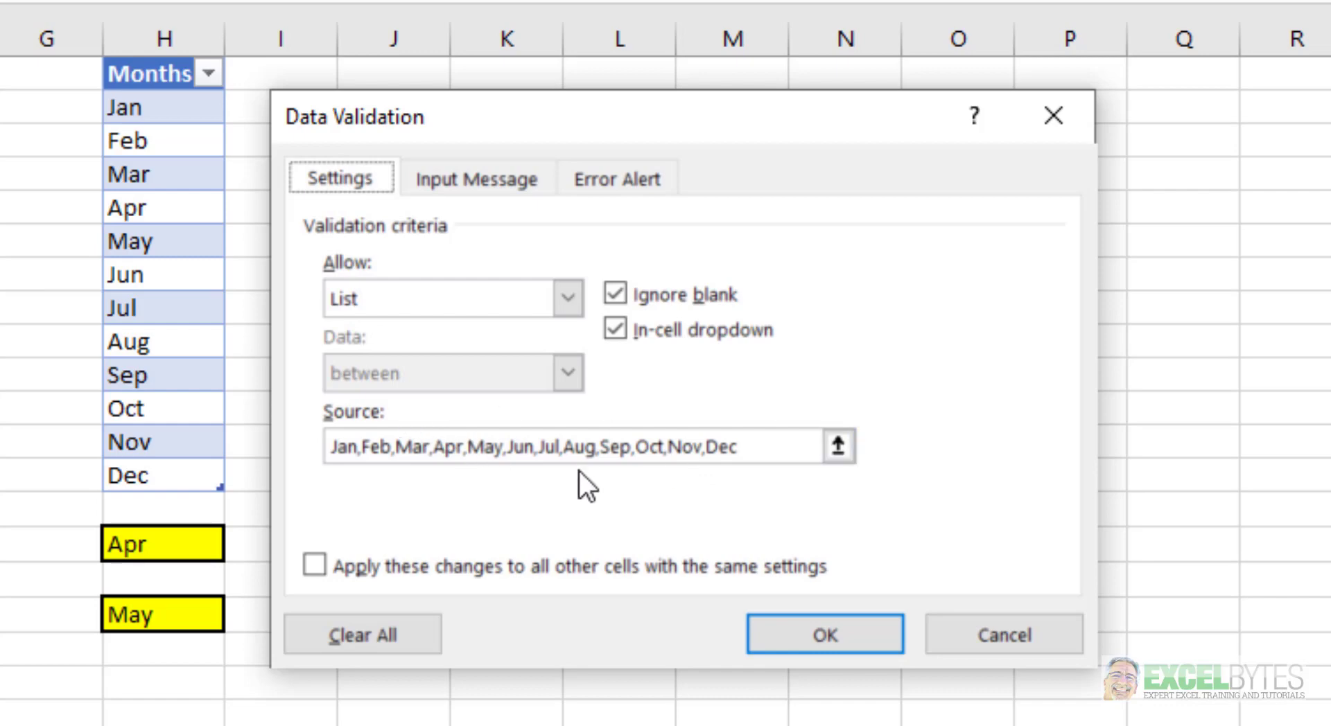
{"action": "left_click", "coordinate": [991, 634]}
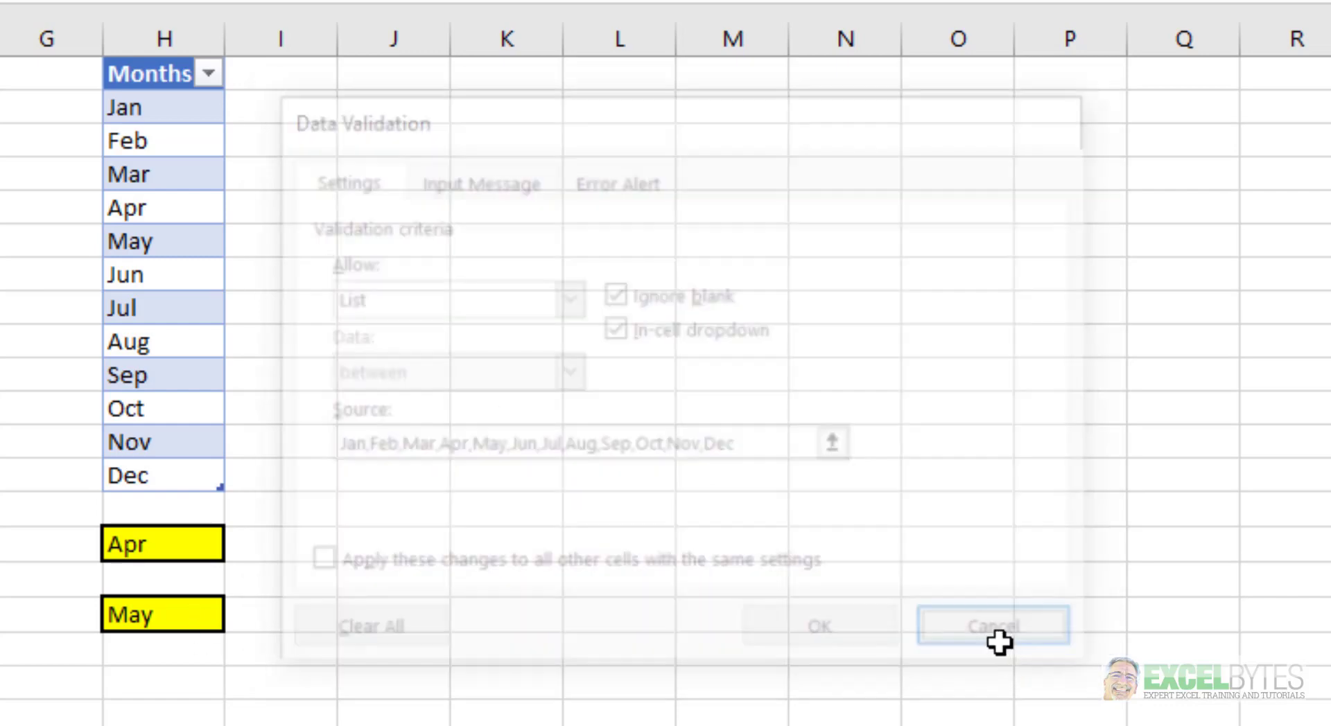
{"action": "left_click", "coordinate": [992, 625]}
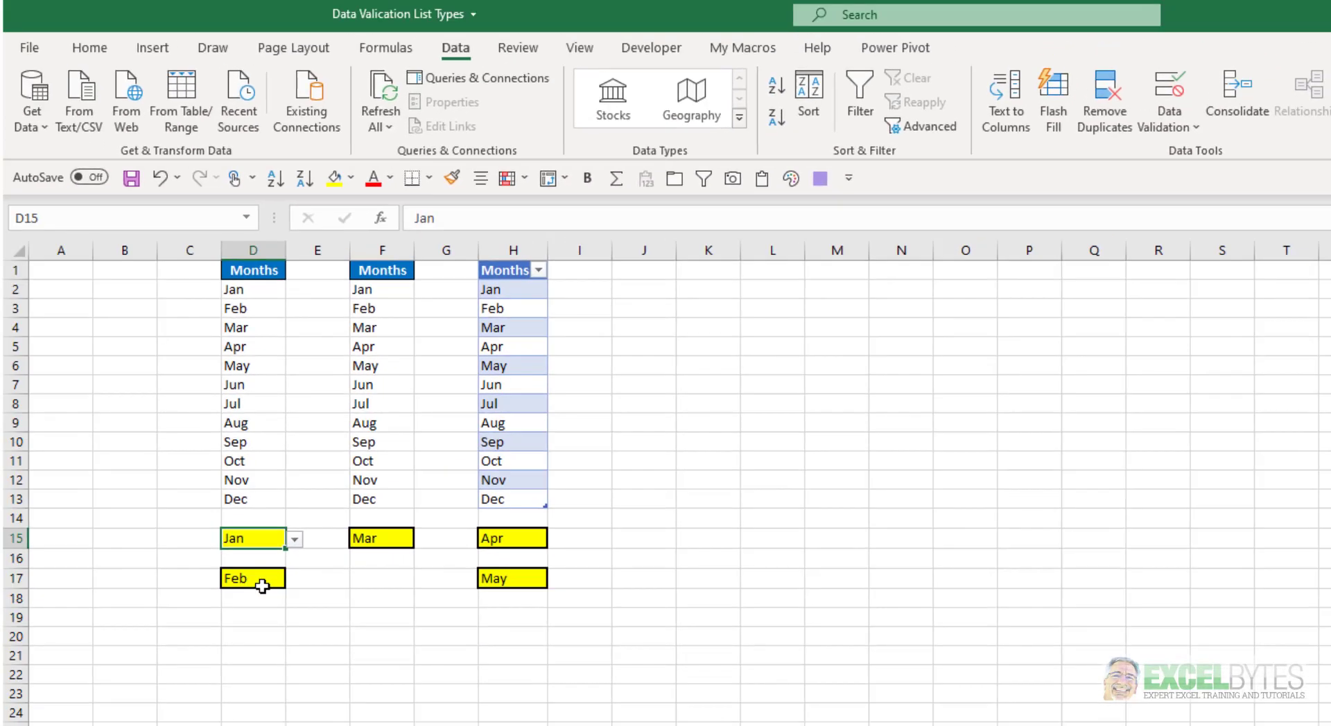
- Set D17's list validation source to the month cells D2:D13
{"action": "left_click", "coordinate": [295, 578]}
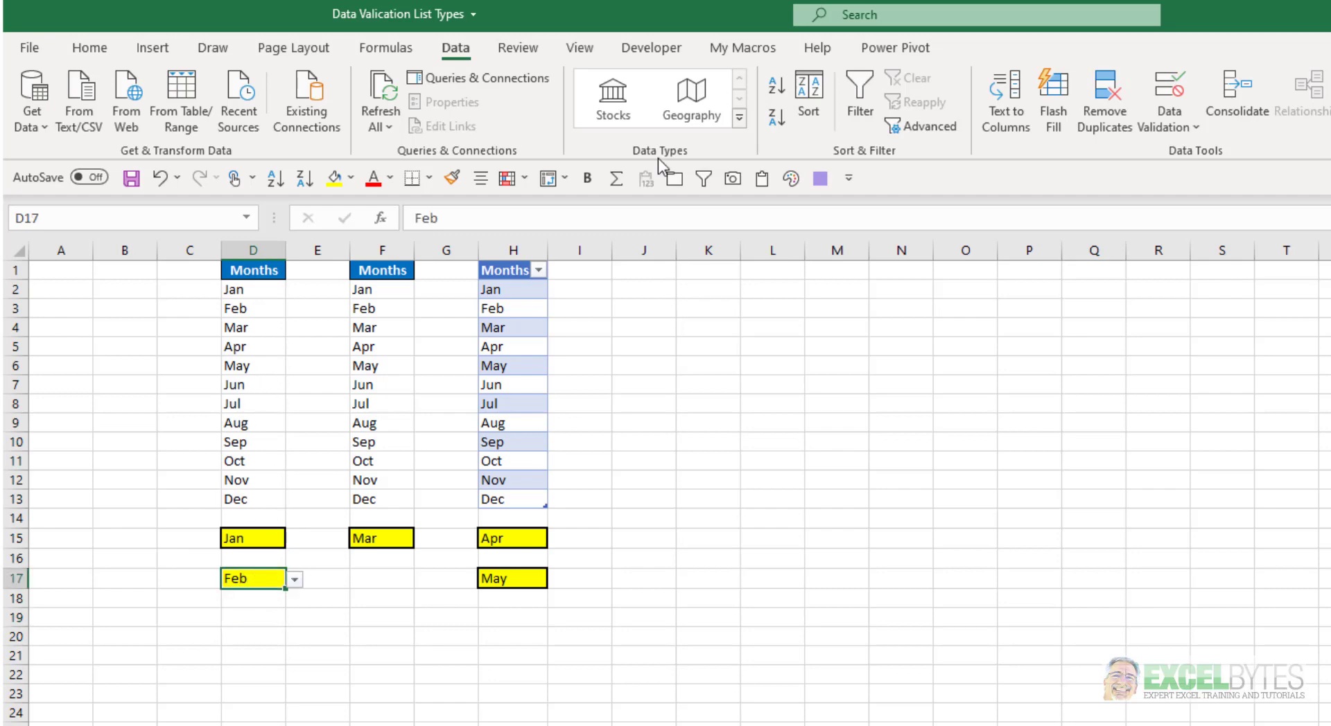
{"action": "mouse_move", "coordinate": [857, 134]}
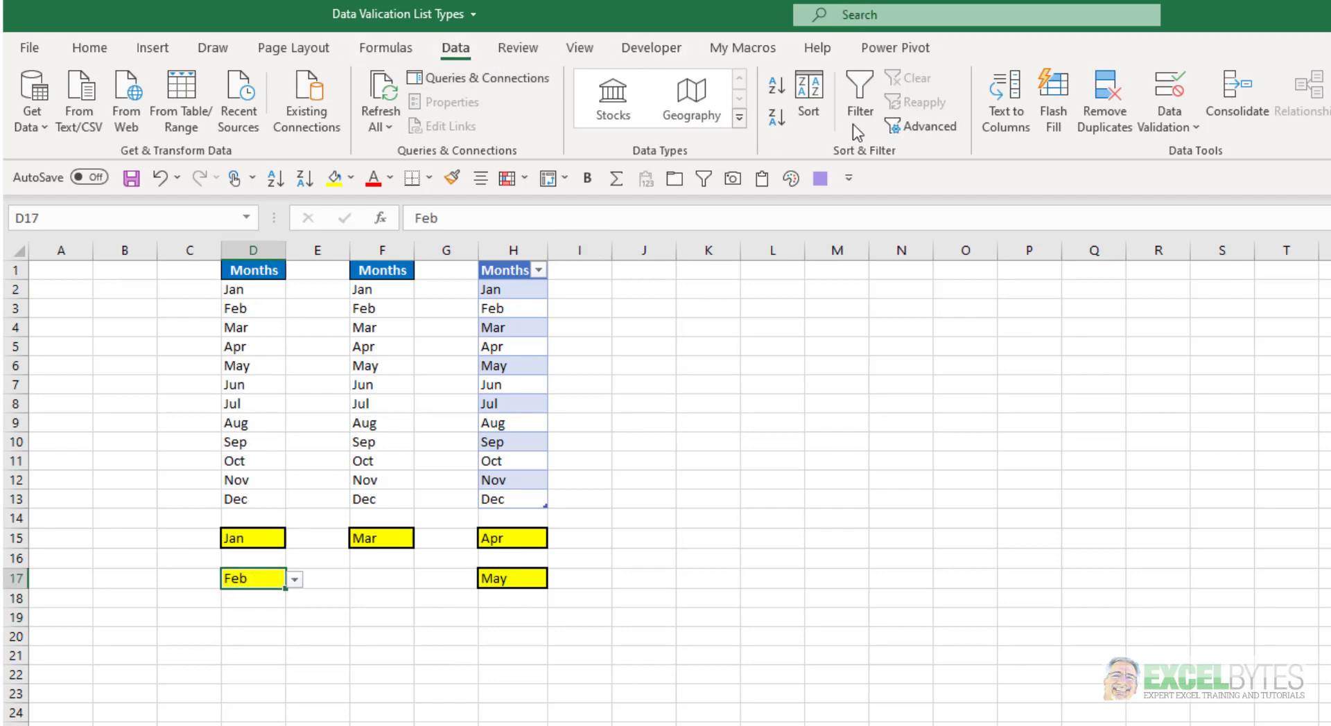
{"action": "left_click", "coordinate": [1169, 94]}
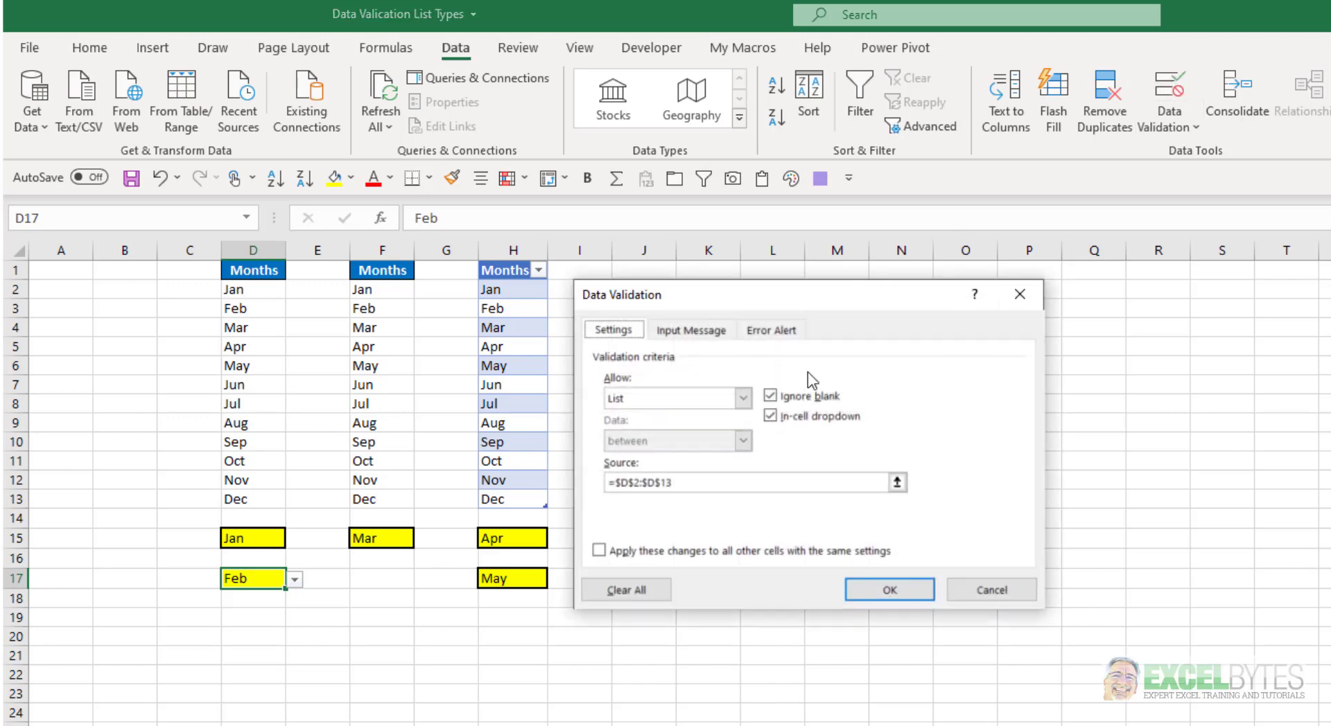
{"action": "mouse_move", "coordinate": [611, 499]}
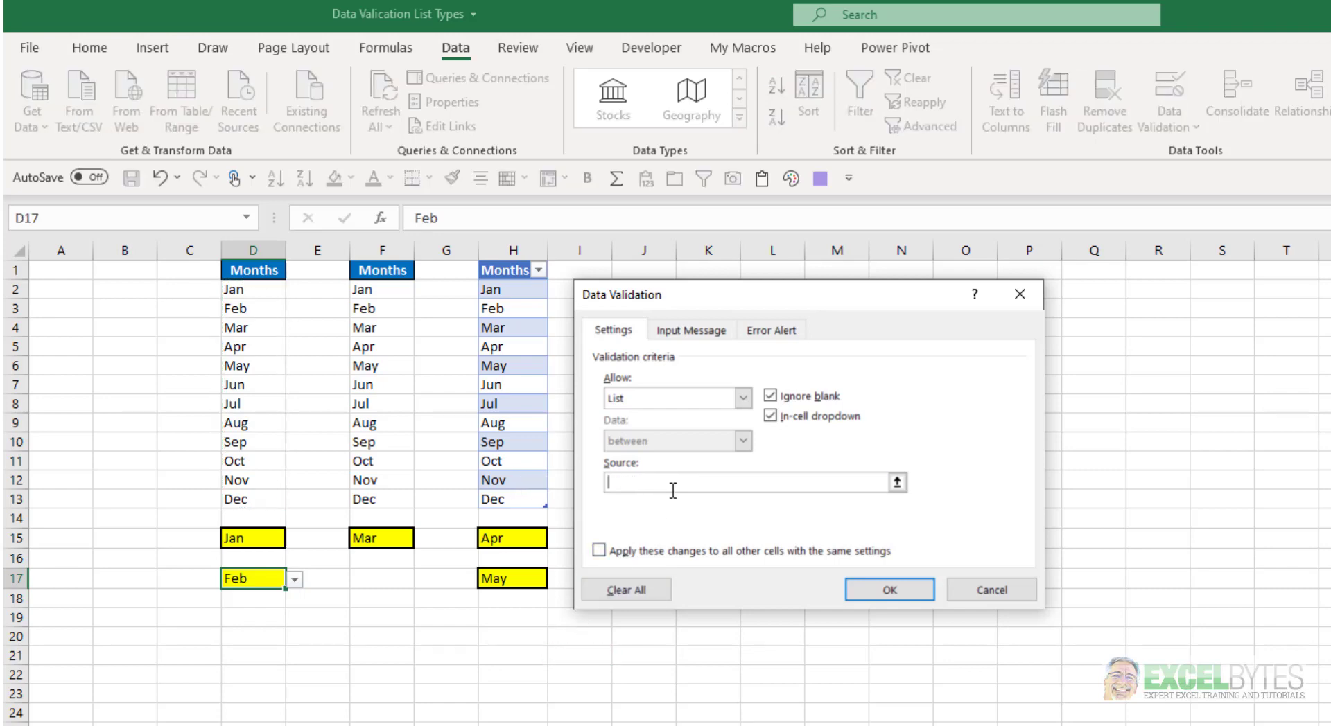
{"action": "type", "text": "=$D$2:$D$13"}
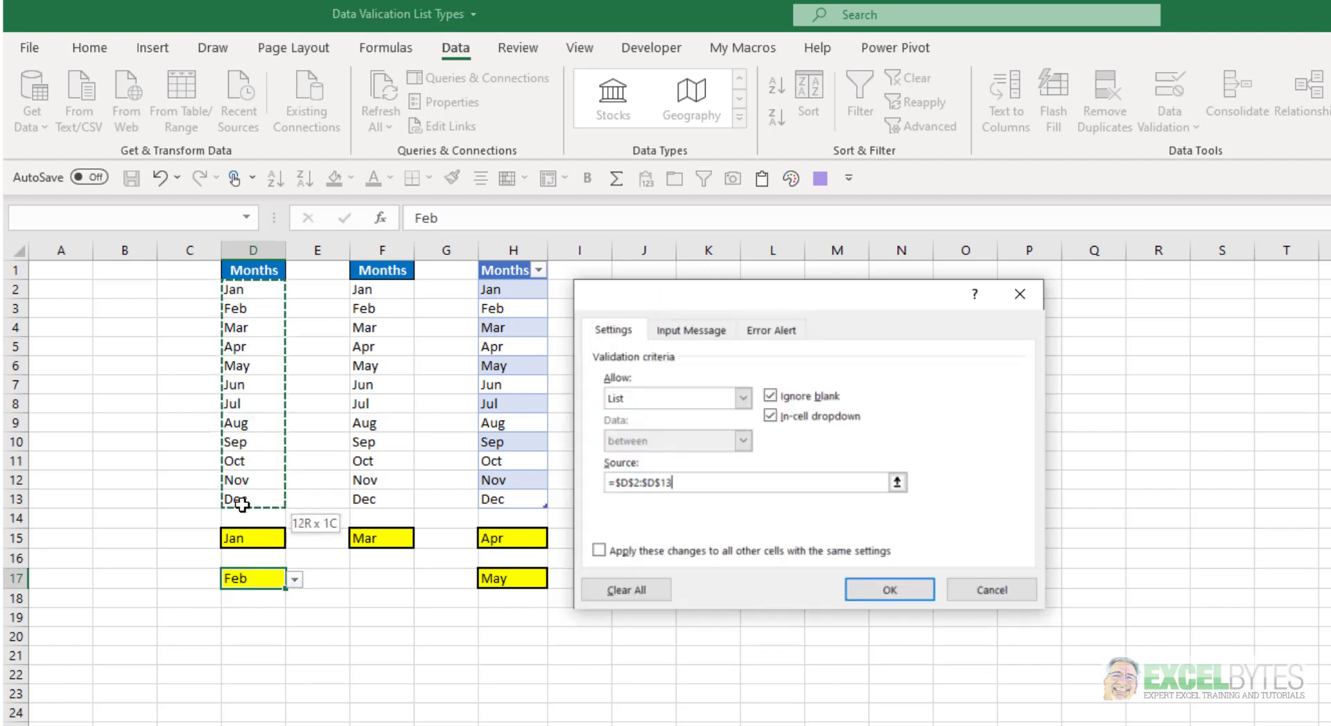
{"action": "left_click", "coordinate": [887, 589]}
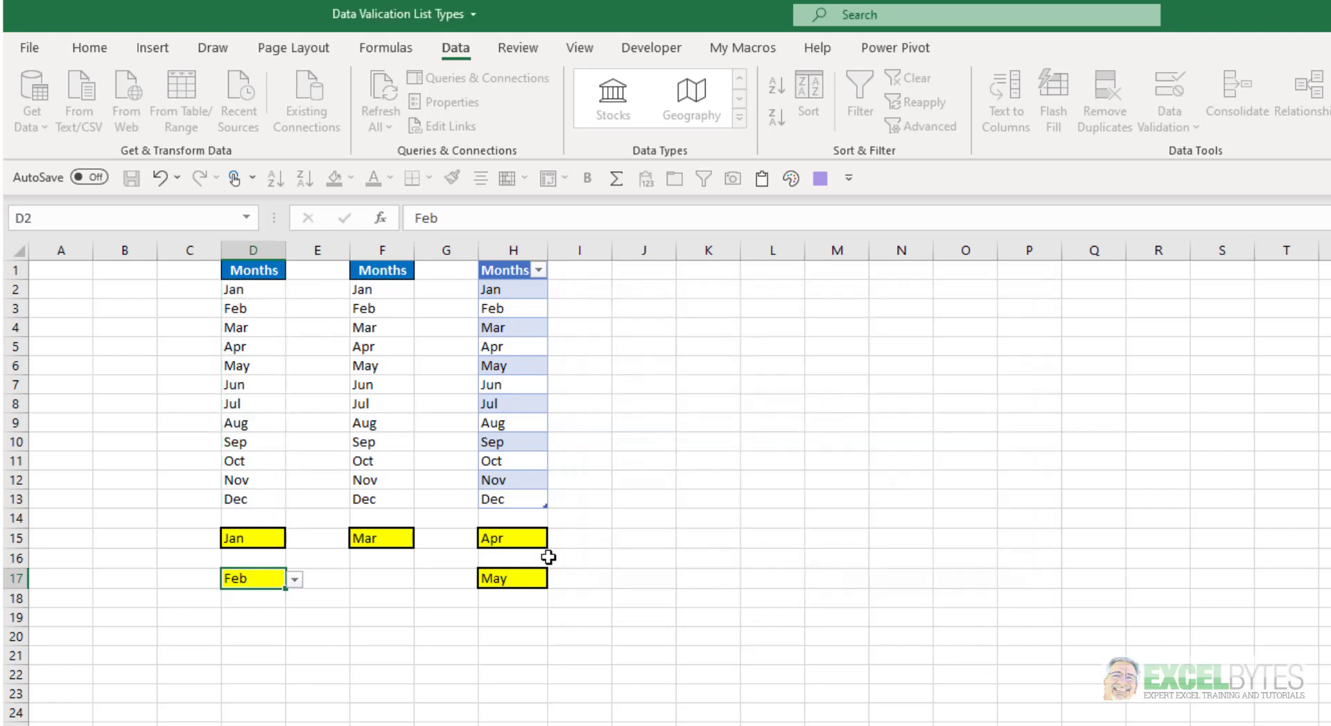
- Test the D17 drop-down and choose Feb from its month list
{"action": "left_click", "coordinate": [294, 579]}
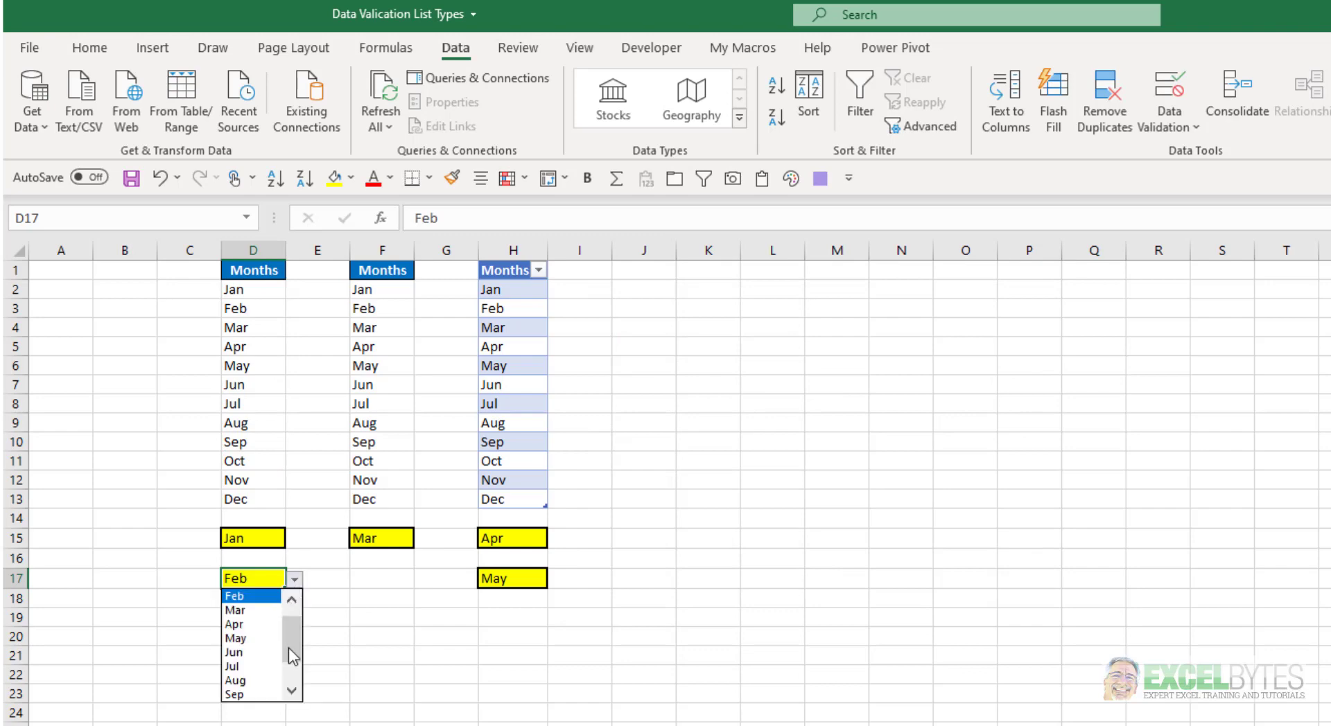
{"action": "mouse_move", "coordinate": [258, 597]}
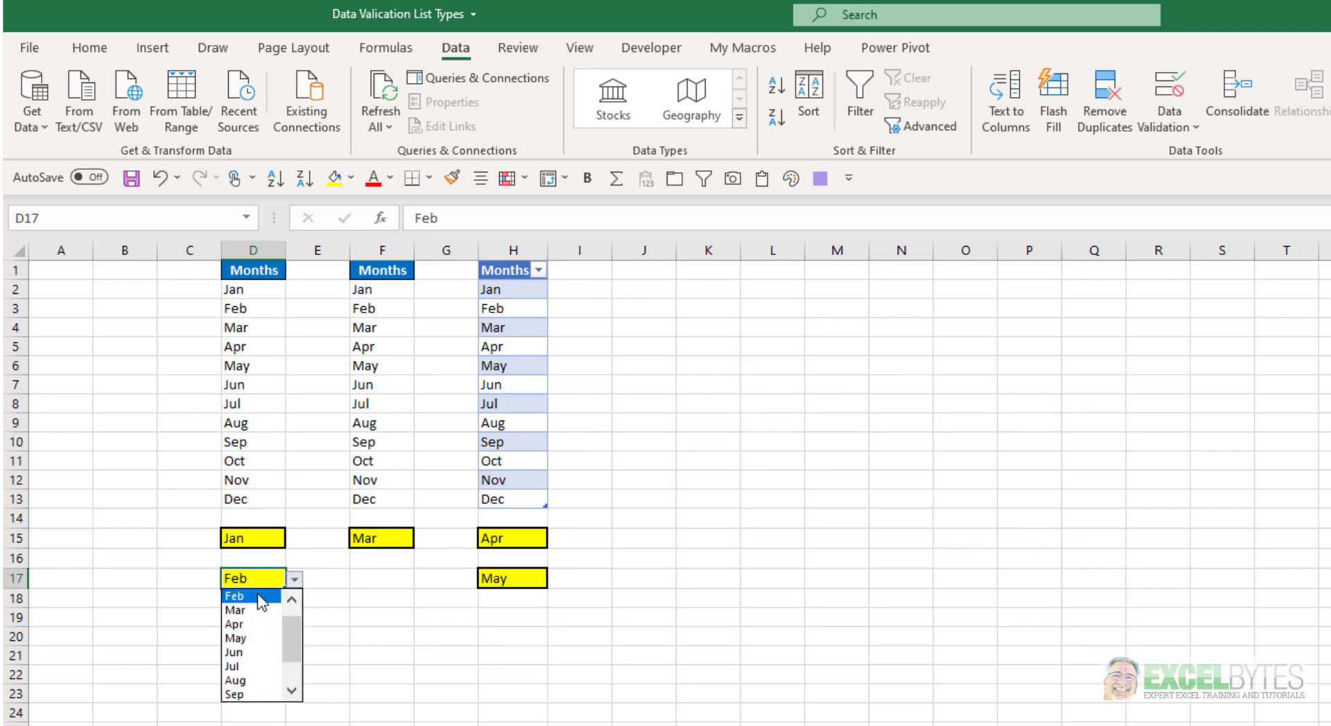
{"action": "left_click", "coordinate": [234, 595]}
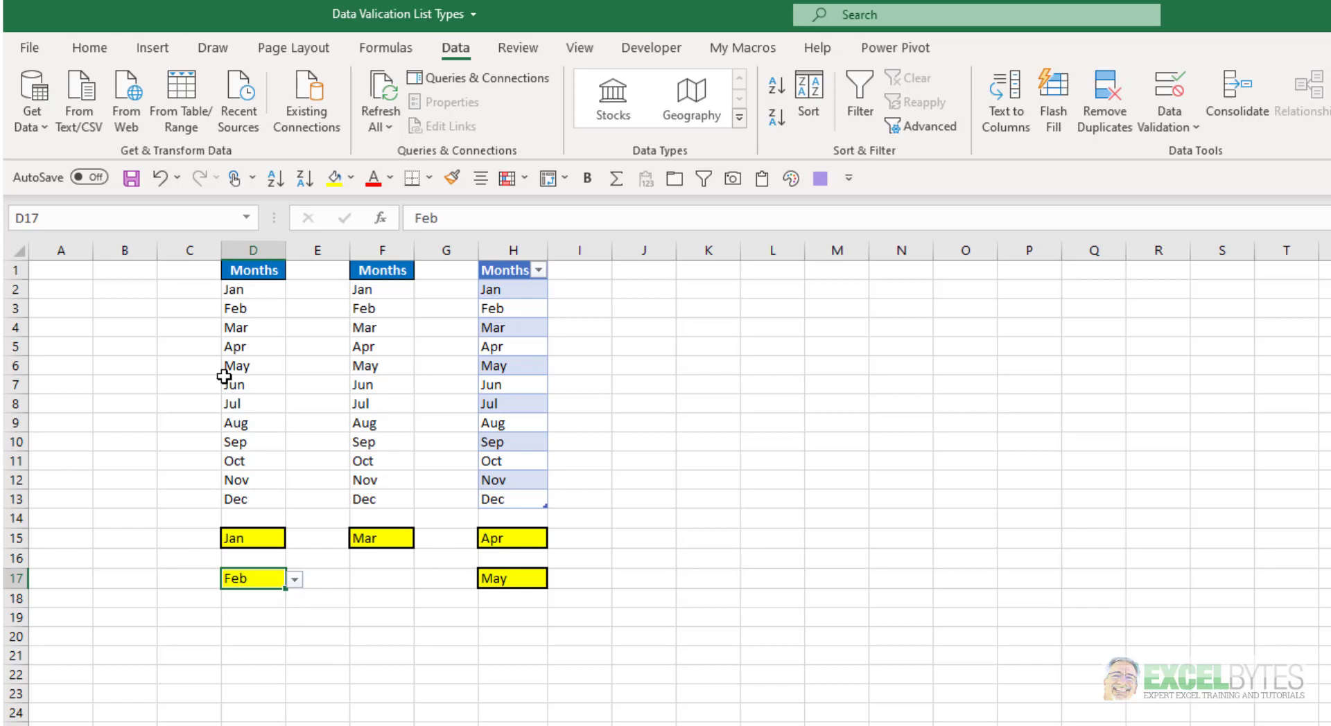
- View F15's validation settings showing the list source =Months
{"action": "left_click", "coordinate": [381, 538]}
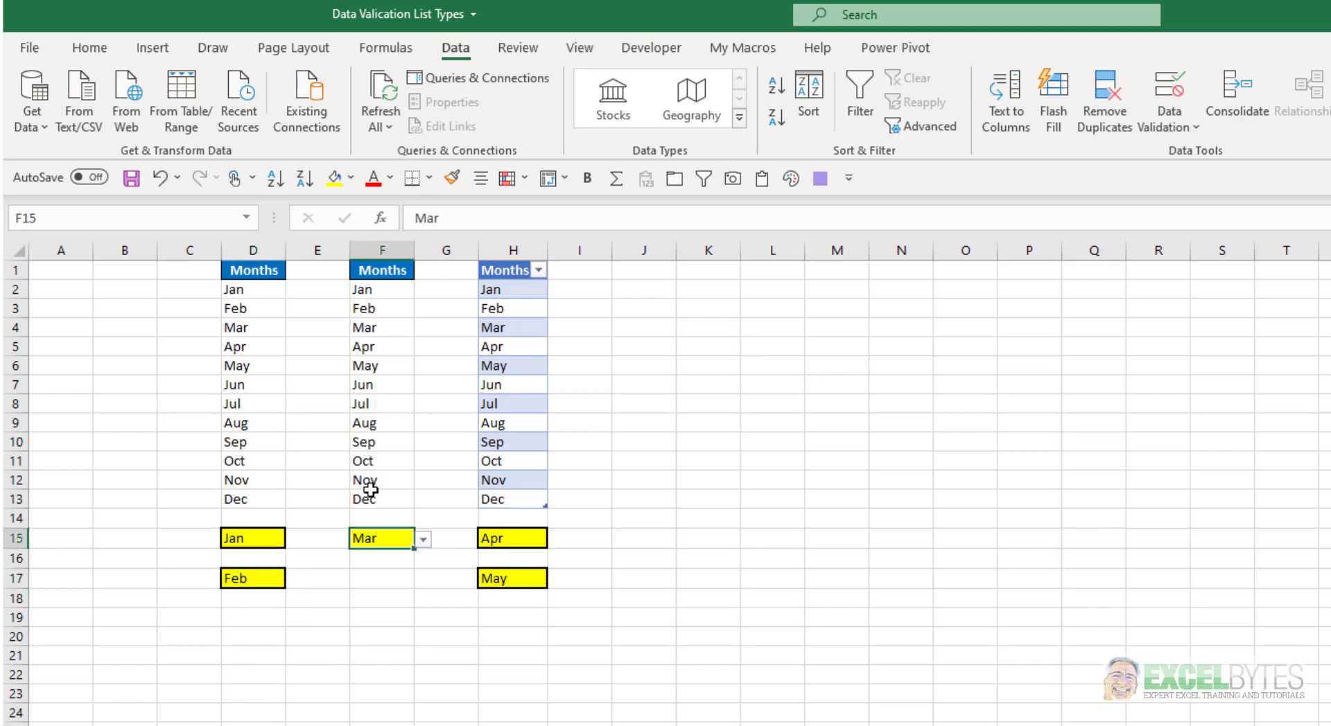
{"action": "mouse_move", "coordinate": [397, 368]}
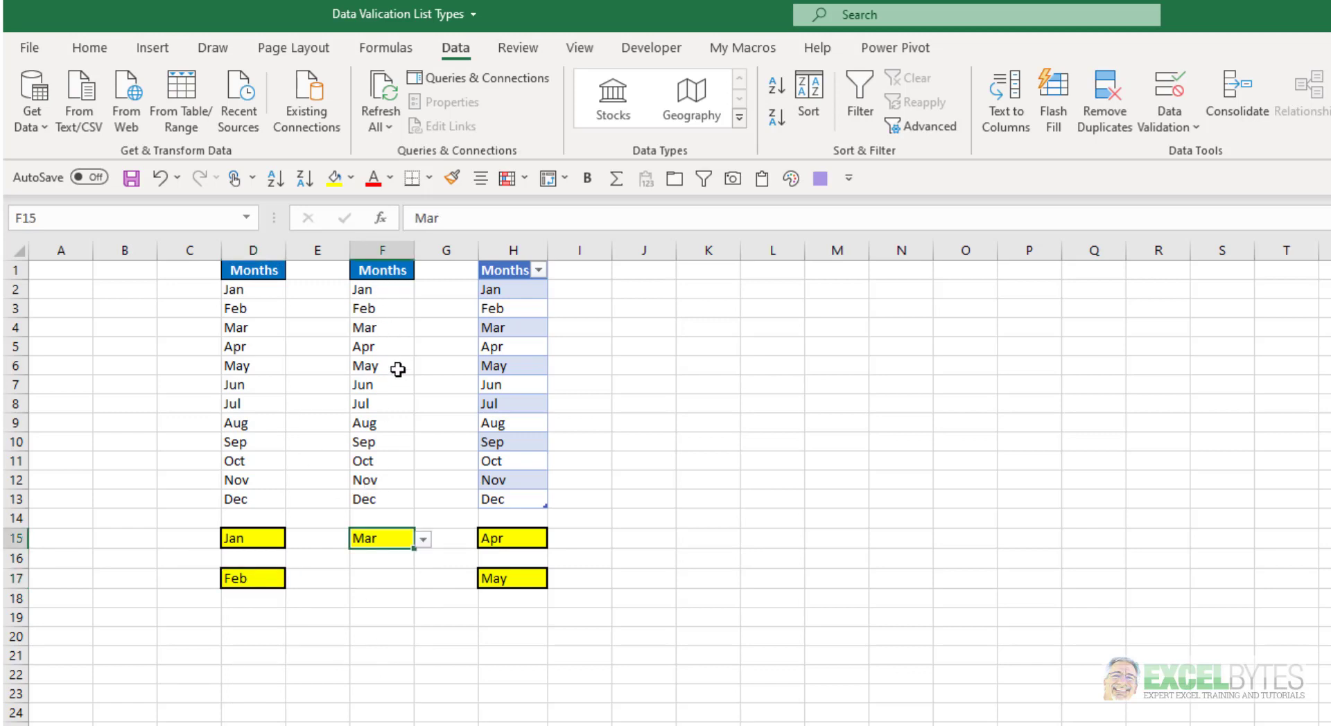
{"action": "mouse_move", "coordinate": [410, 331]}
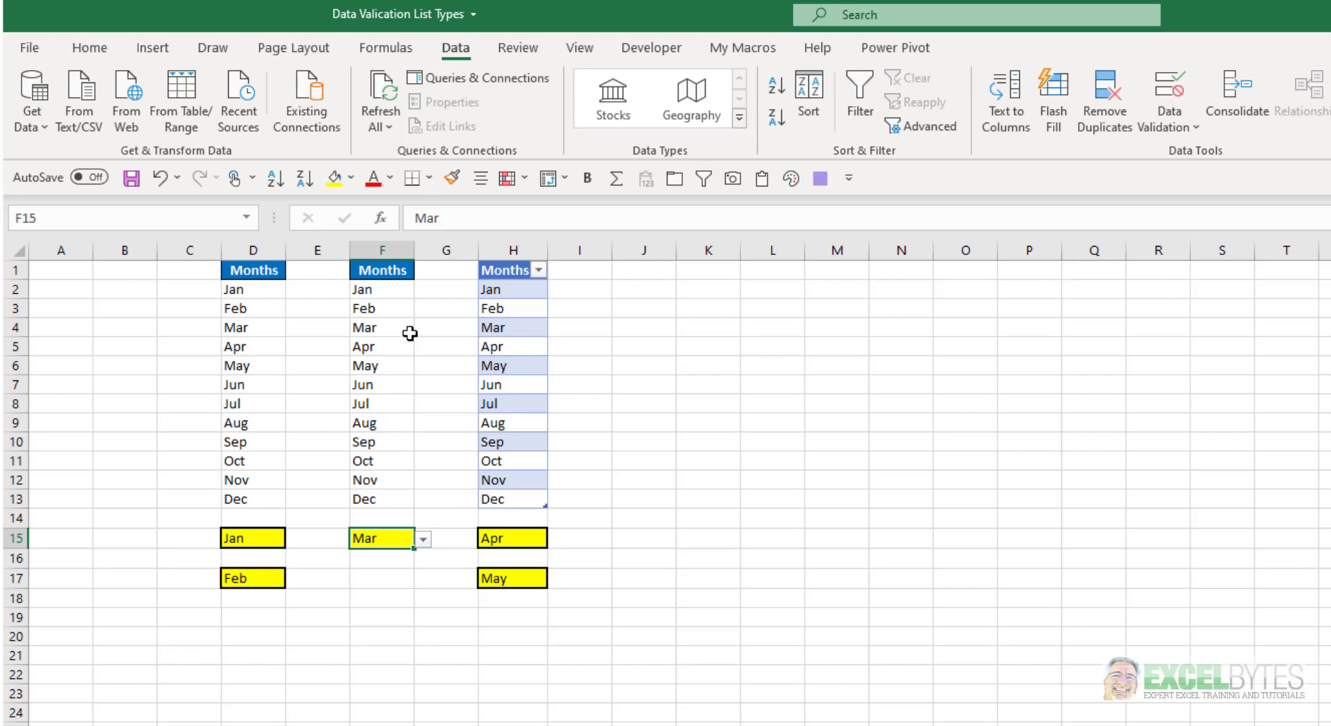
{"action": "mouse_move", "coordinate": [347, 614]}
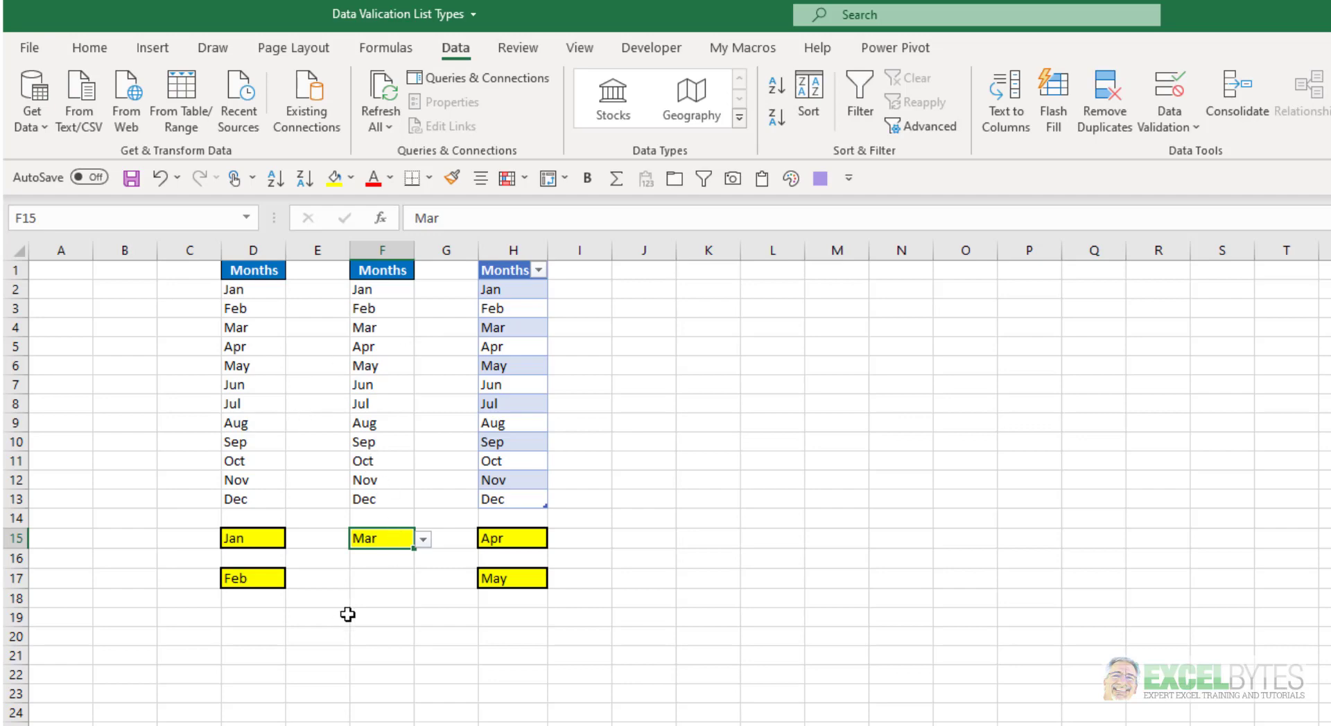
{"action": "mouse_move", "coordinate": [1006, 100]}
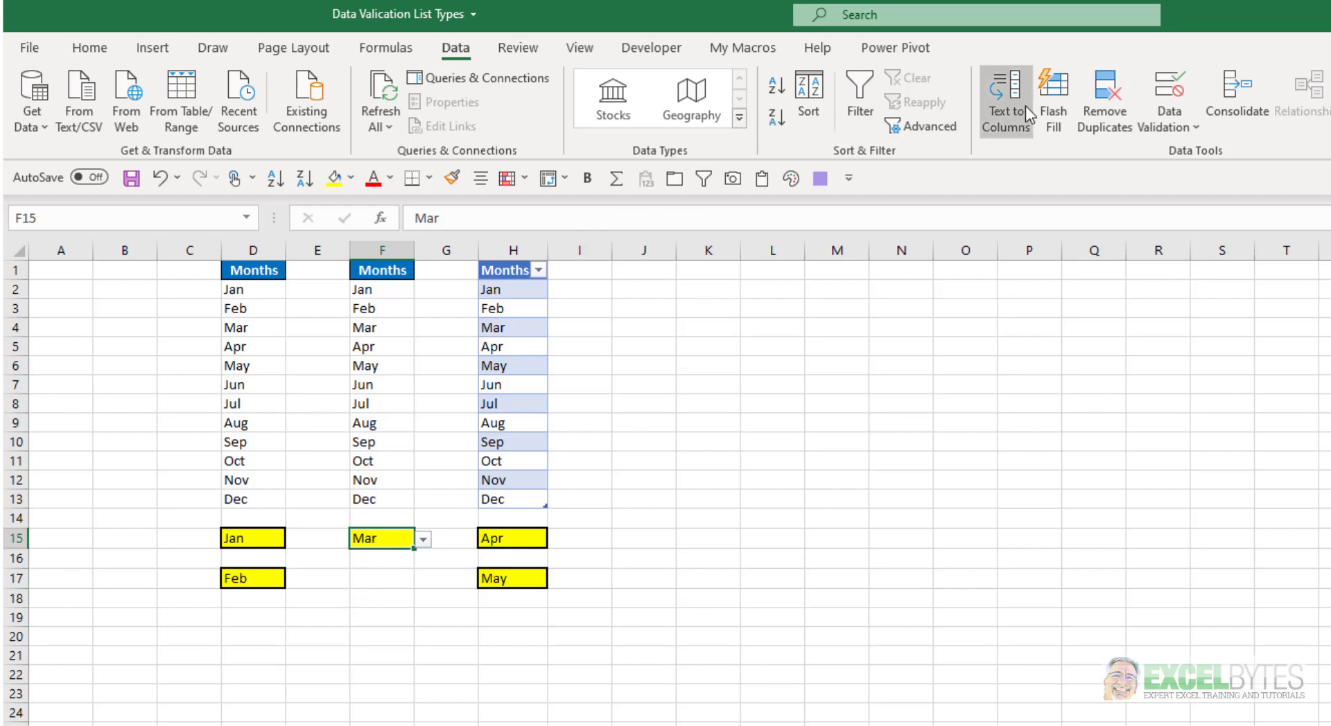
{"action": "left_click", "coordinate": [1166, 93]}
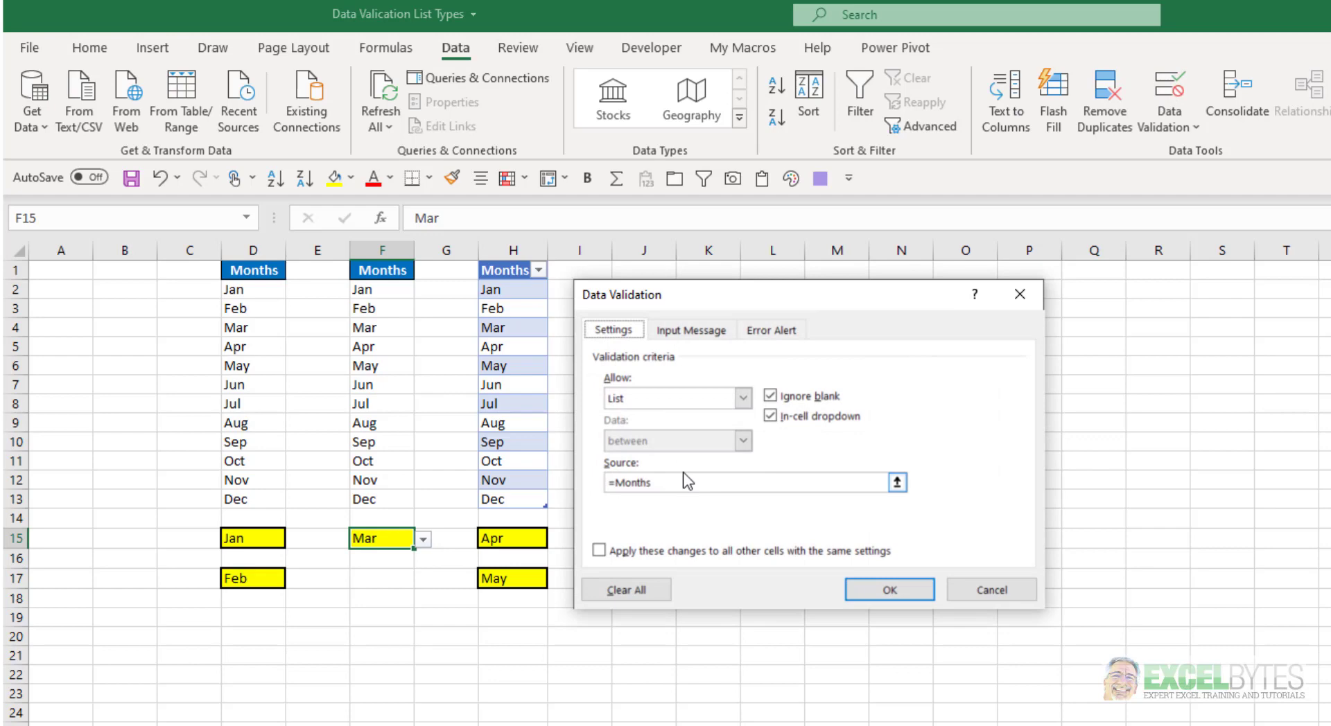
{"action": "mouse_move", "coordinate": [881, 561]}
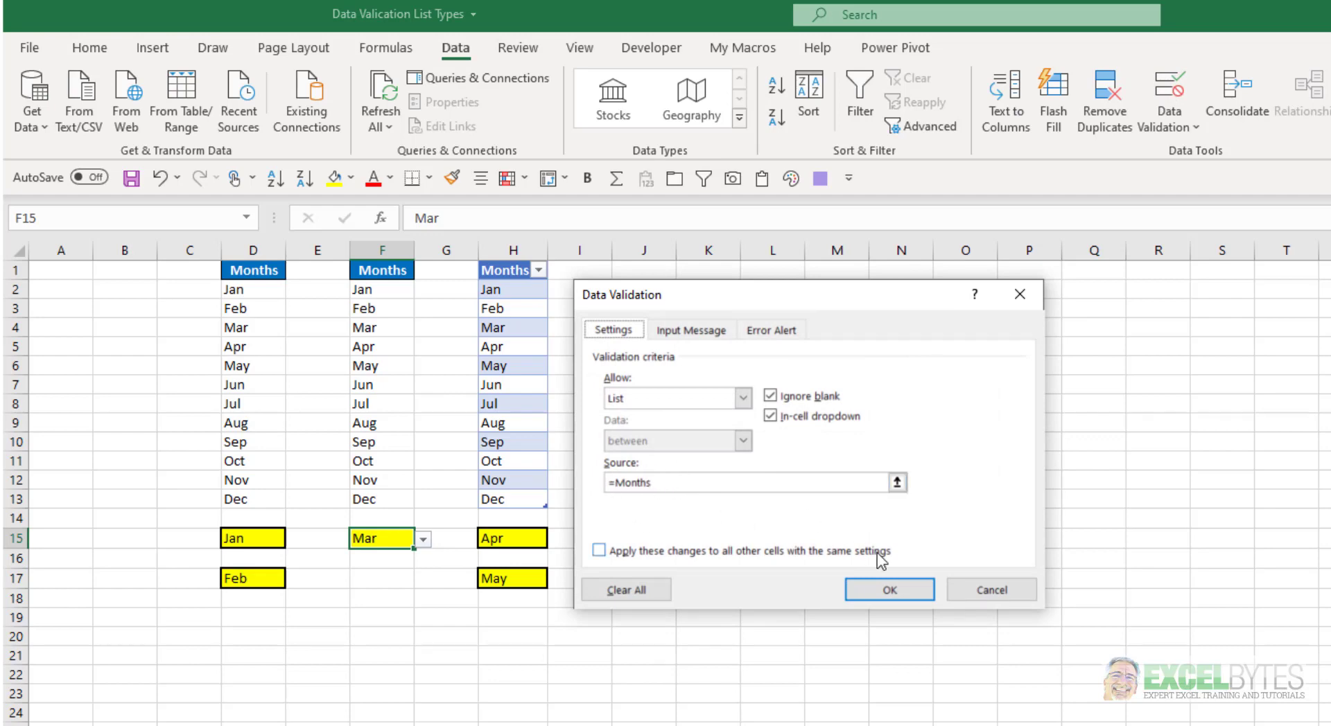
- Select the Months defined name to highlight the month cells it covers in column F
{"action": "left_click", "coordinate": [888, 590]}
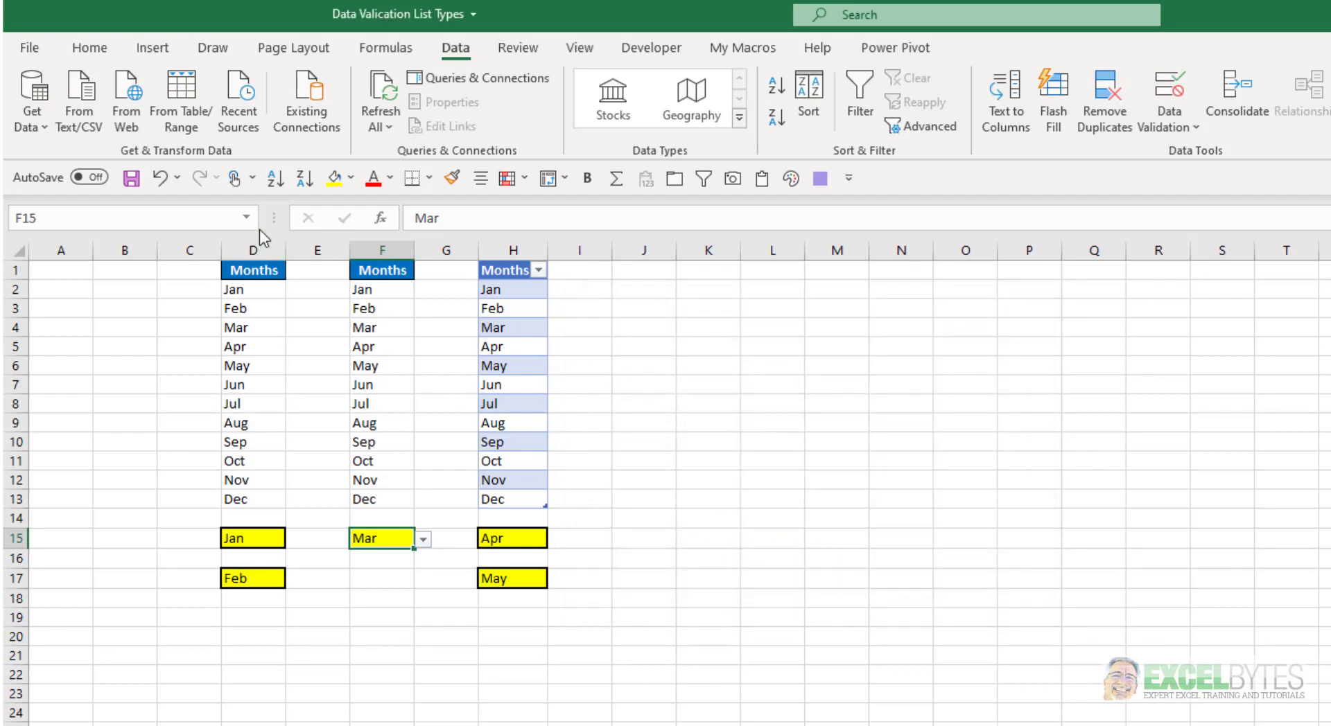
{"action": "left_click", "coordinate": [246, 217]}
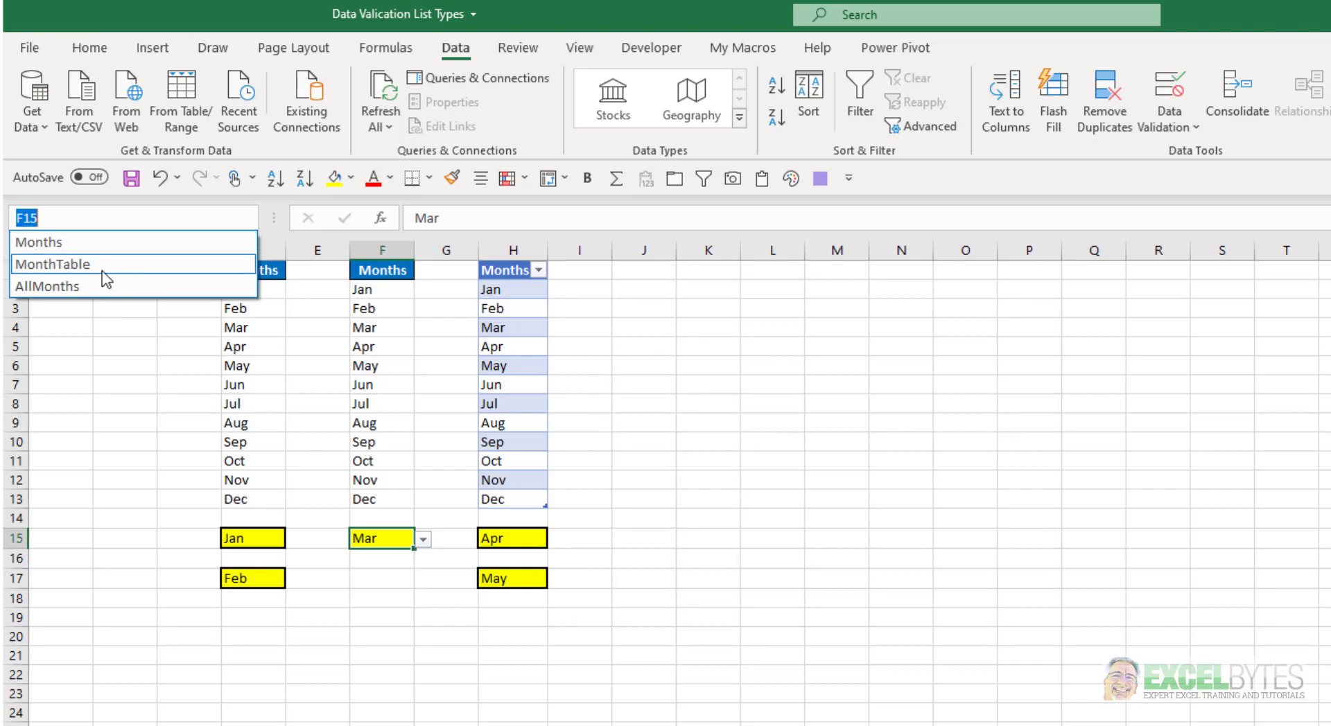
{"action": "left_click", "coordinate": [37, 242]}
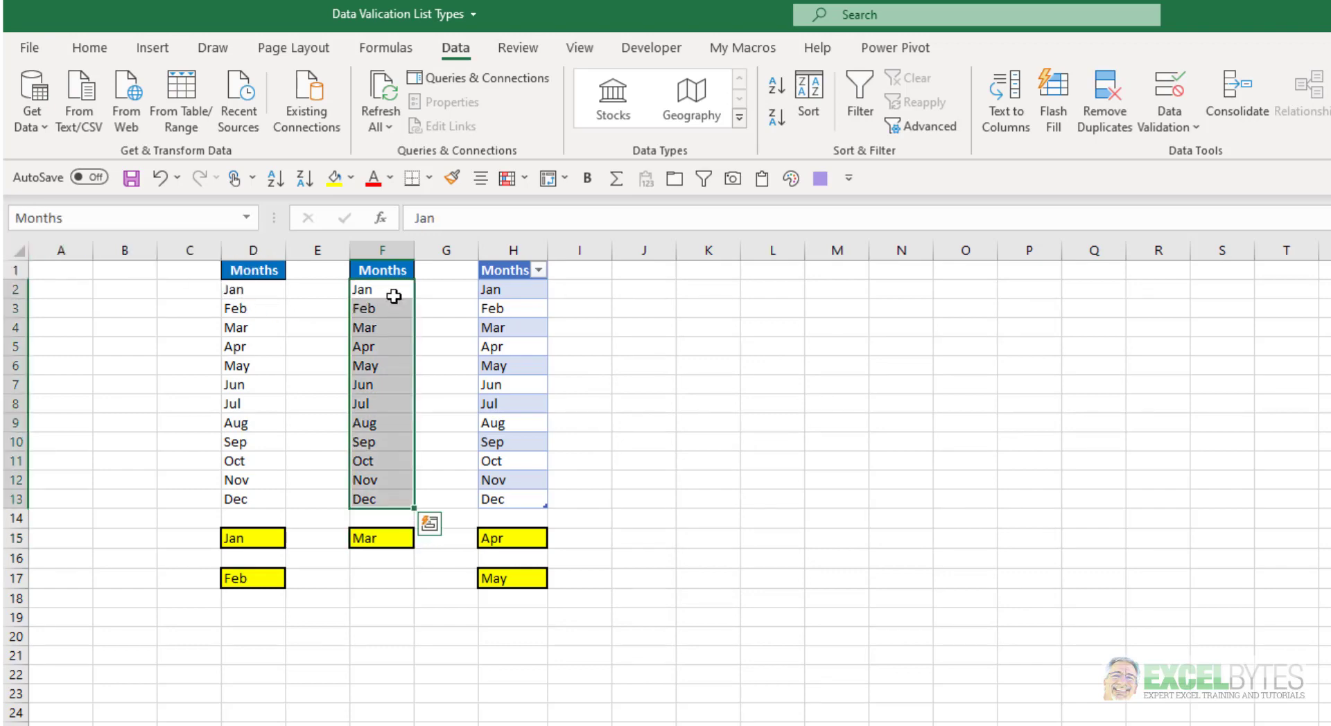
{"action": "mouse_move", "coordinate": [377, 351]}
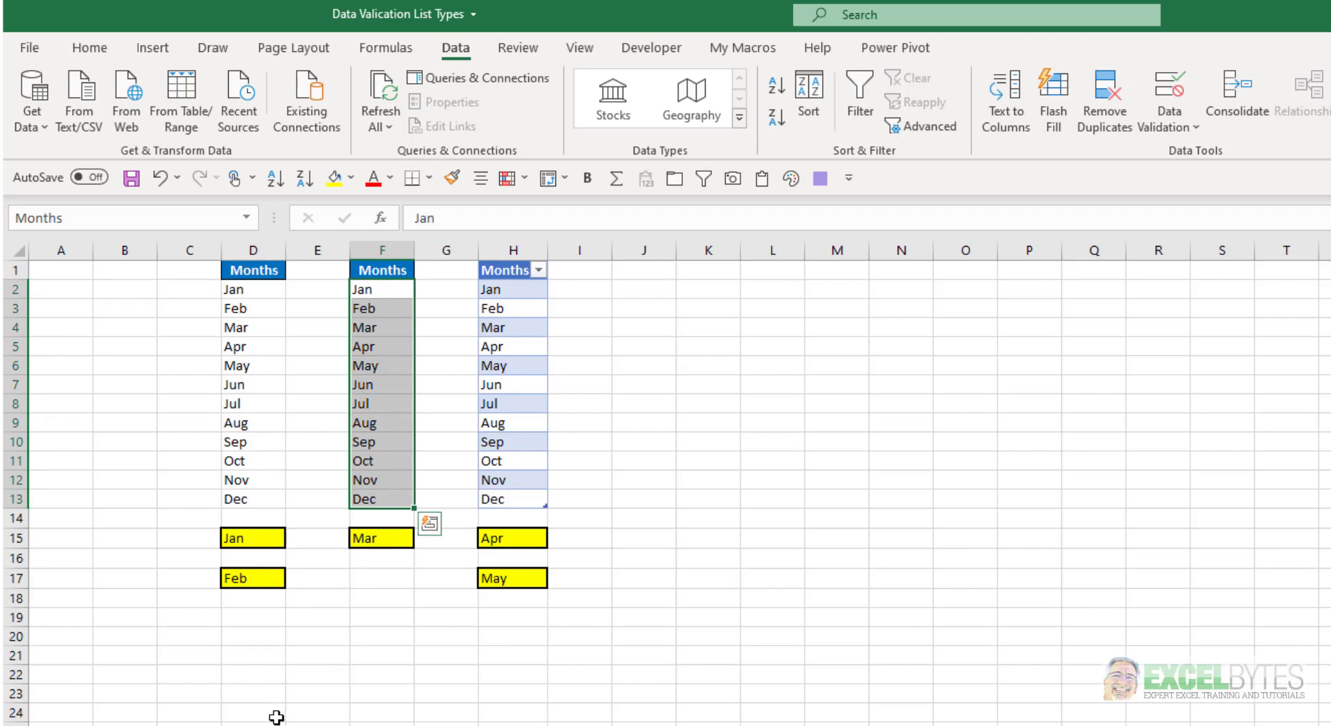
{"action": "left_click", "coordinate": [381, 289]}
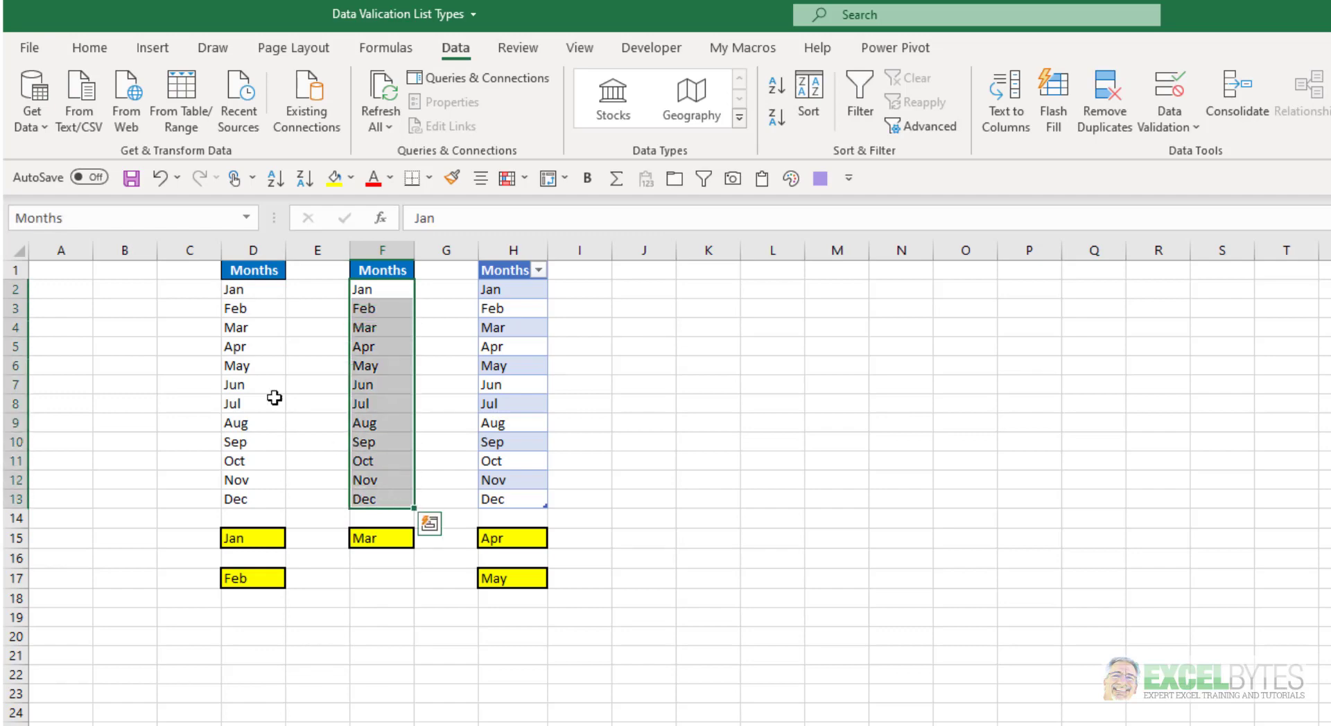
{"action": "mouse_move", "coordinate": [85, 229]}
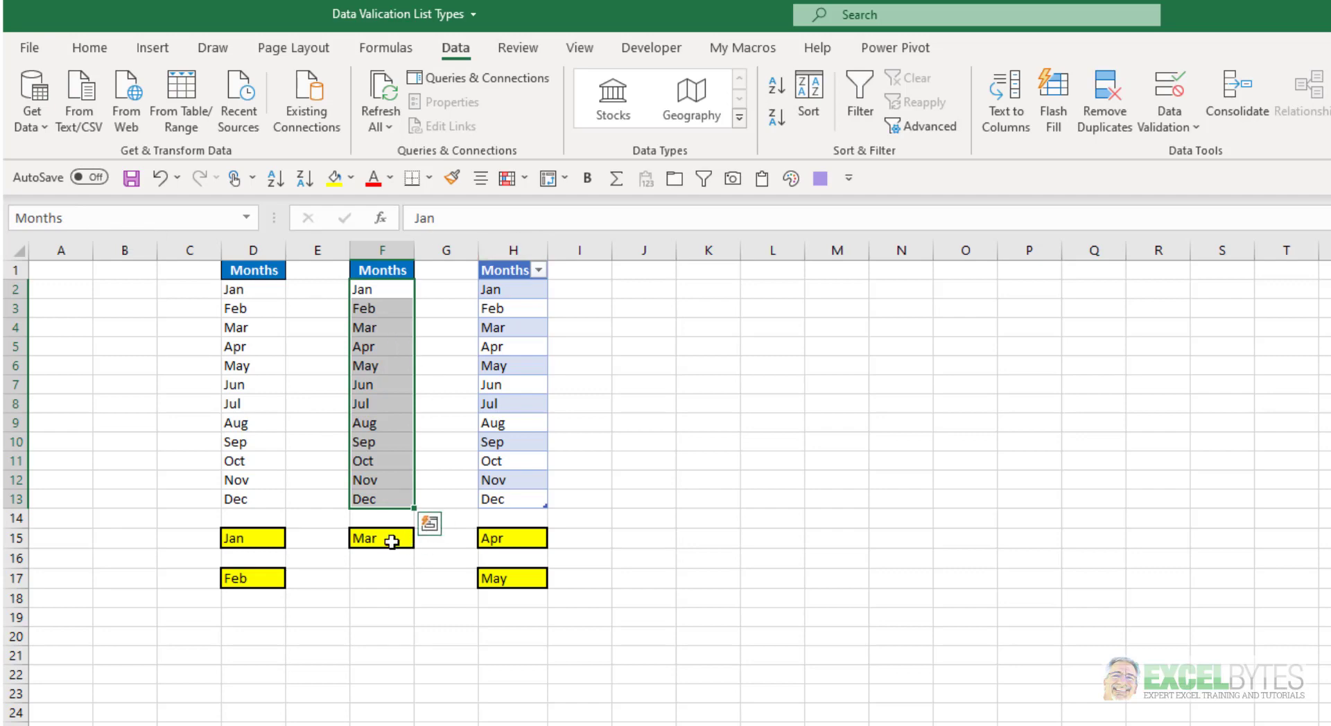
- Review F15's =Months validation source again and cancel unchanged
{"action": "left_click", "coordinate": [381, 538]}
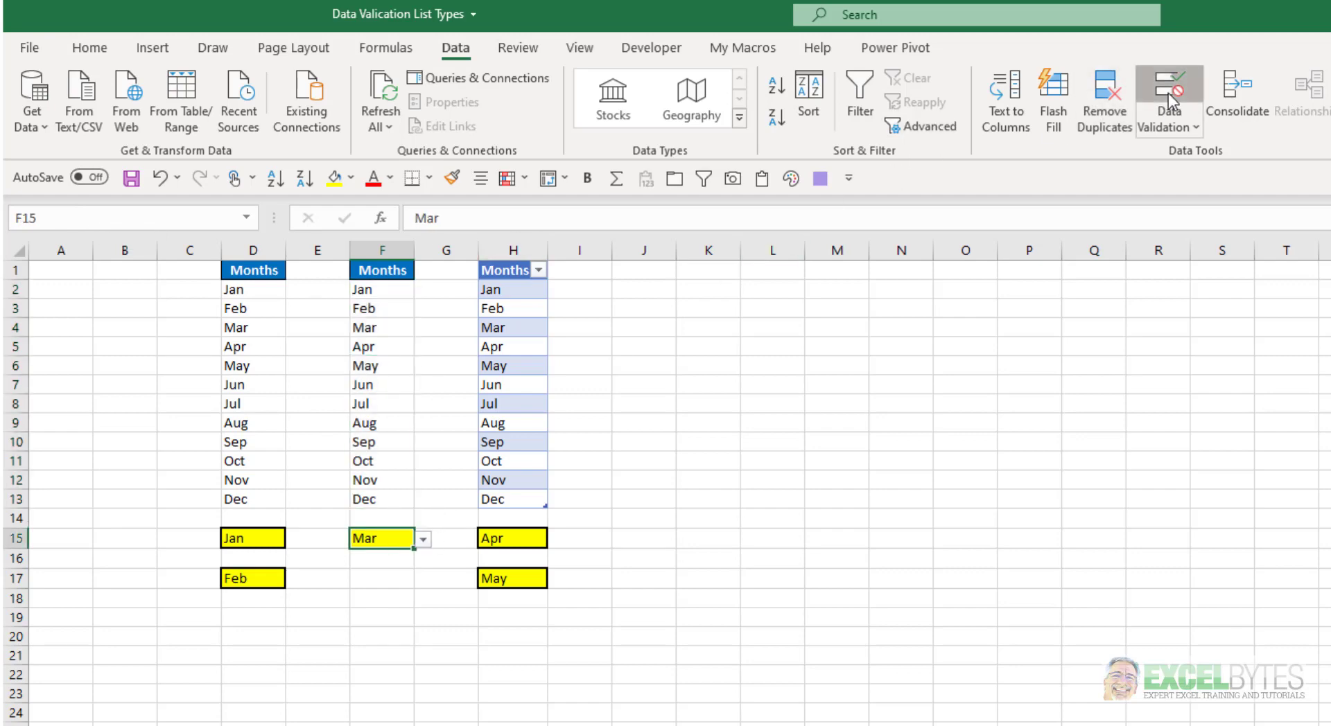
{"action": "left_click", "coordinate": [1169, 91]}
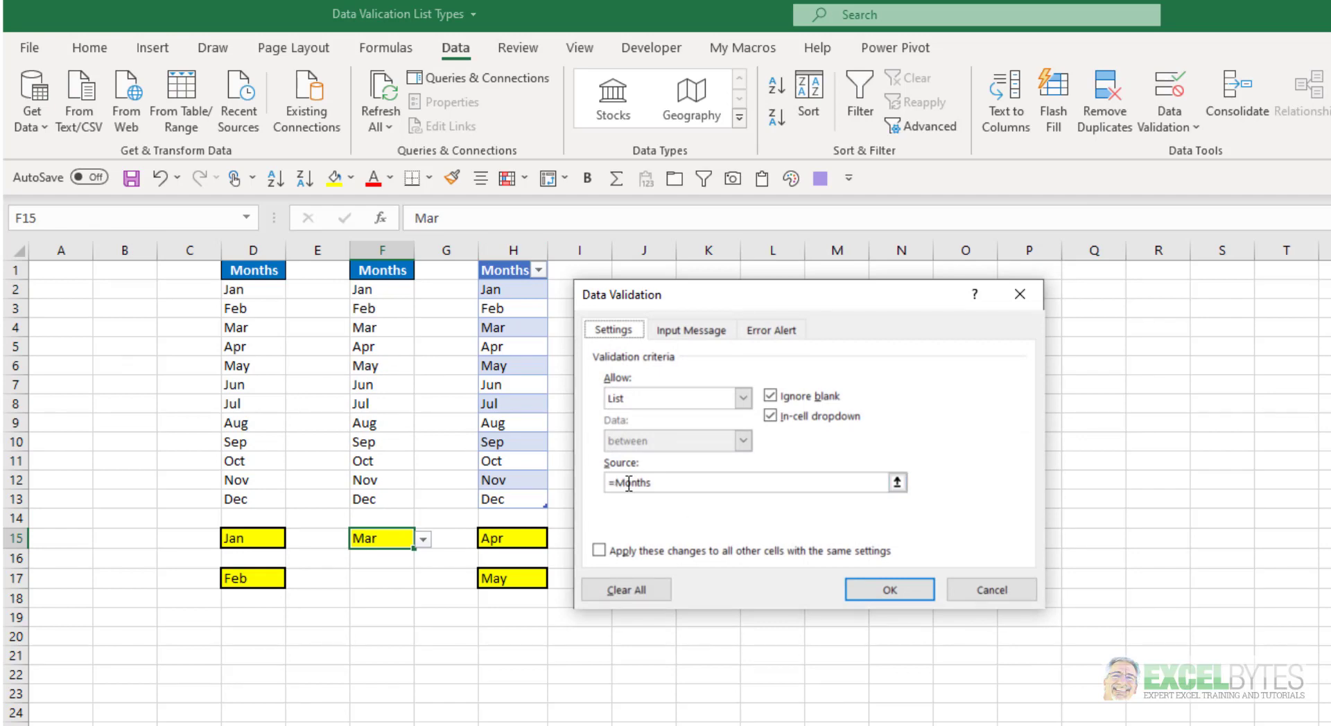
{"action": "mouse_move", "coordinate": [991, 589]}
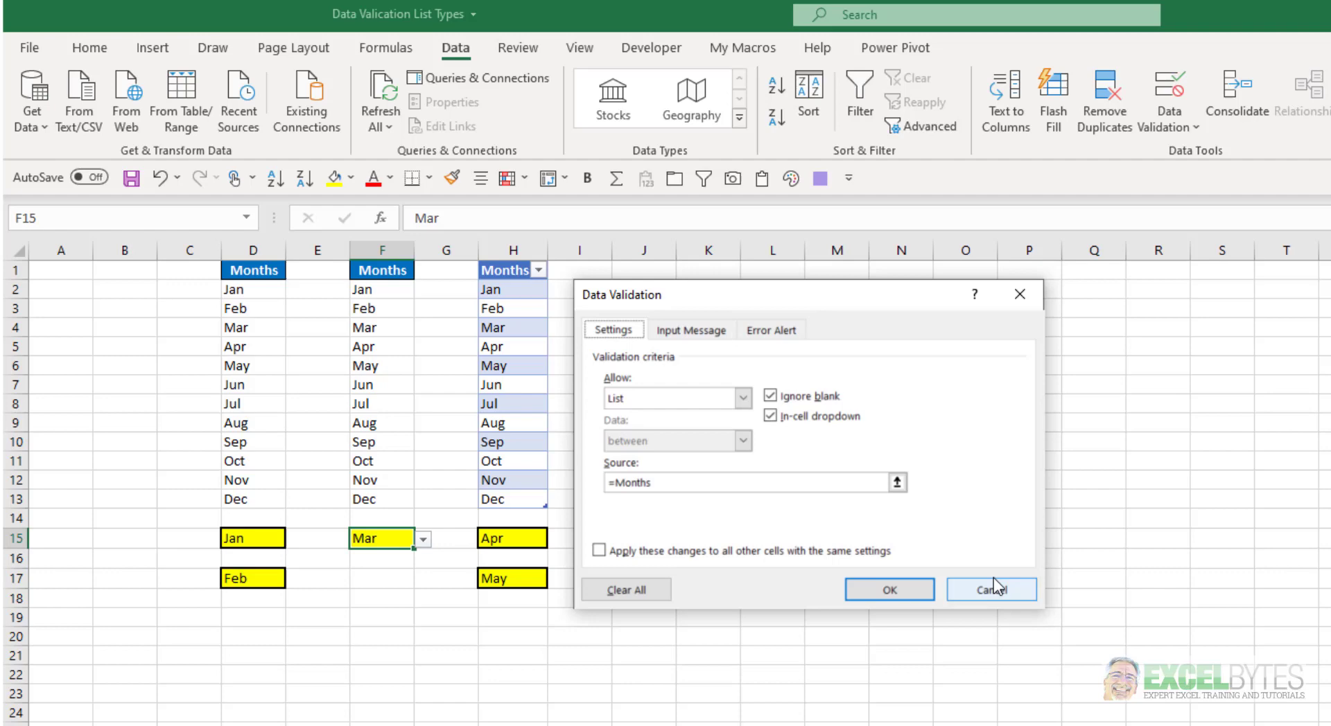
{"action": "left_click", "coordinate": [990, 589]}
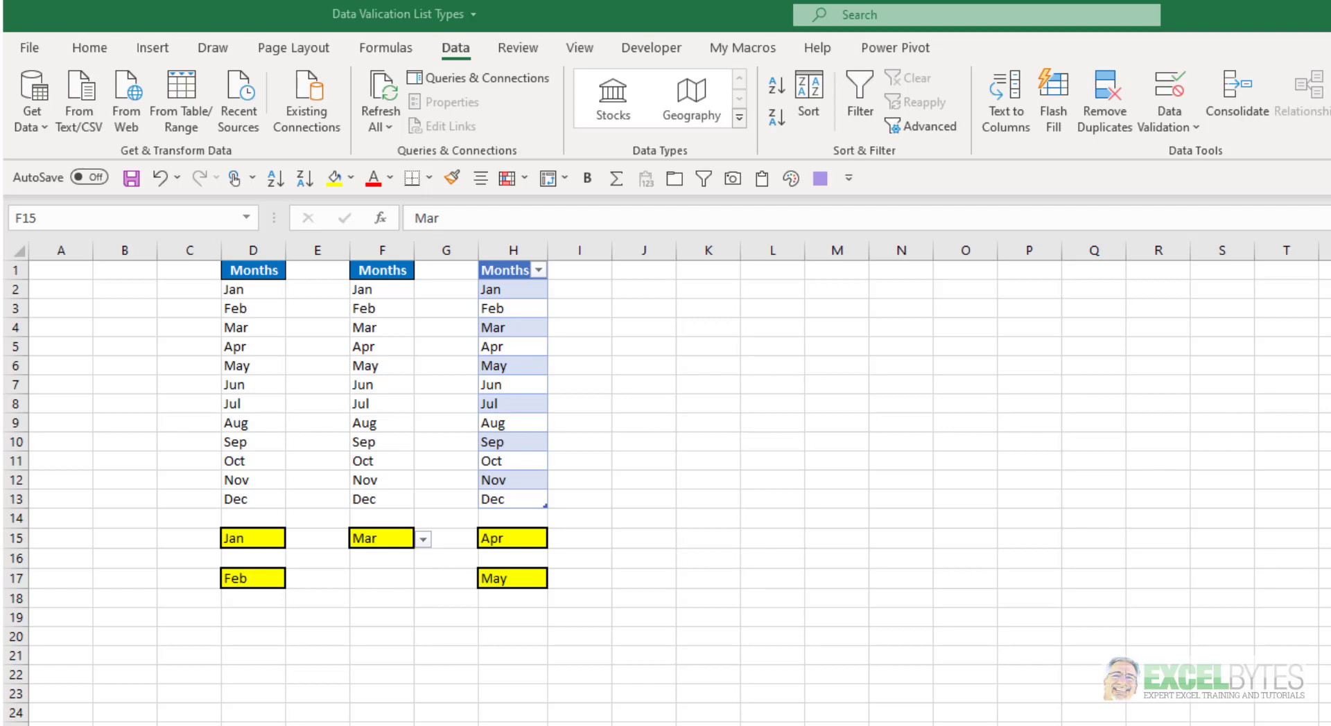
{"action": "left_click", "coordinate": [513, 365]}
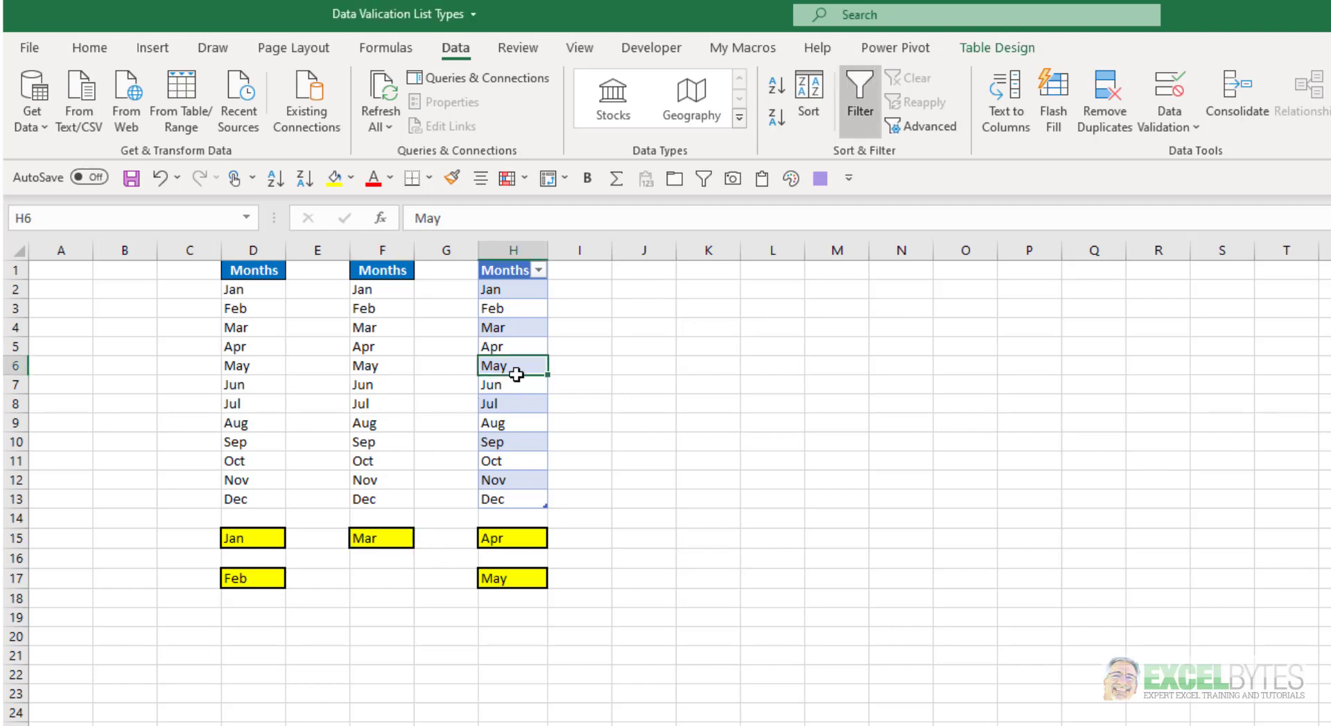
{"action": "left_click", "coordinate": [995, 48]}
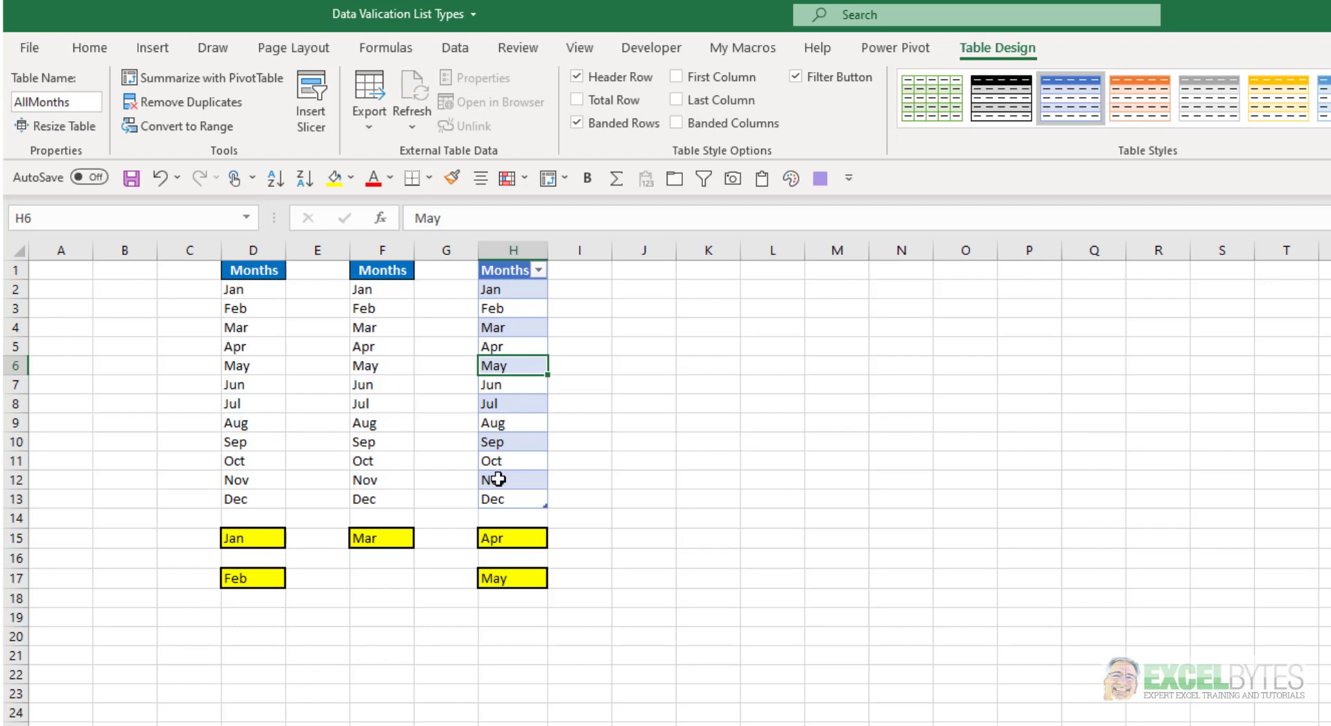
{"action": "mouse_move", "coordinate": [509, 270]}
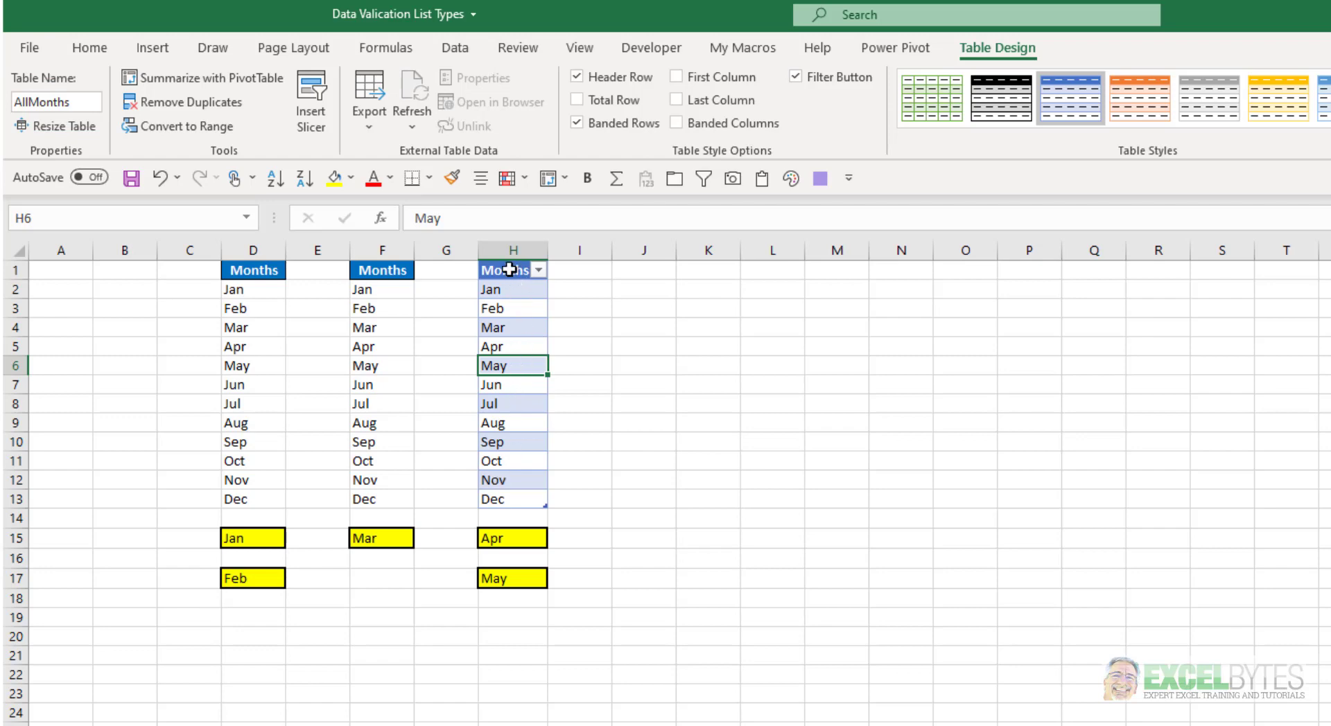
{"action": "left_click", "coordinate": [503, 270]}
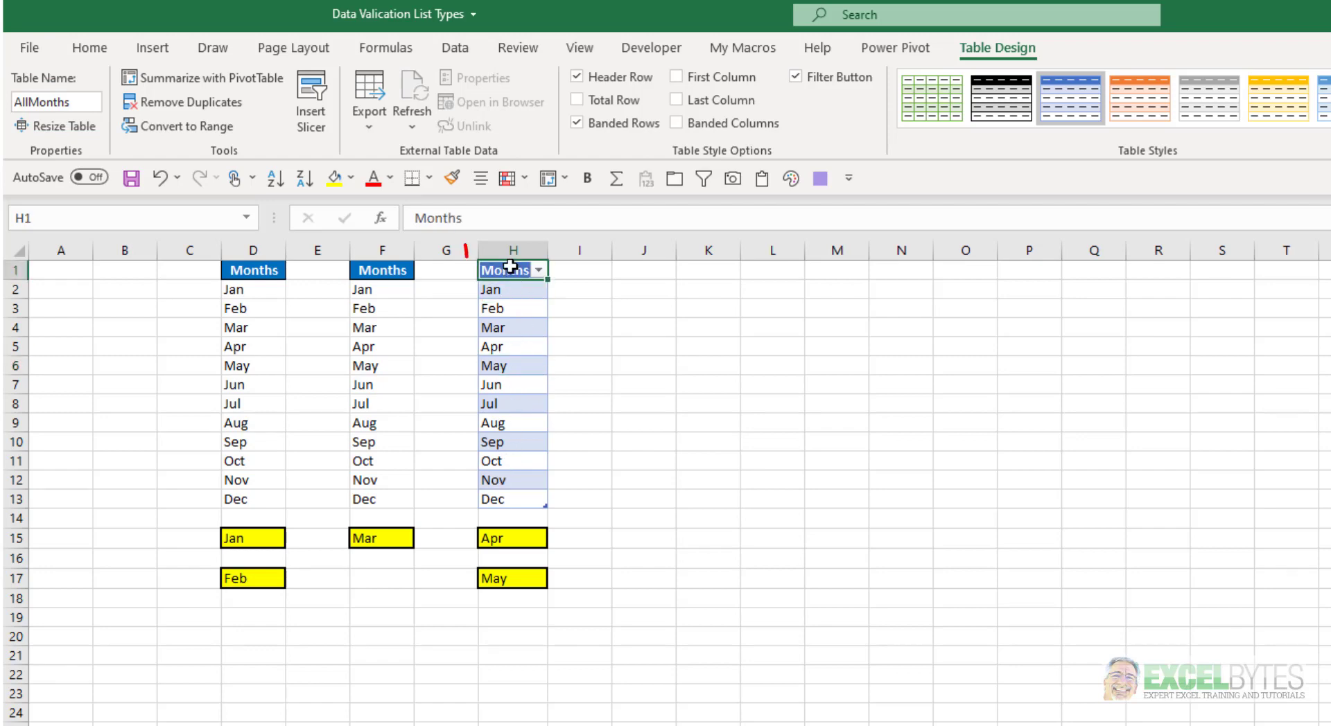
{"action": "left_click", "coordinate": [643, 458]}
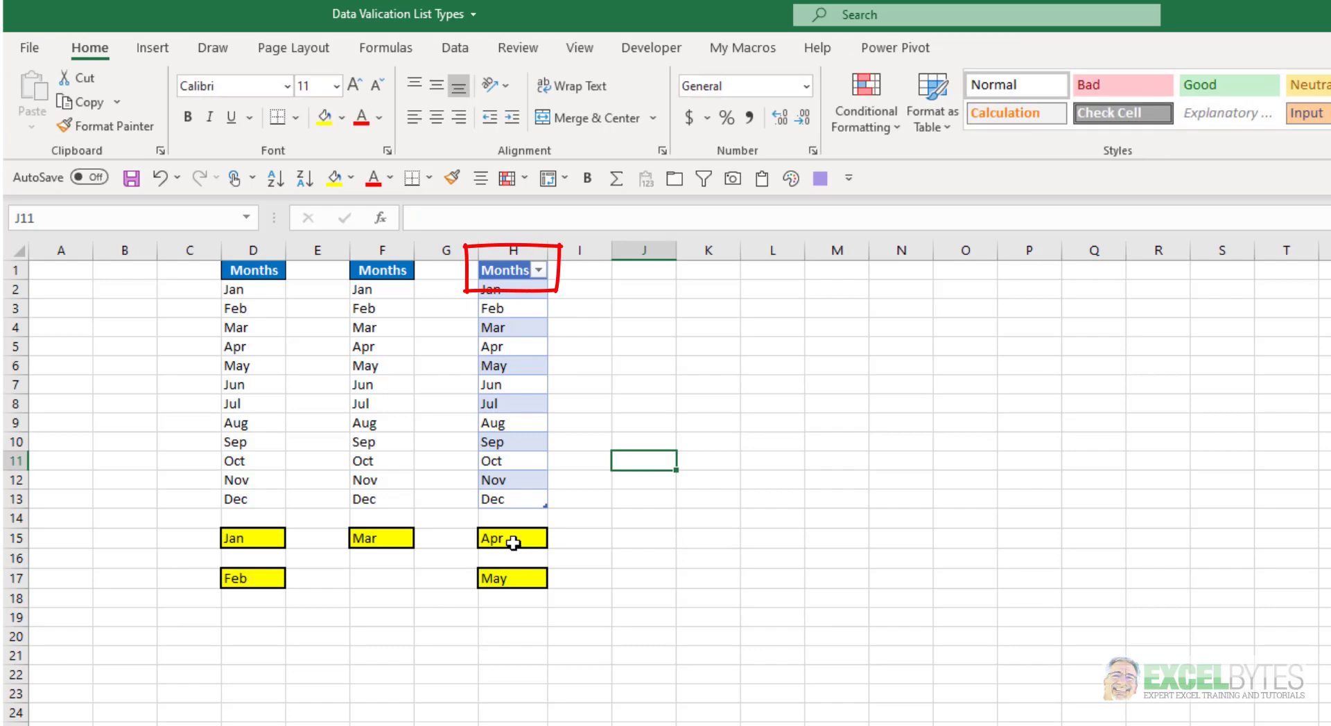
{"action": "left_click", "coordinate": [509, 538]}
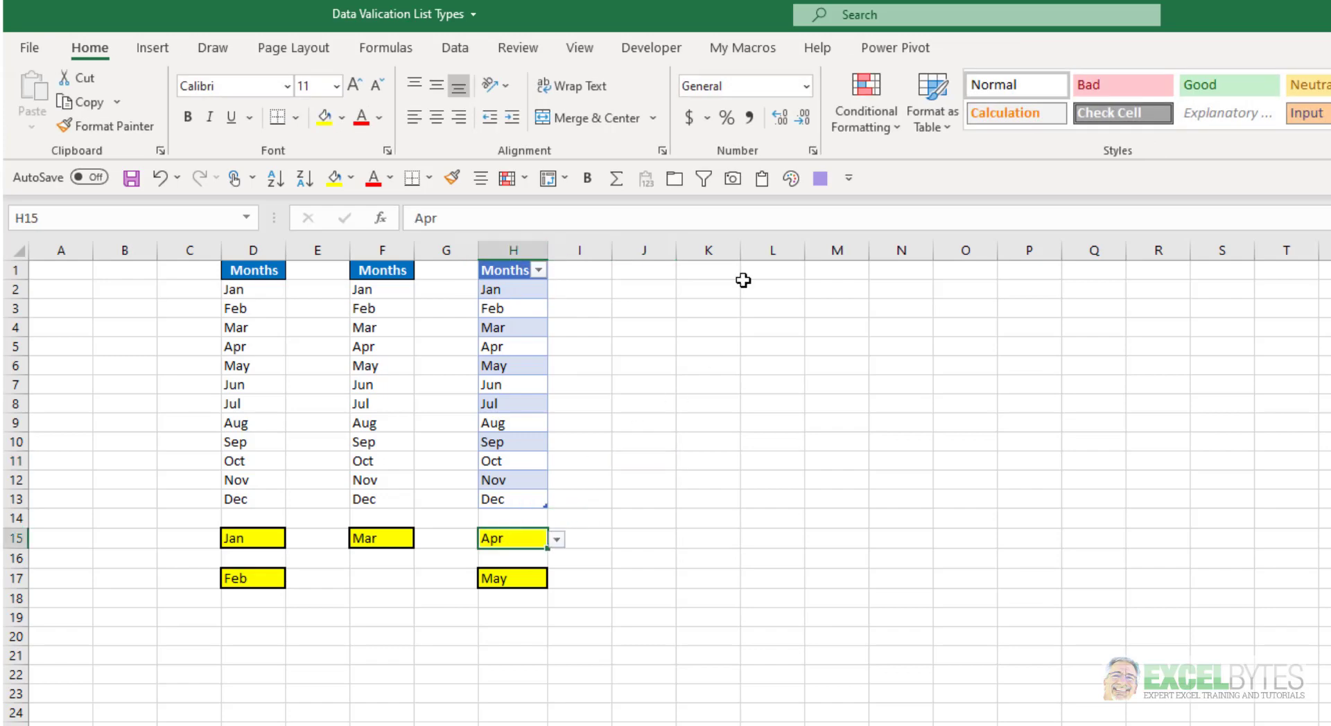
{"action": "mouse_move", "coordinate": [455, 48]}
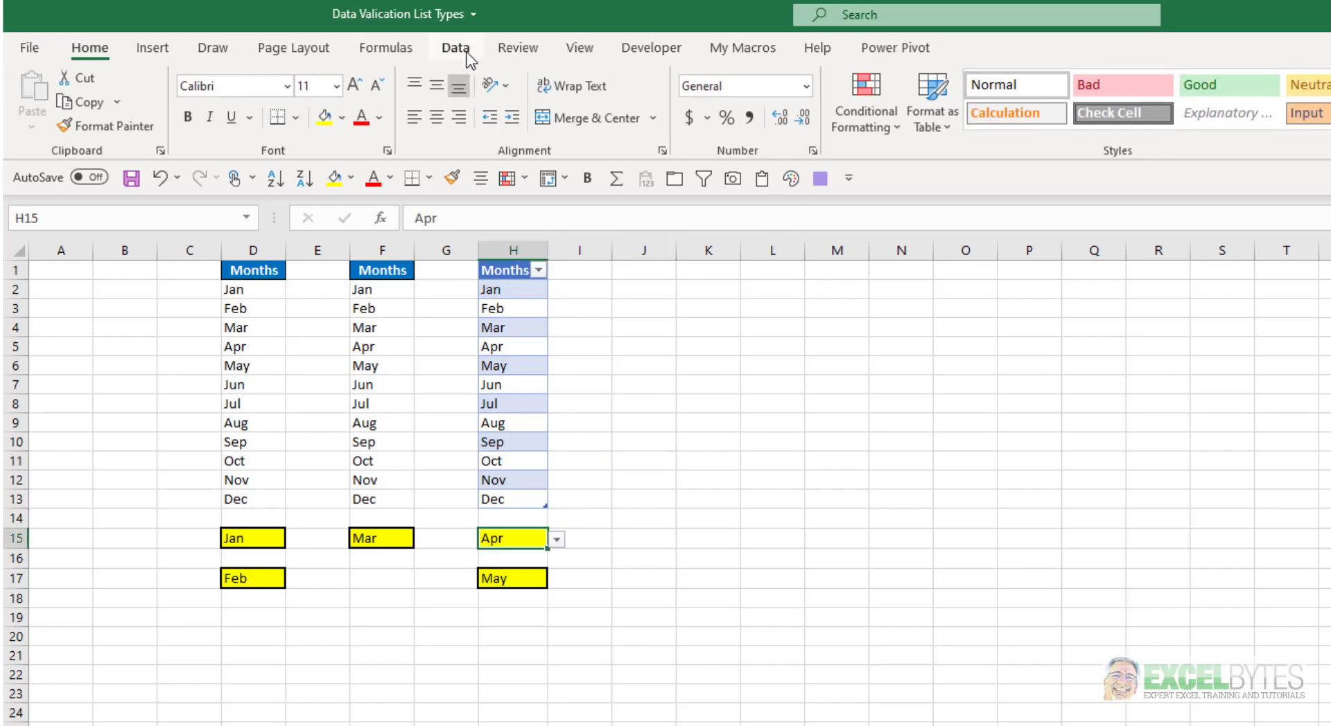
{"action": "left_click", "coordinate": [1167, 98]}
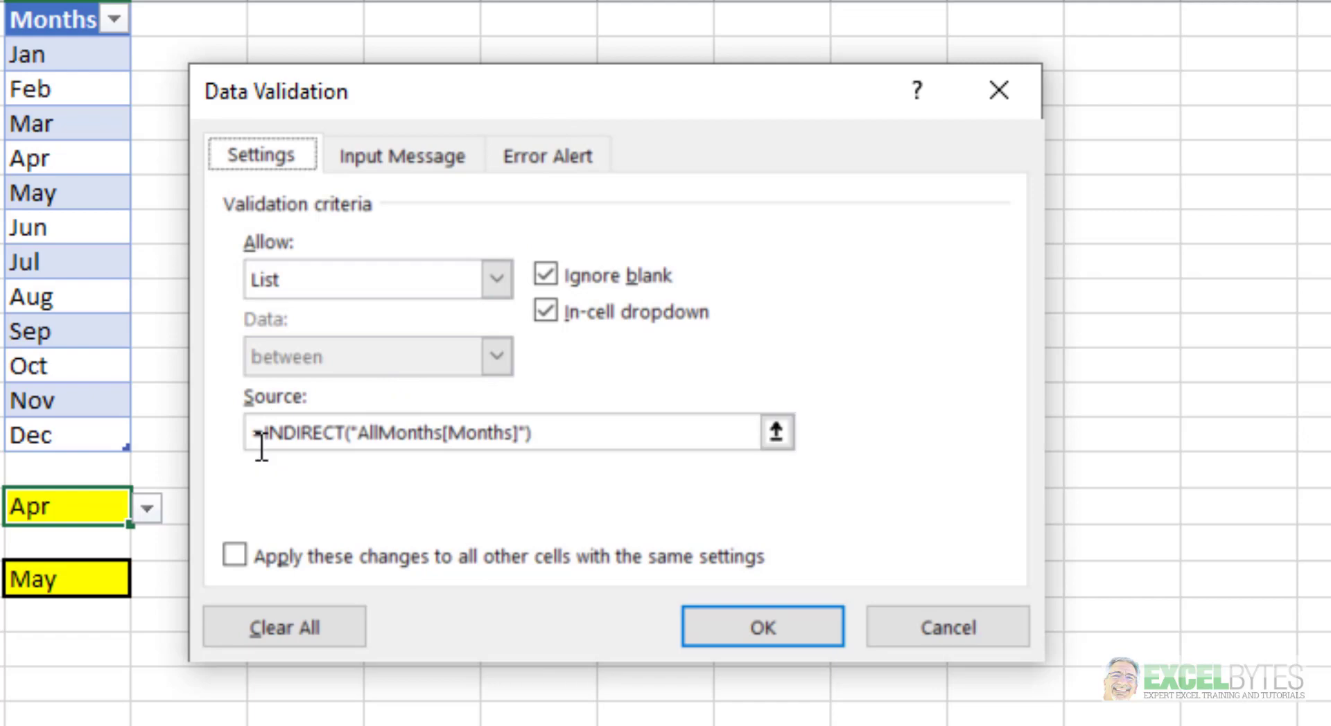
{"action": "mouse_move", "coordinate": [332, 442]}
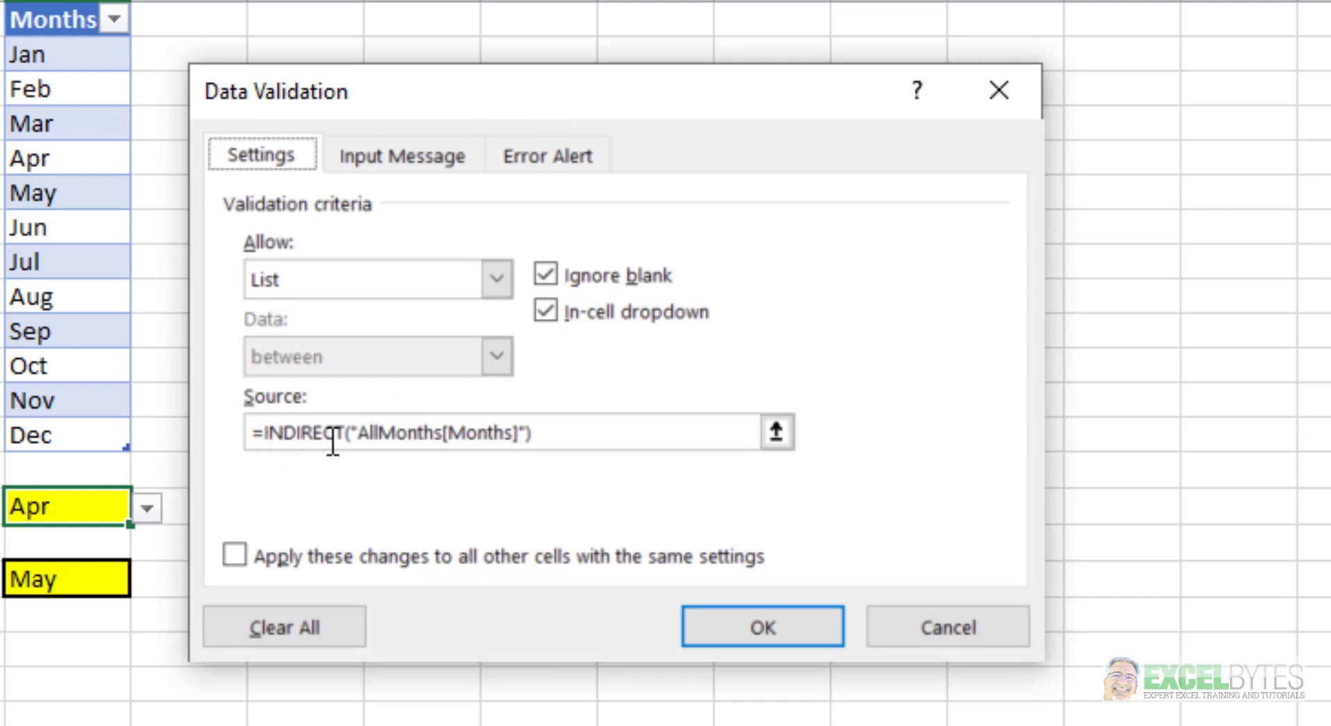
{"action": "mouse_move", "coordinate": [356, 441]}
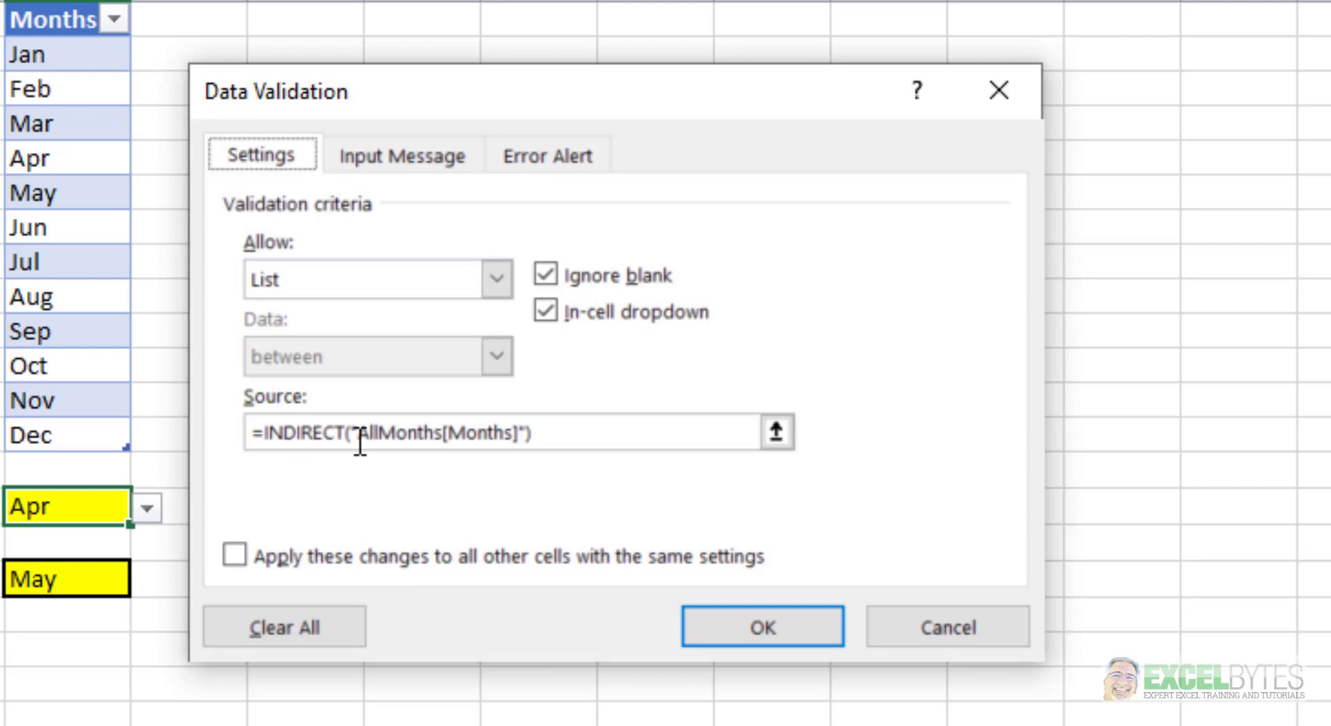
{"action": "mouse_move", "coordinate": [449, 432]}
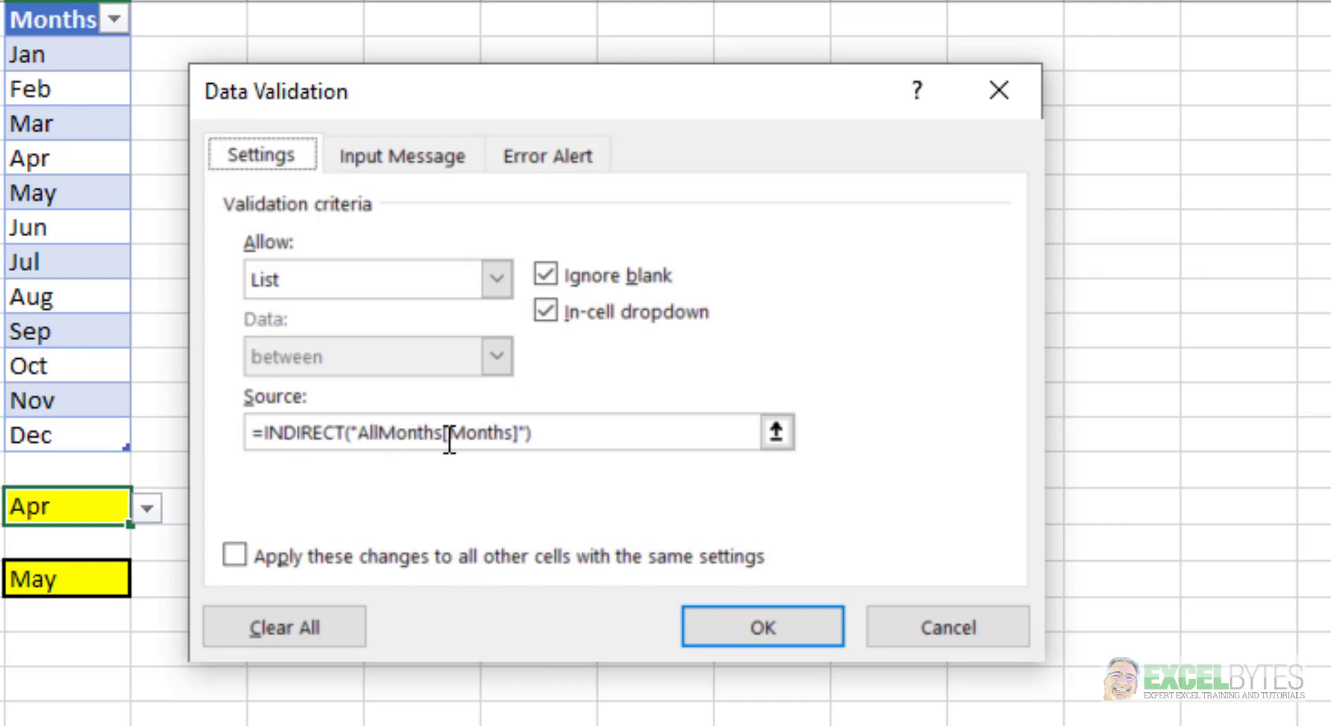
{"action": "mouse_move", "coordinate": [466, 466]}
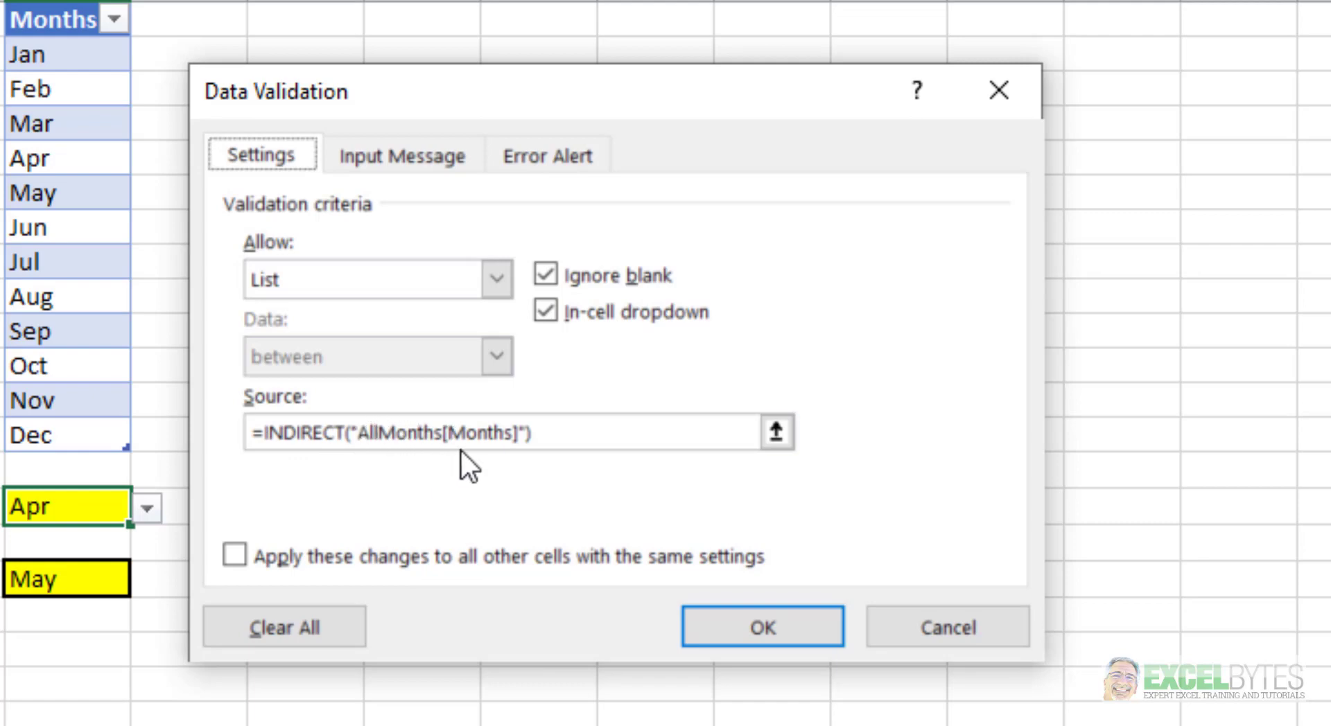
{"action": "mouse_move", "coordinate": [479, 467]}
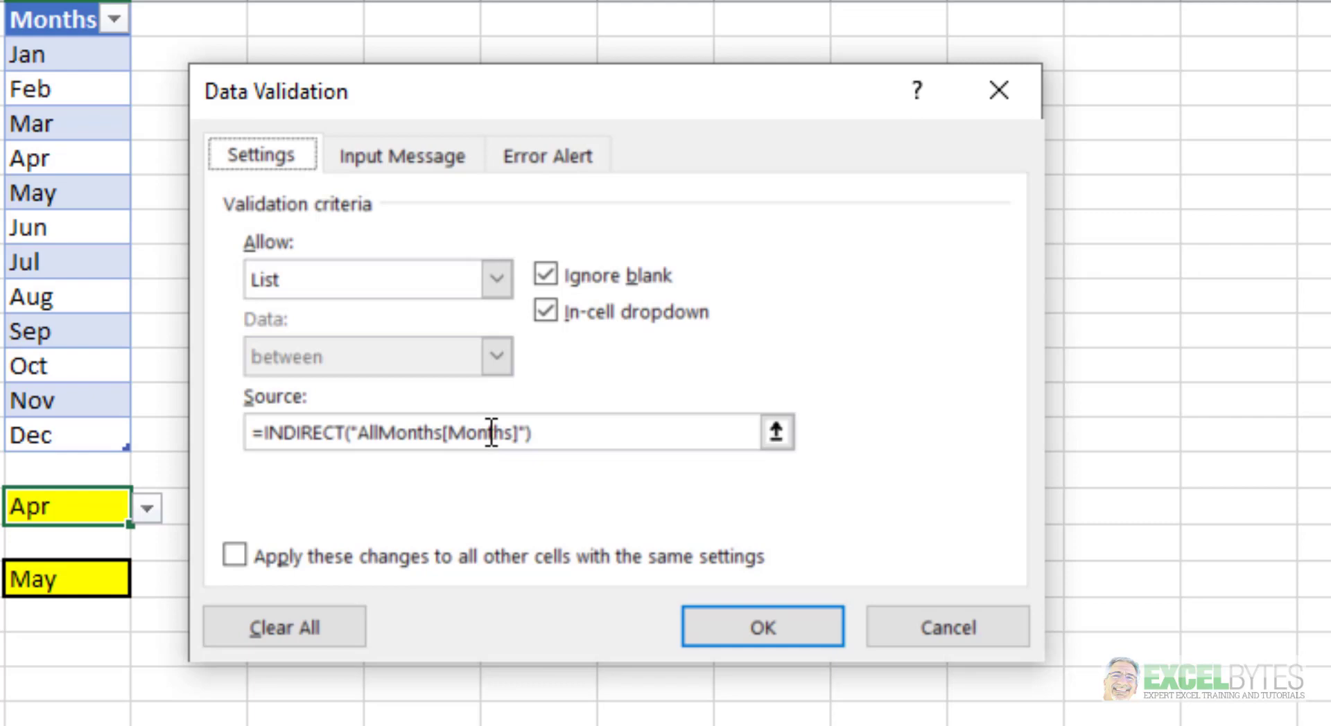
{"action": "mouse_move", "coordinate": [516, 470]}
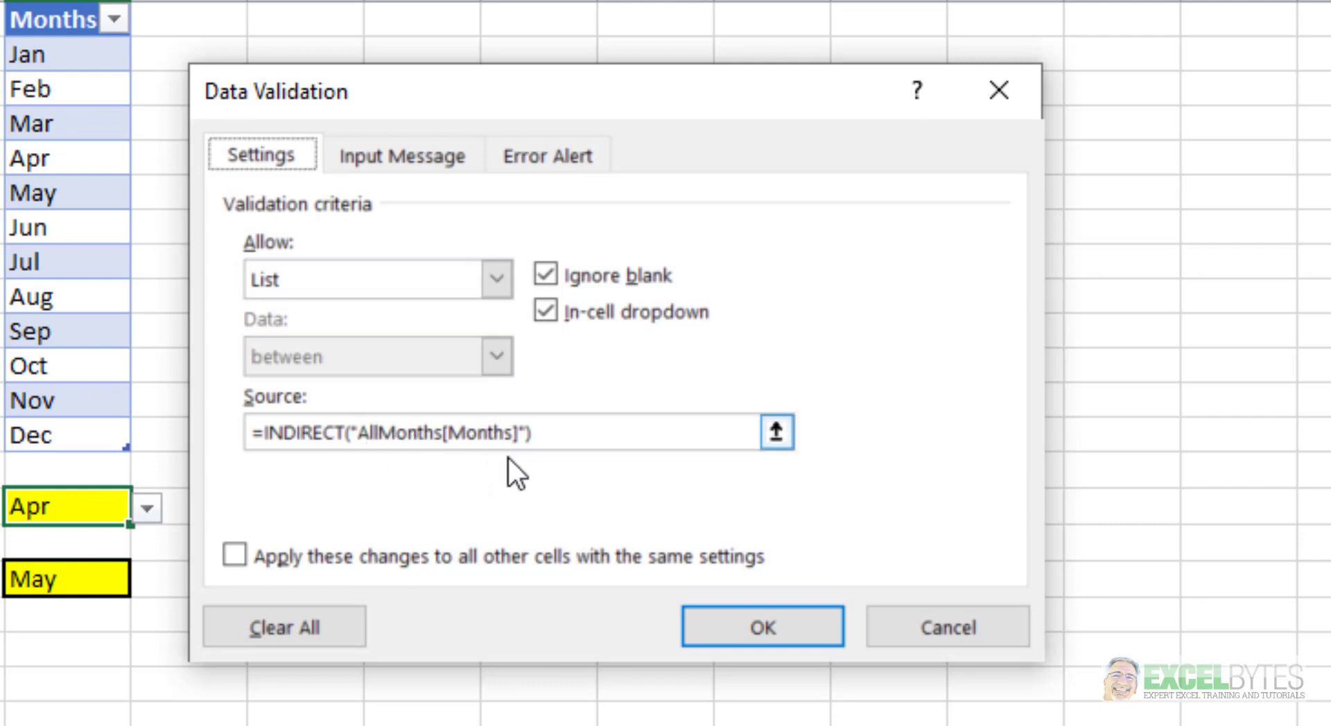
{"action": "mouse_move", "coordinate": [403, 577]}
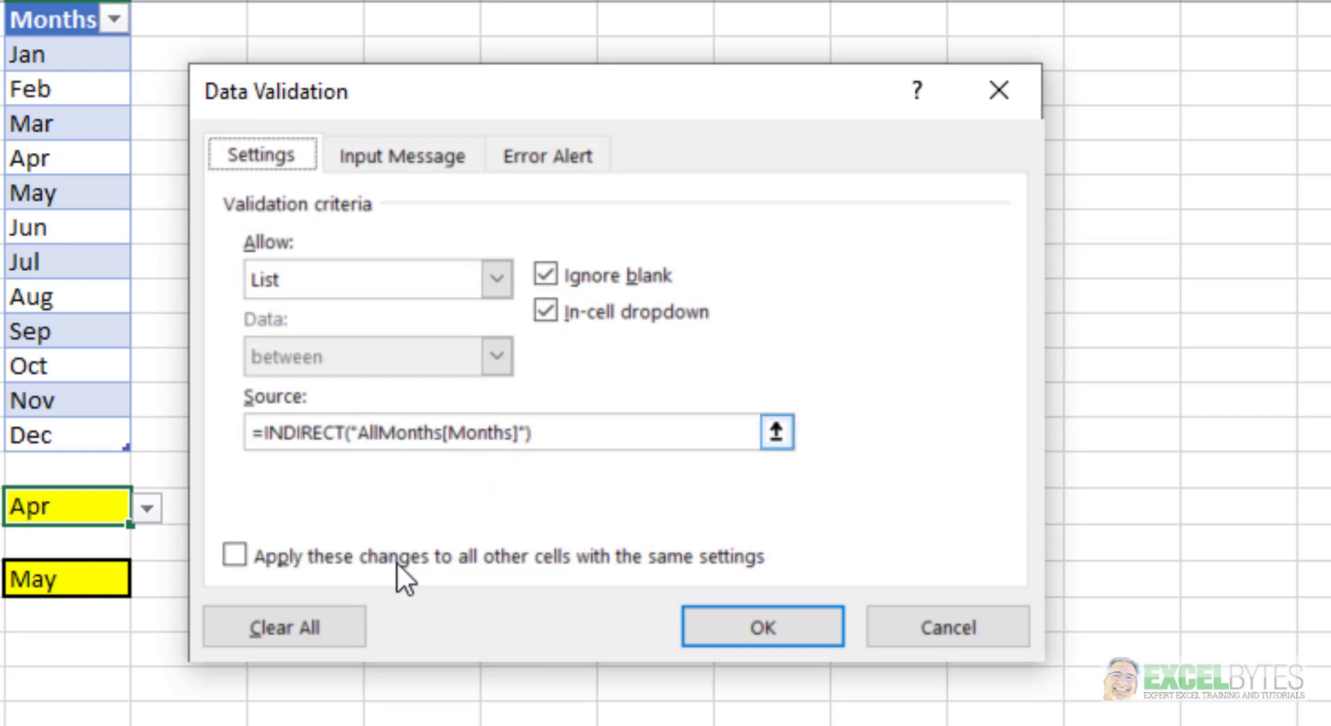
- Close the Apr drop-down's validation settings so its table-based month list is available
{"action": "left_click", "coordinate": [760, 627]}
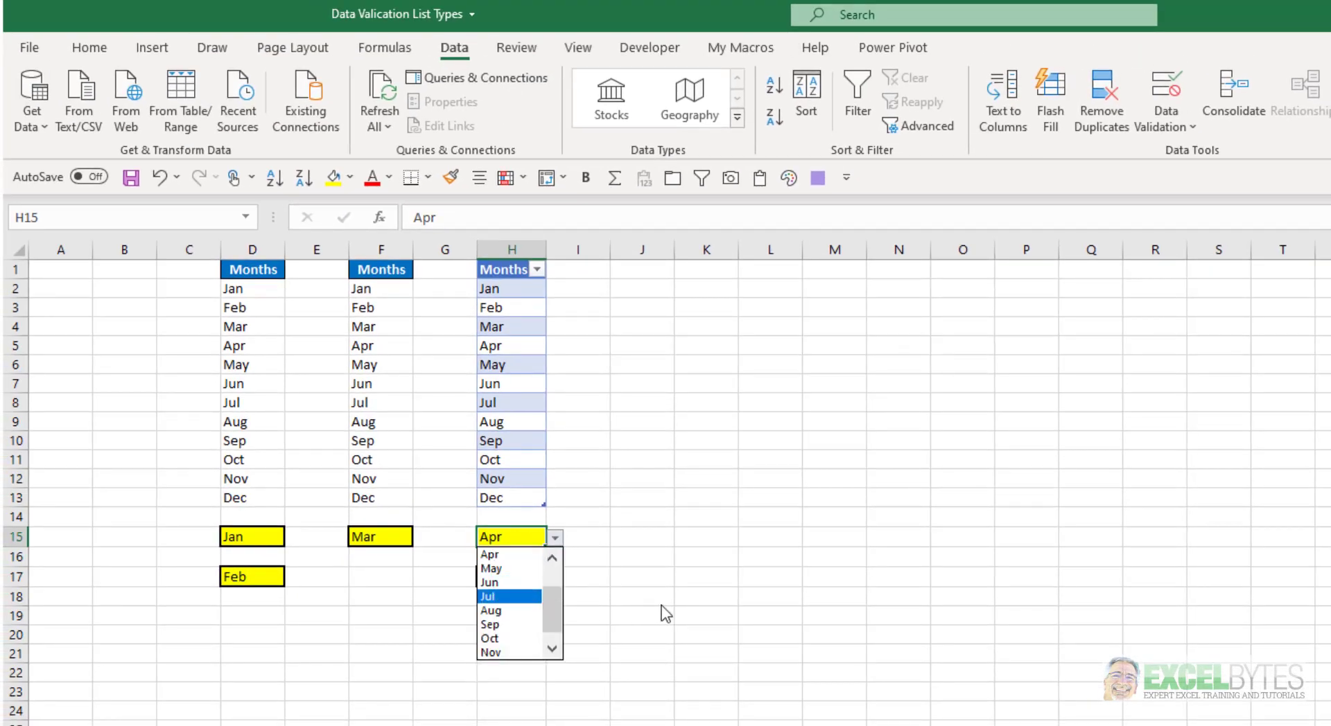
{"action": "left_click", "coordinate": [490, 568]}
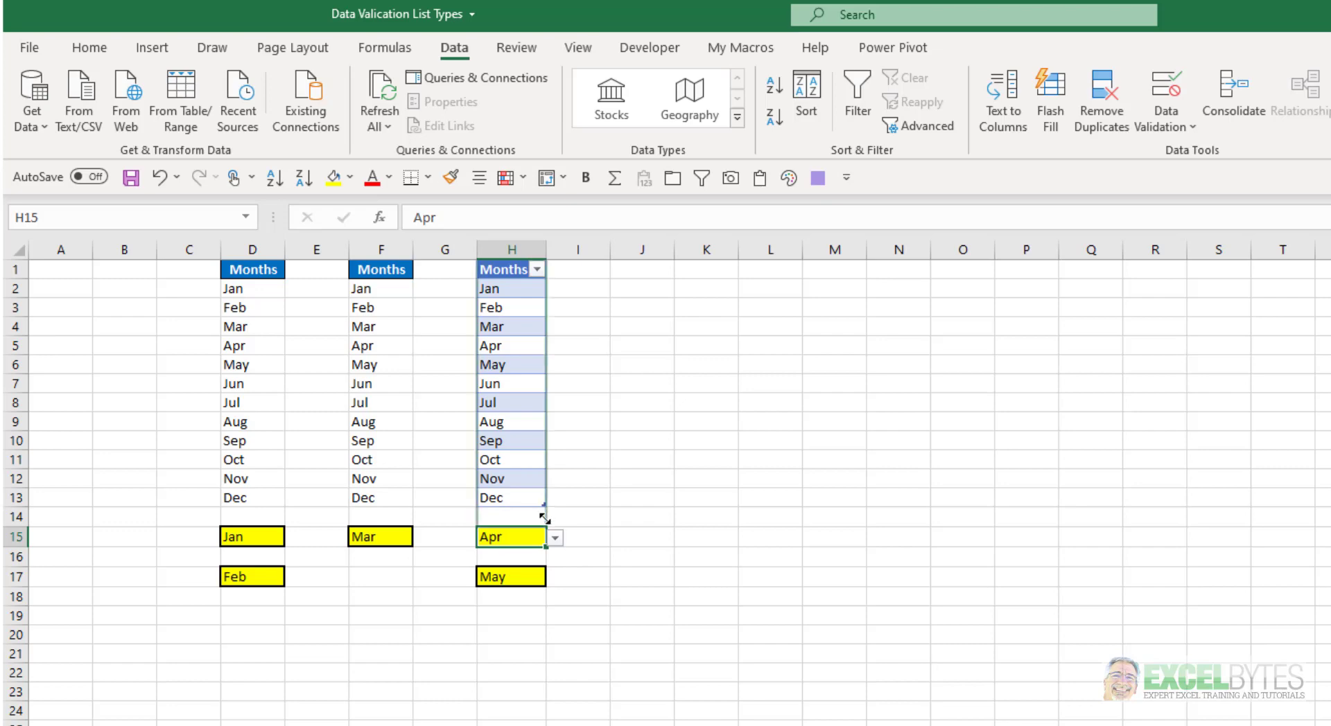
{"action": "left_click", "coordinate": [510, 517]}
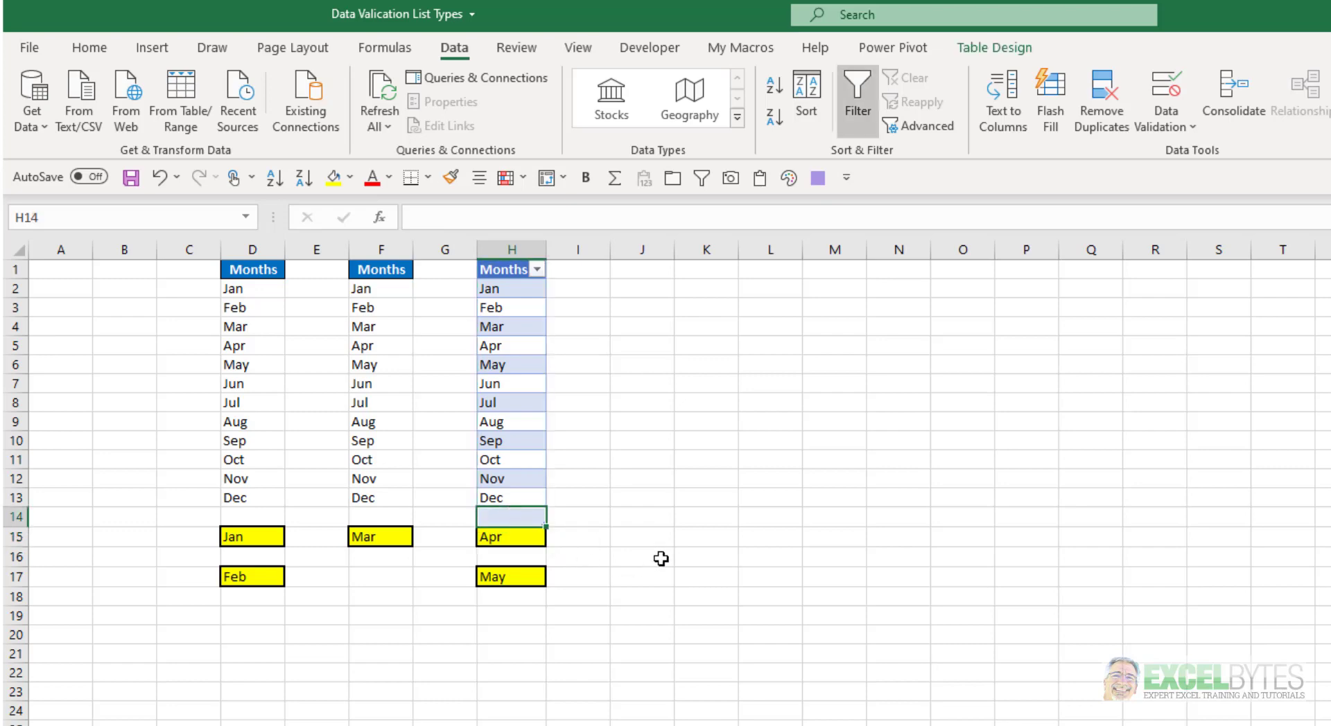
{"action": "type", "text": "Mike"}
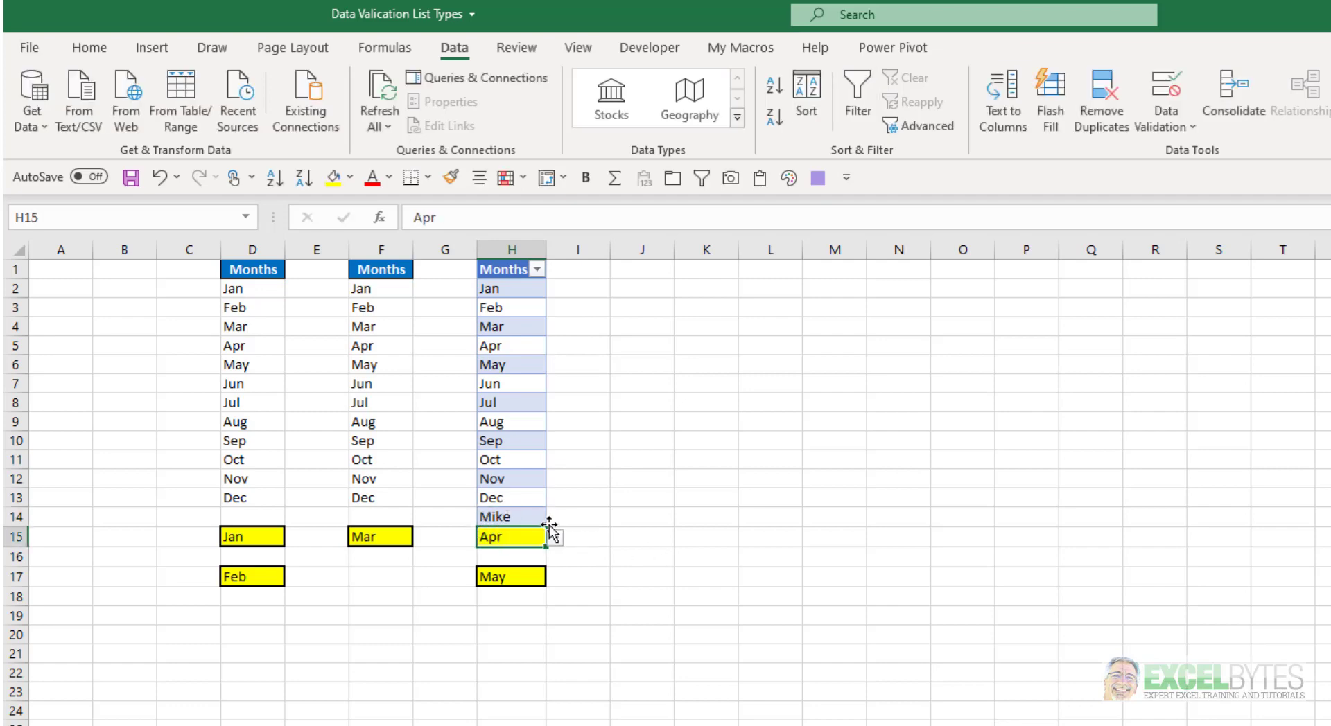
{"action": "left_click", "coordinate": [555, 537]}
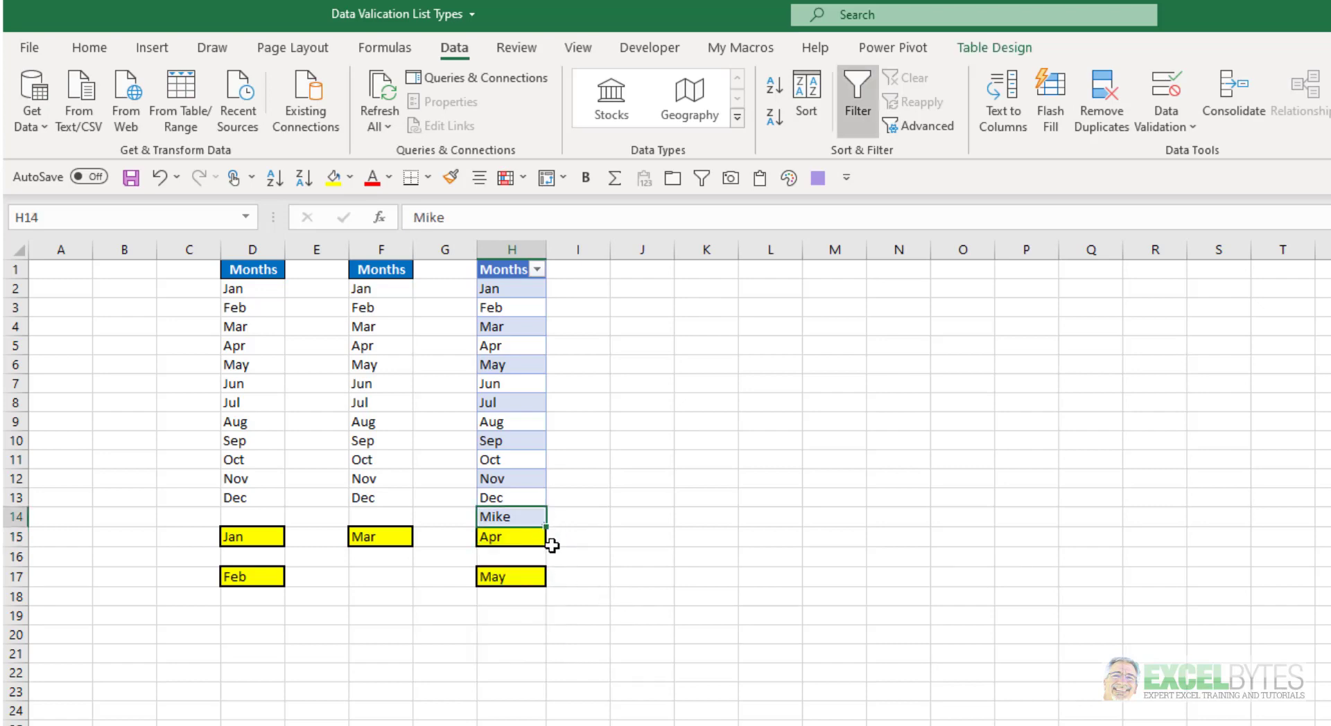
{"action": "key", "text": "Delete"}
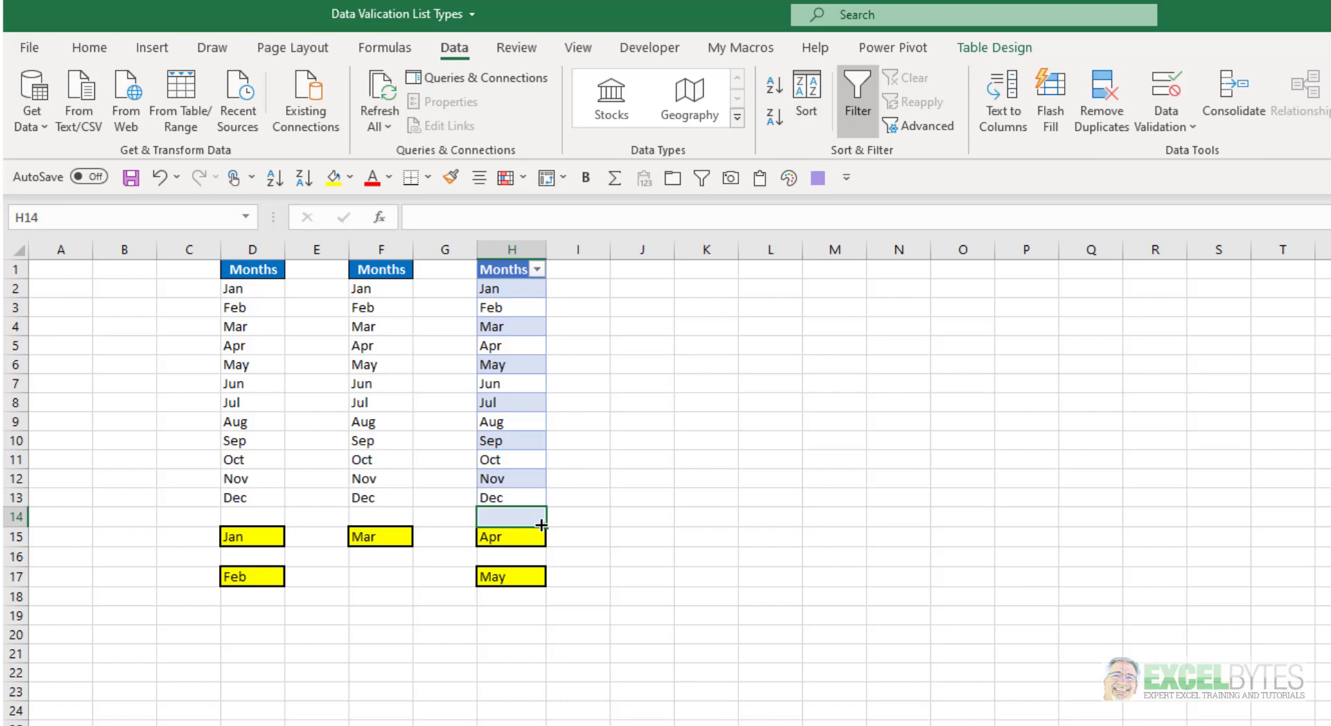
{"action": "left_click", "coordinate": [578, 536]}
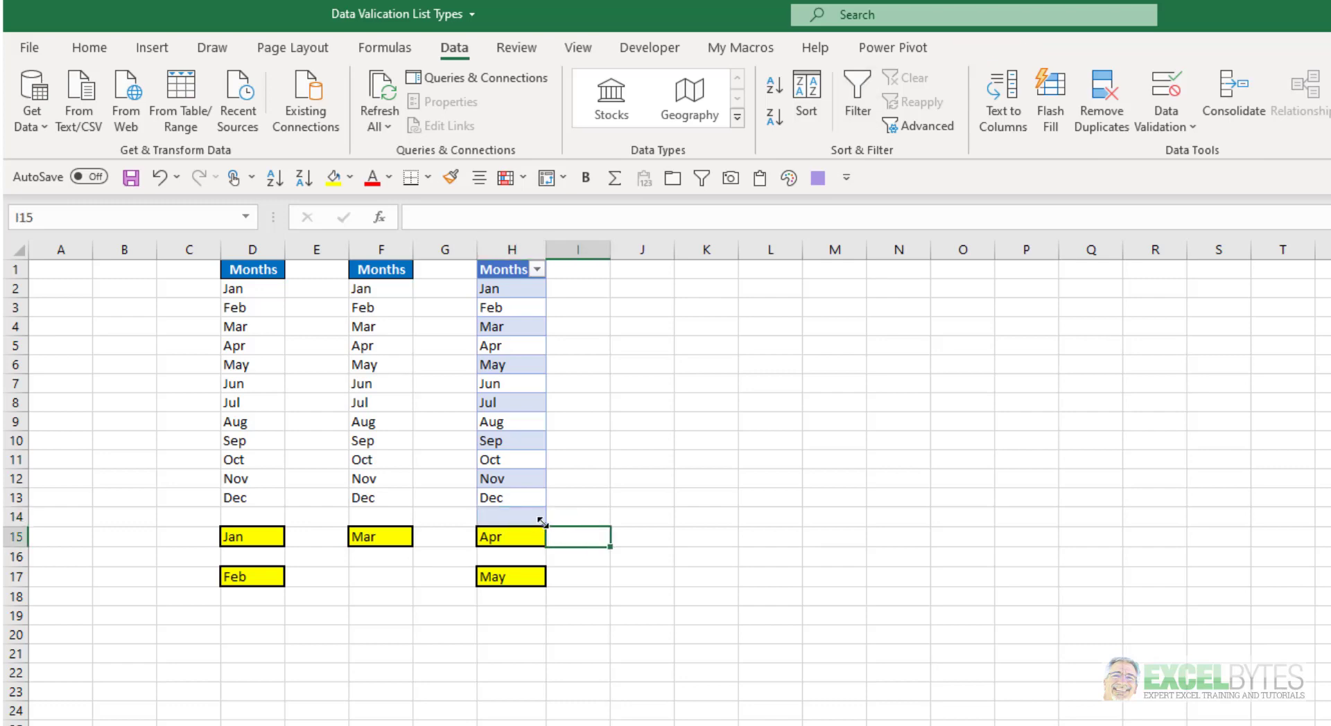
{"action": "left_click", "coordinate": [510, 537]}
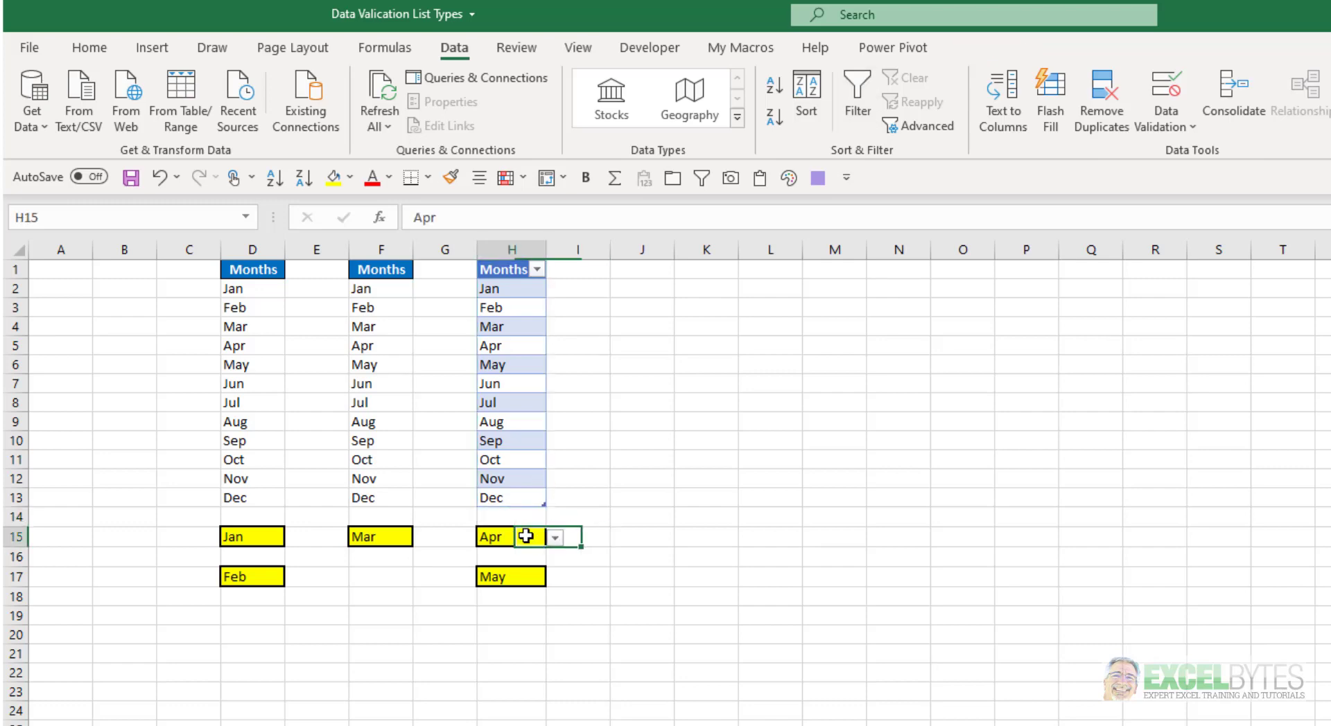
{"action": "left_click", "coordinate": [554, 537]}
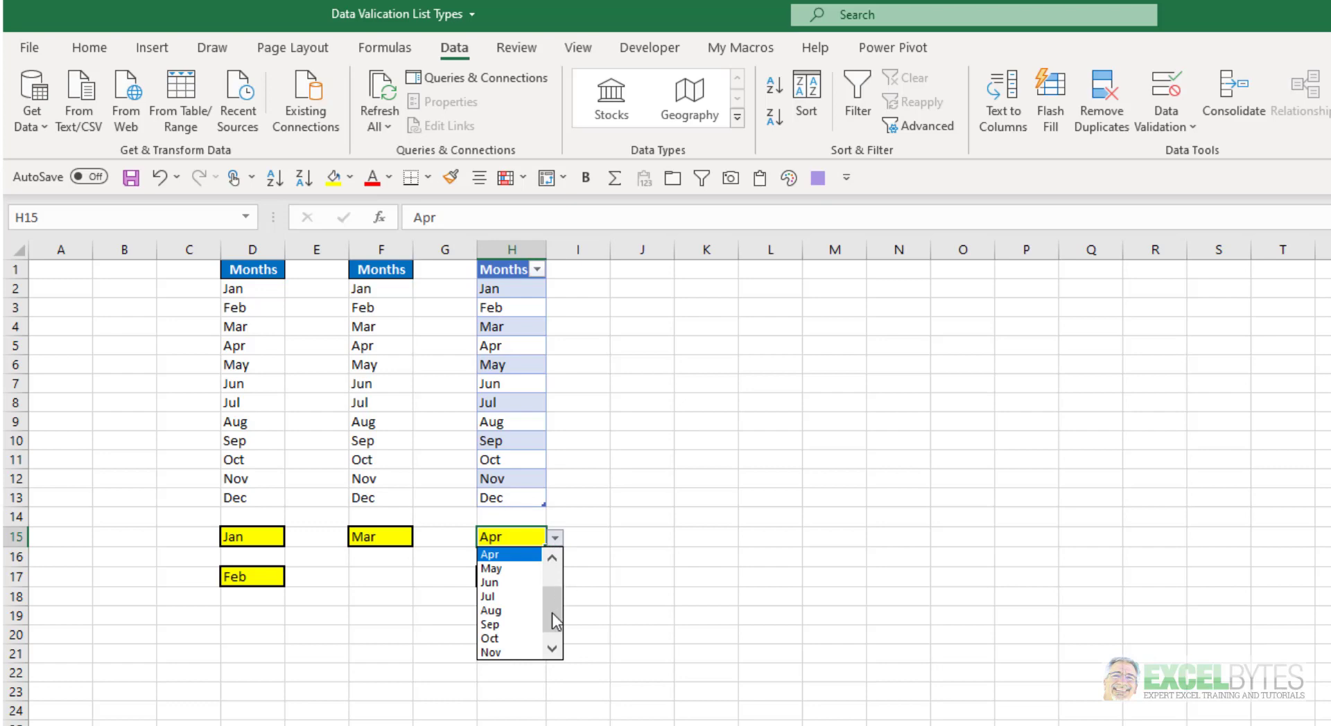
{"action": "left_click", "coordinate": [490, 569]}
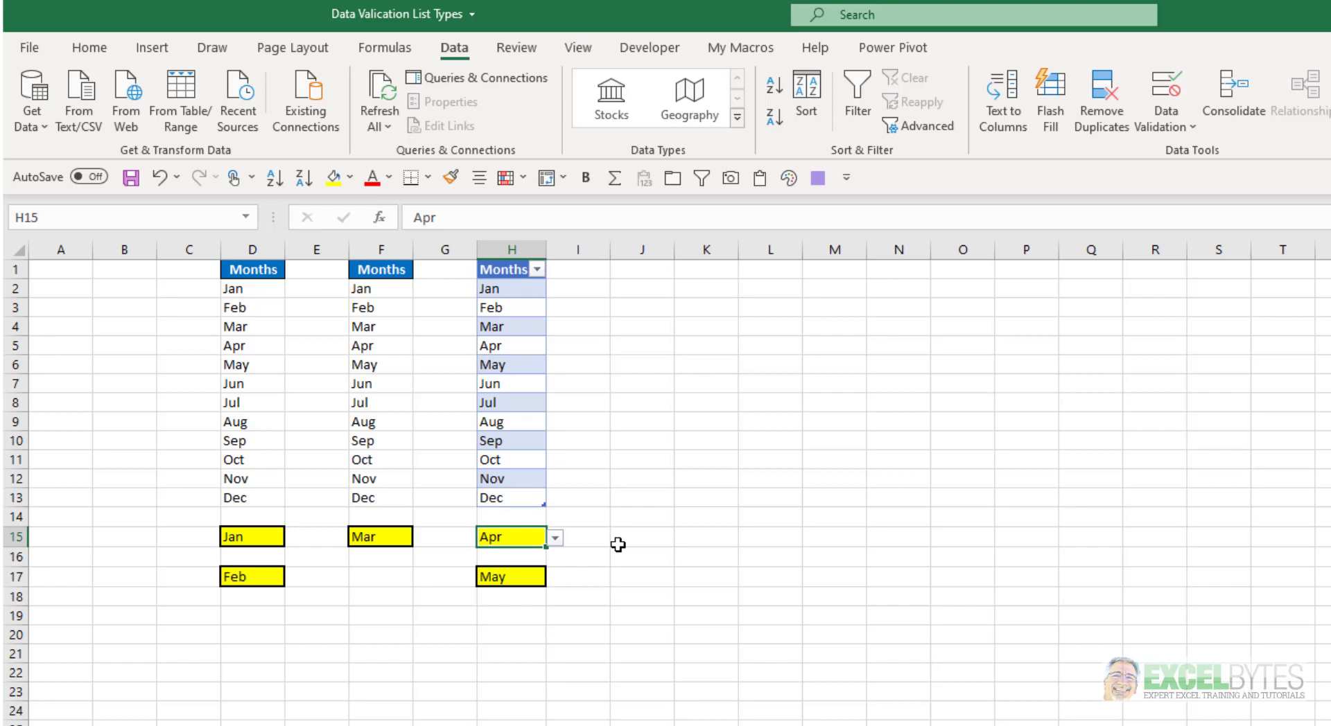
{"action": "mouse_move", "coordinate": [528, 549]}
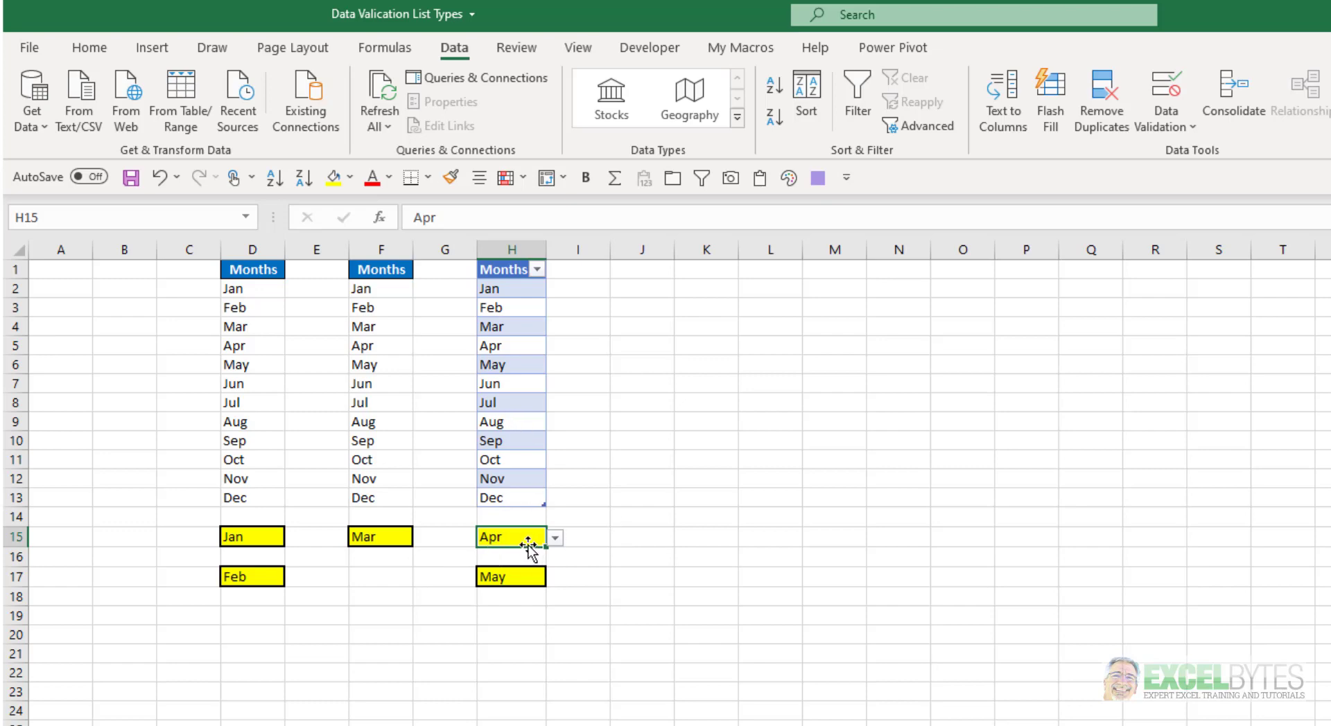
{"action": "left_click", "coordinate": [1164, 92]}
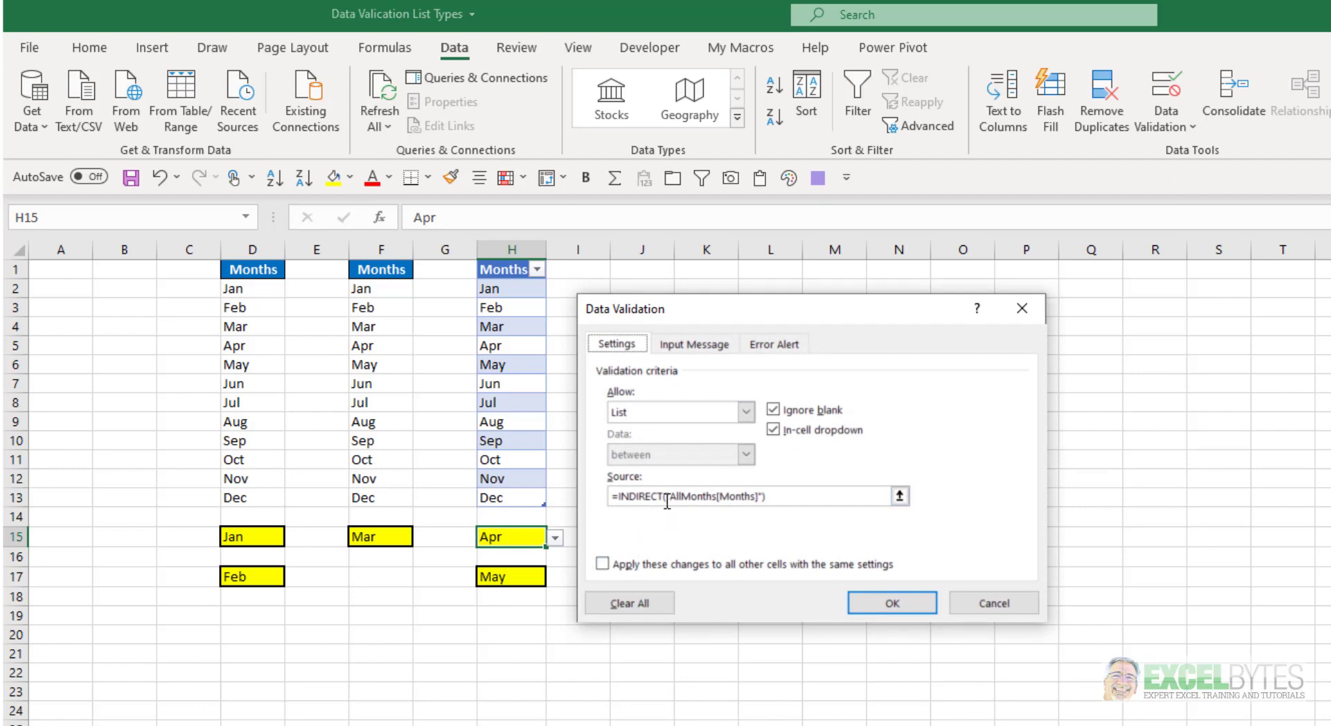
{"action": "mouse_move", "coordinate": [732, 521]}
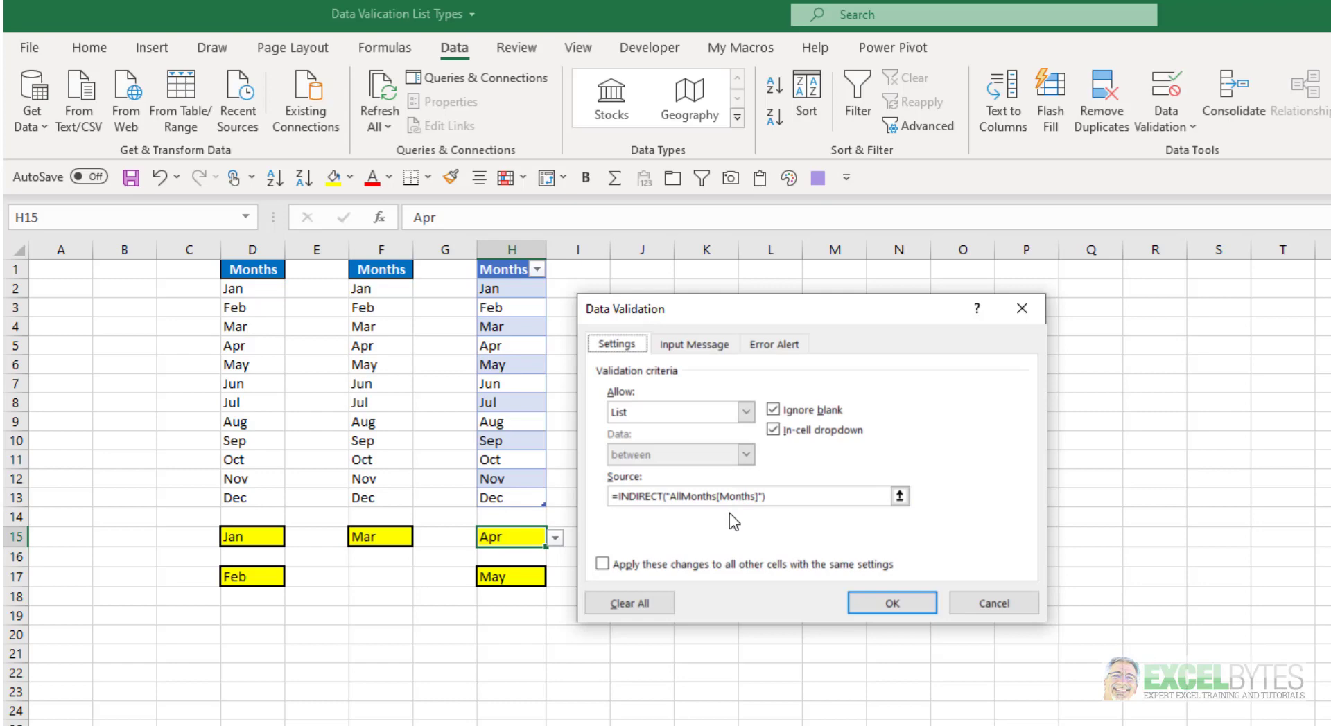
{"action": "mouse_move", "coordinate": [541, 503]}
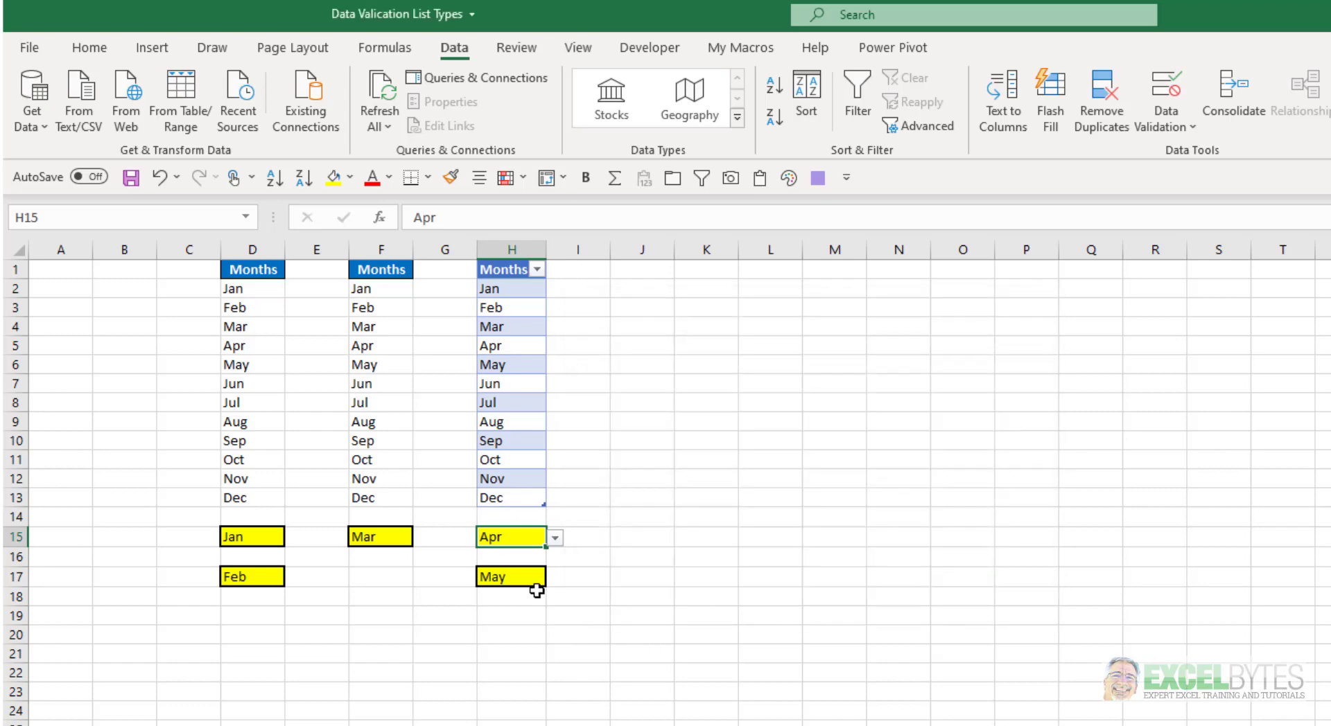
{"action": "left_click", "coordinate": [509, 577]}
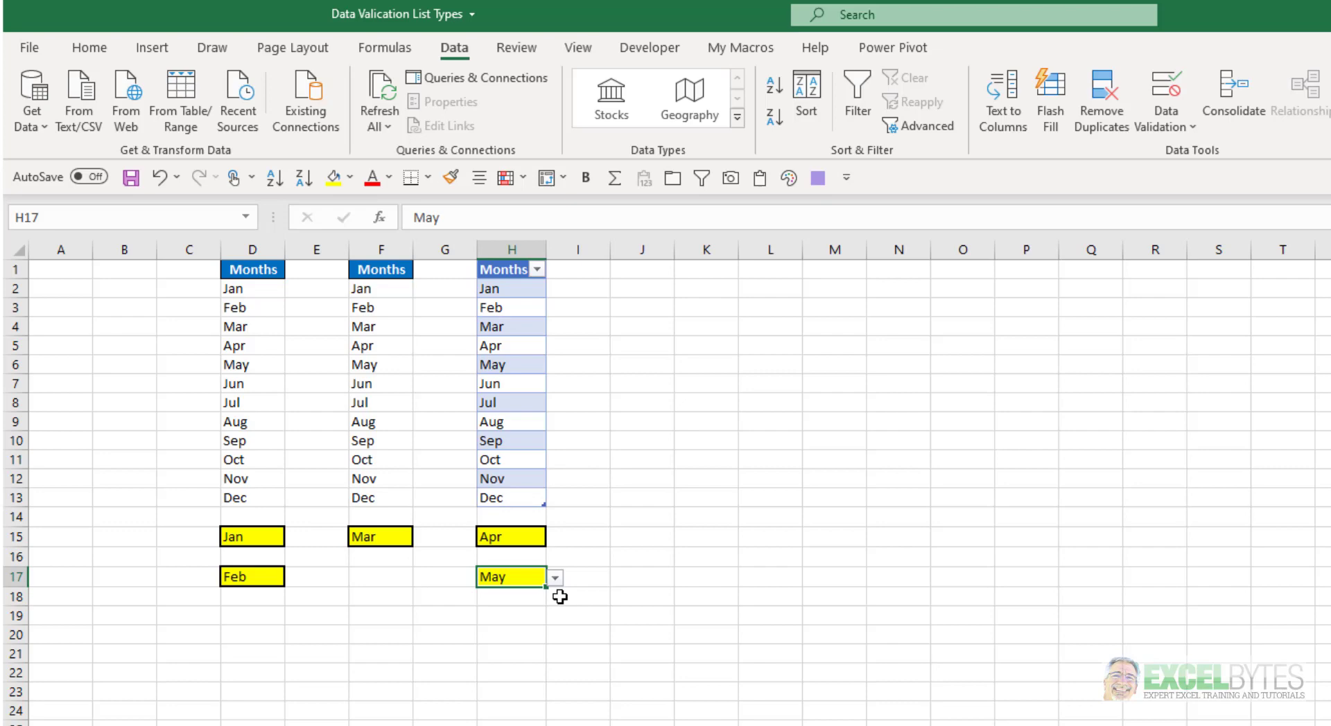
{"action": "mouse_move", "coordinate": [774, 592]}
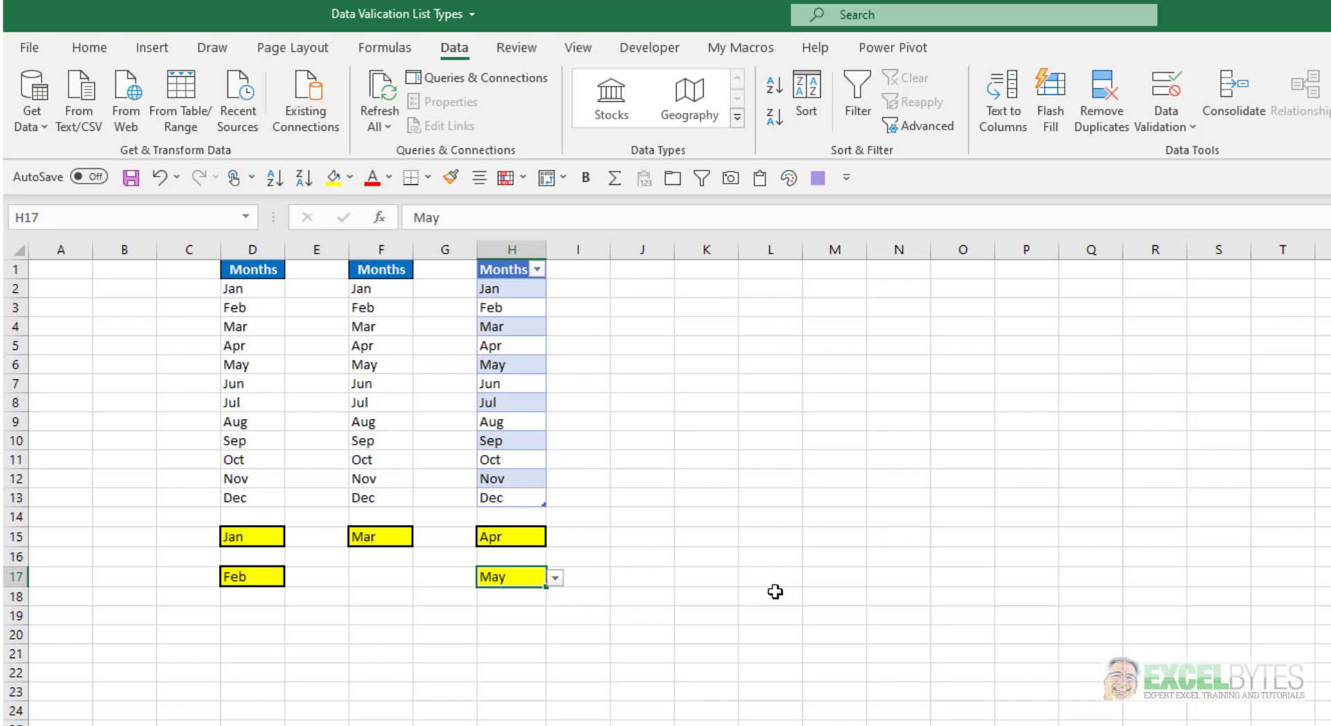
{"action": "mouse_move", "coordinate": [291, 47]}
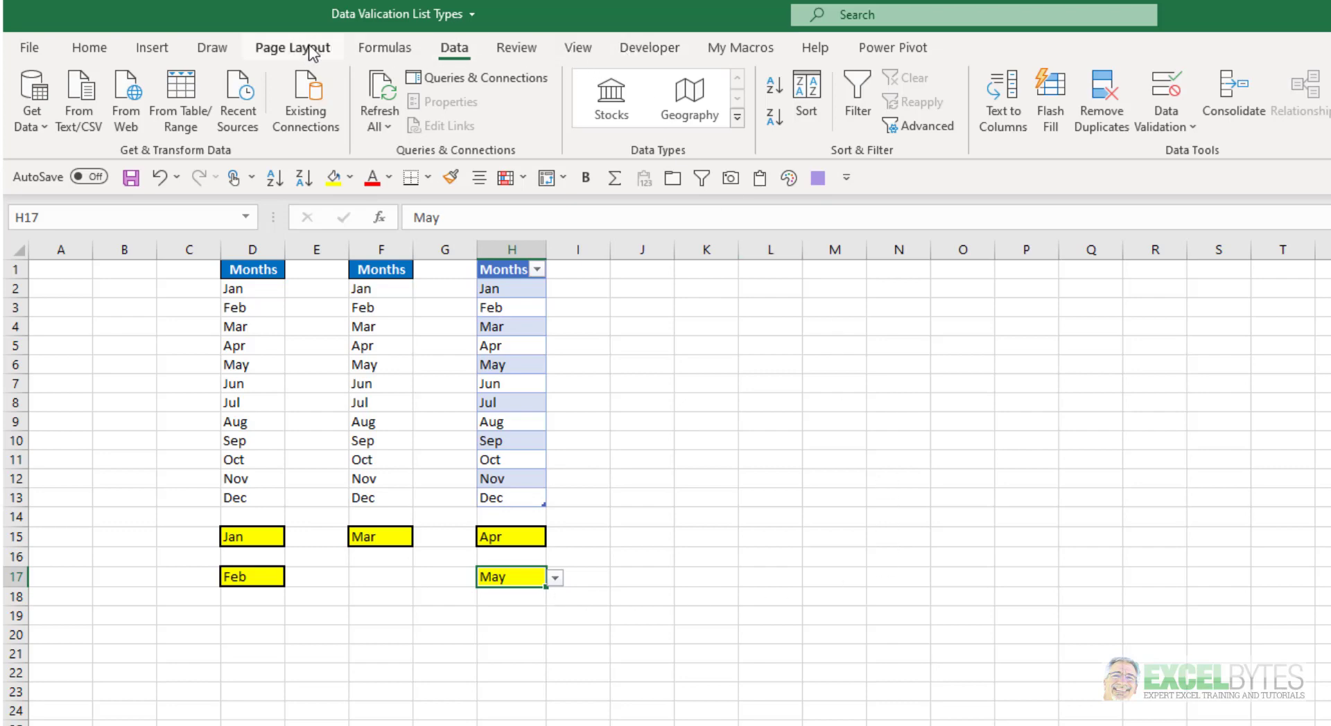
{"action": "left_click", "coordinate": [385, 47]}
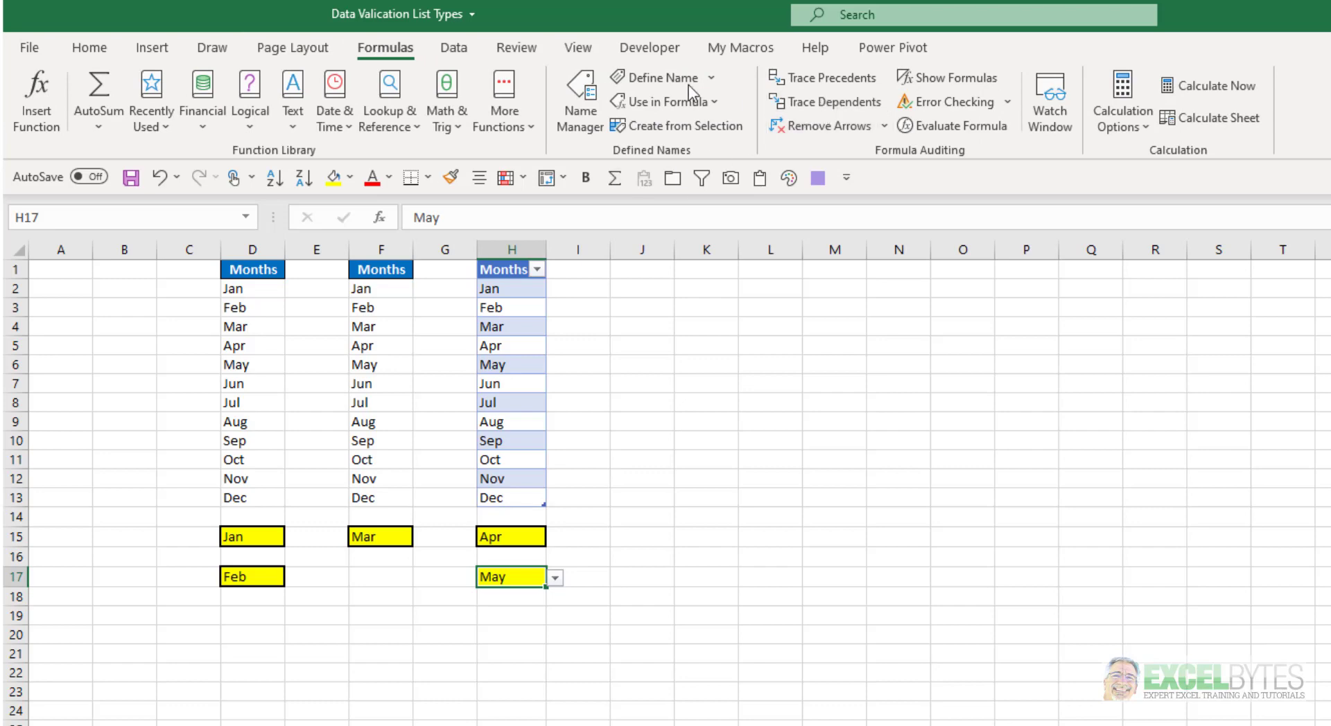
{"action": "left_click", "coordinate": [580, 100]}
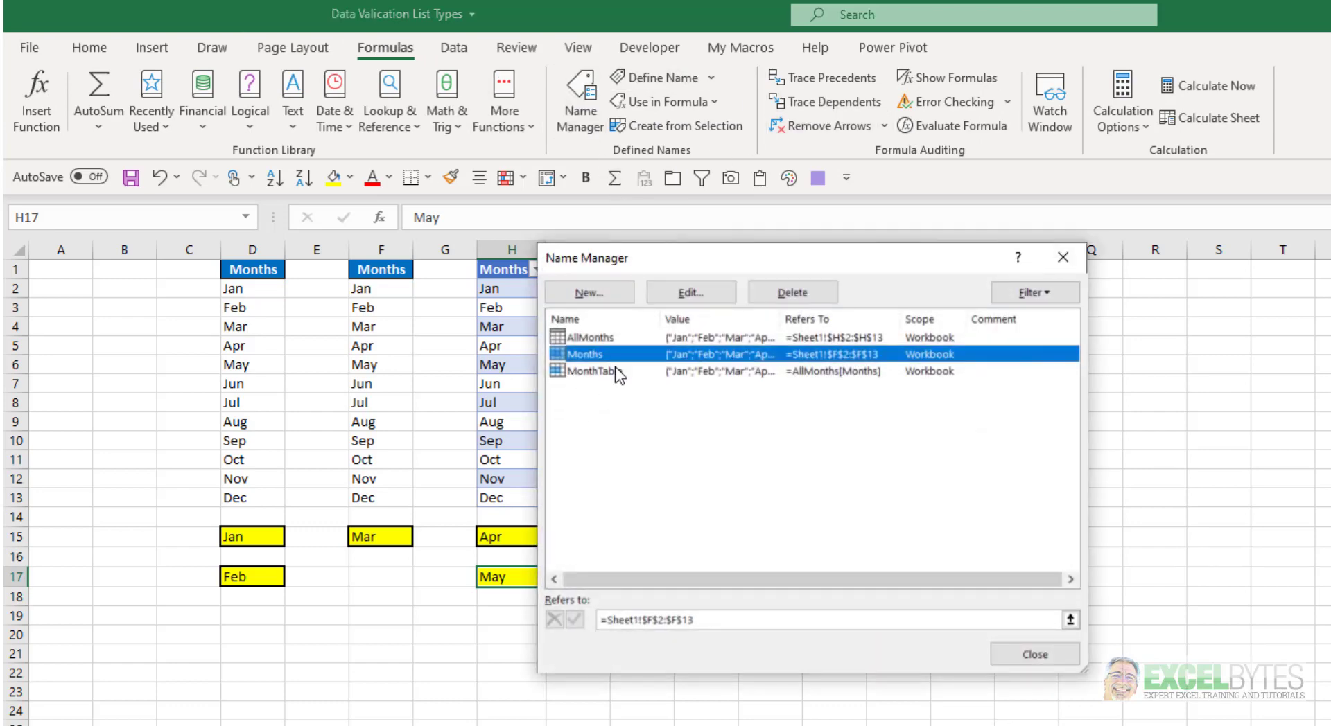
{"action": "left_click", "coordinate": [594, 371]}
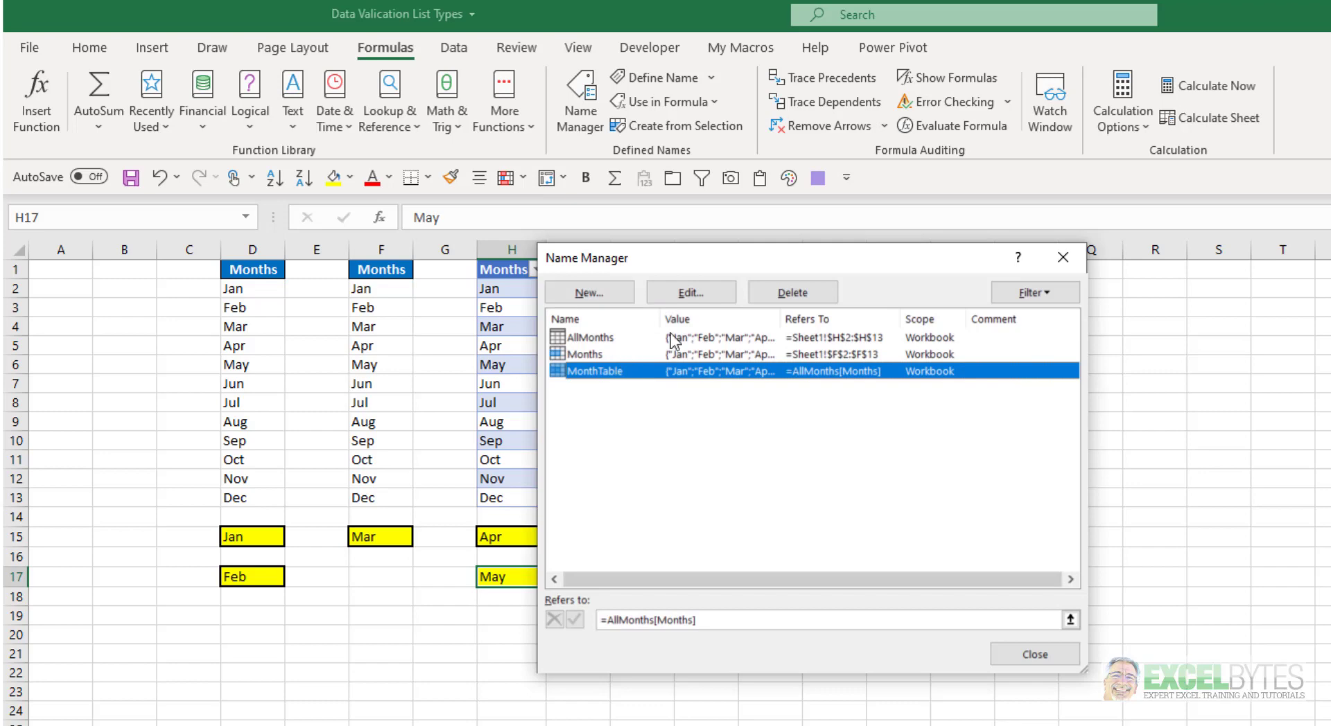
{"action": "left_click", "coordinate": [690, 292]}
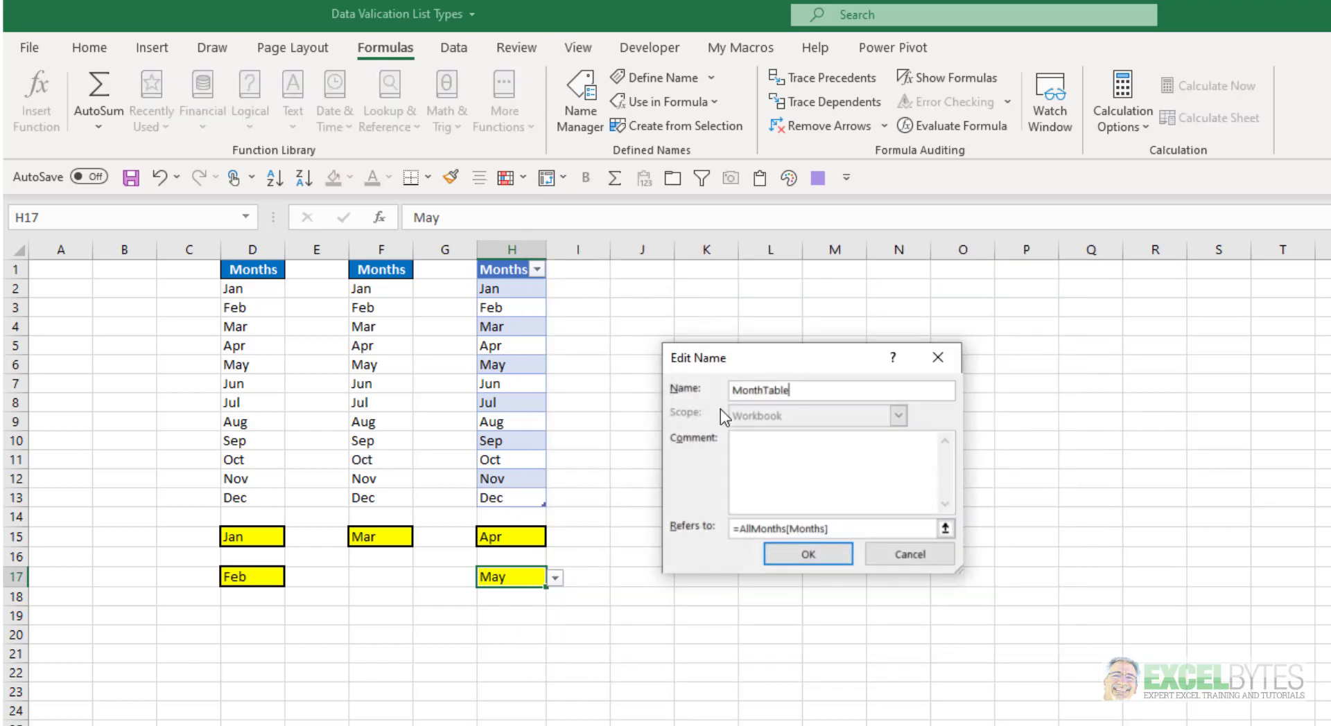
{"action": "mouse_move", "coordinate": [753, 417]}
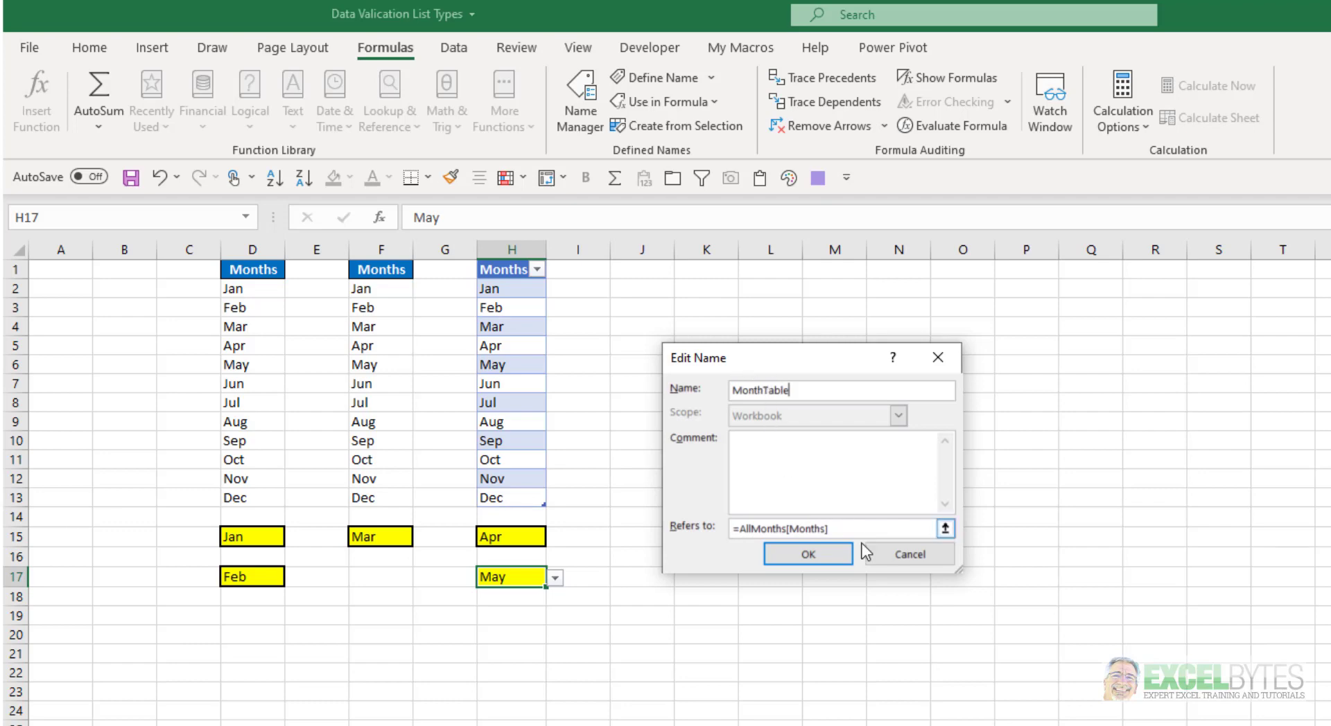
{"action": "left_click", "coordinate": [805, 553]}
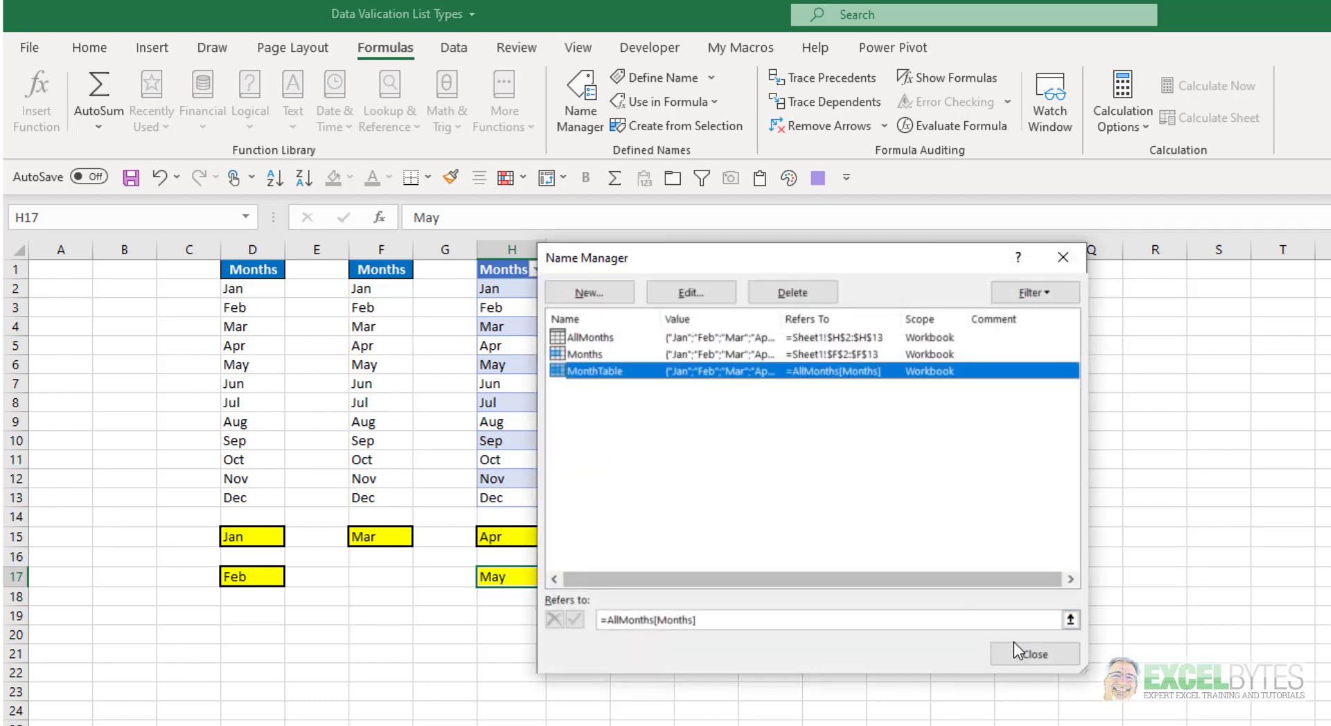
{"action": "left_click", "coordinate": [1033, 654]}
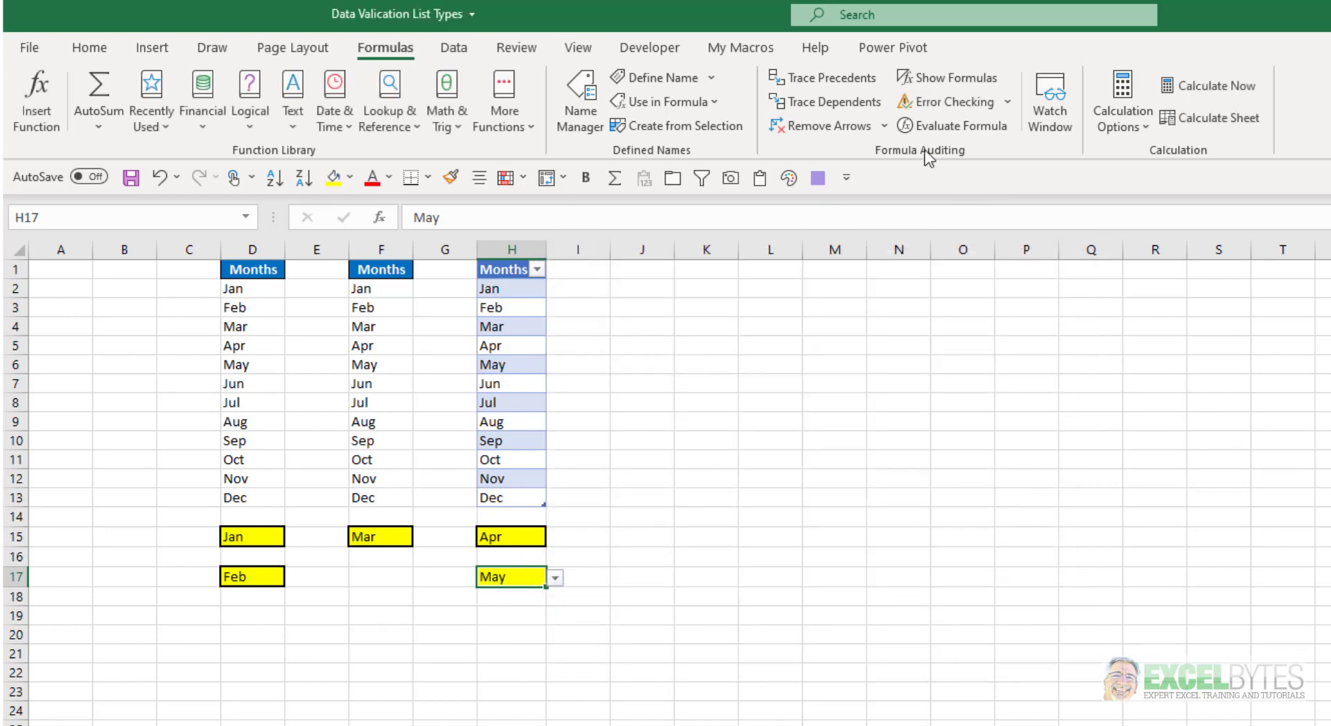
{"action": "left_click", "coordinate": [453, 48]}
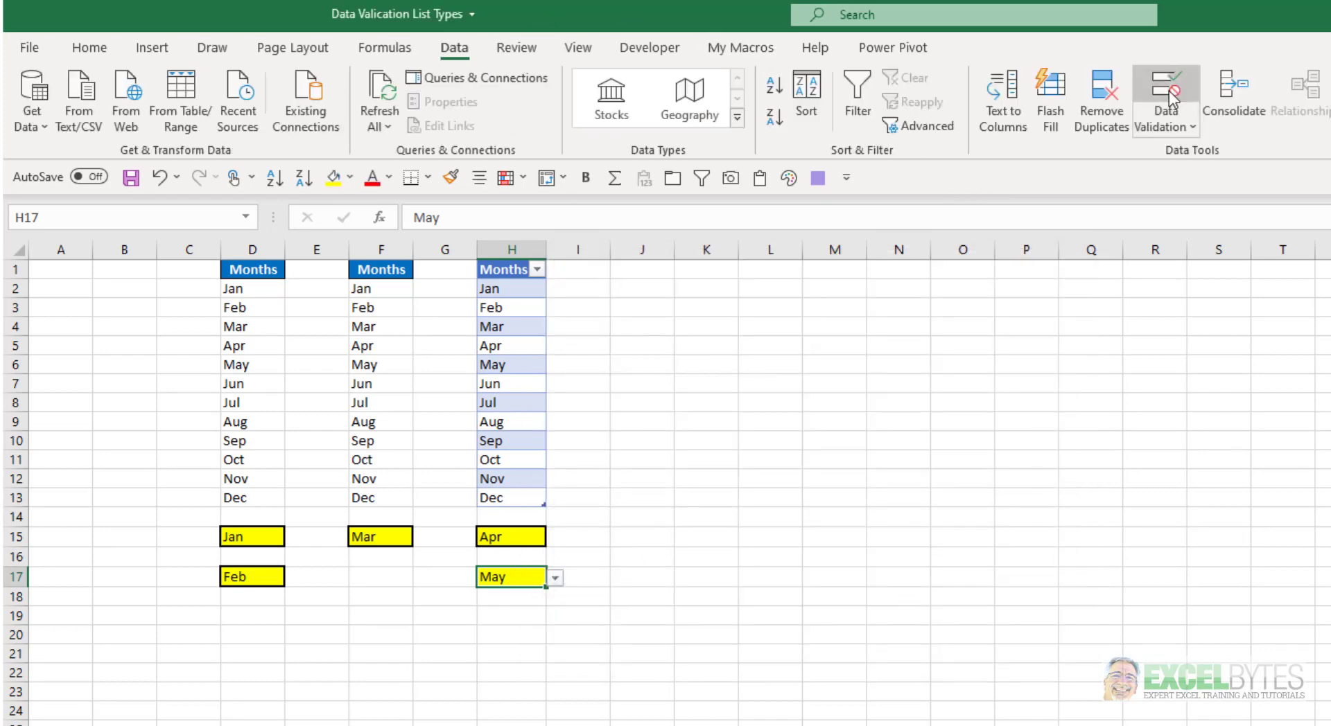
{"action": "left_click", "coordinate": [1163, 94]}
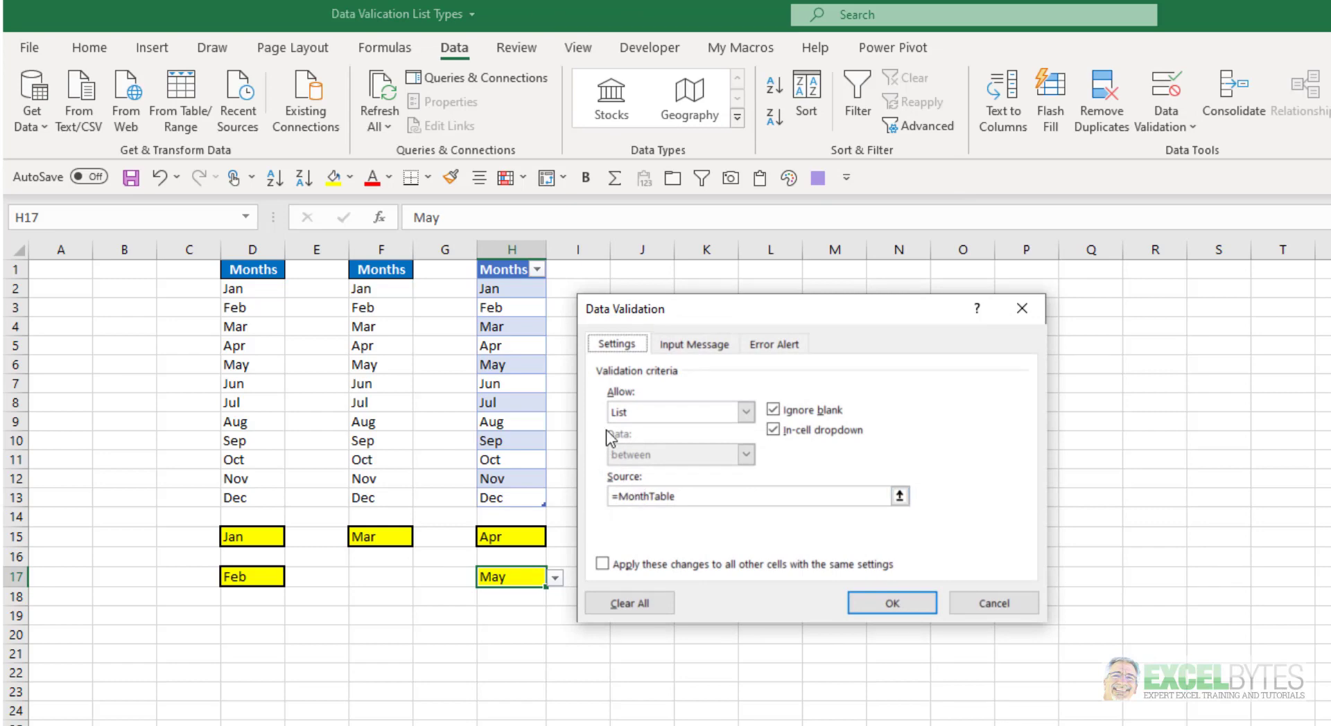
{"action": "mouse_move", "coordinate": [620, 500]}
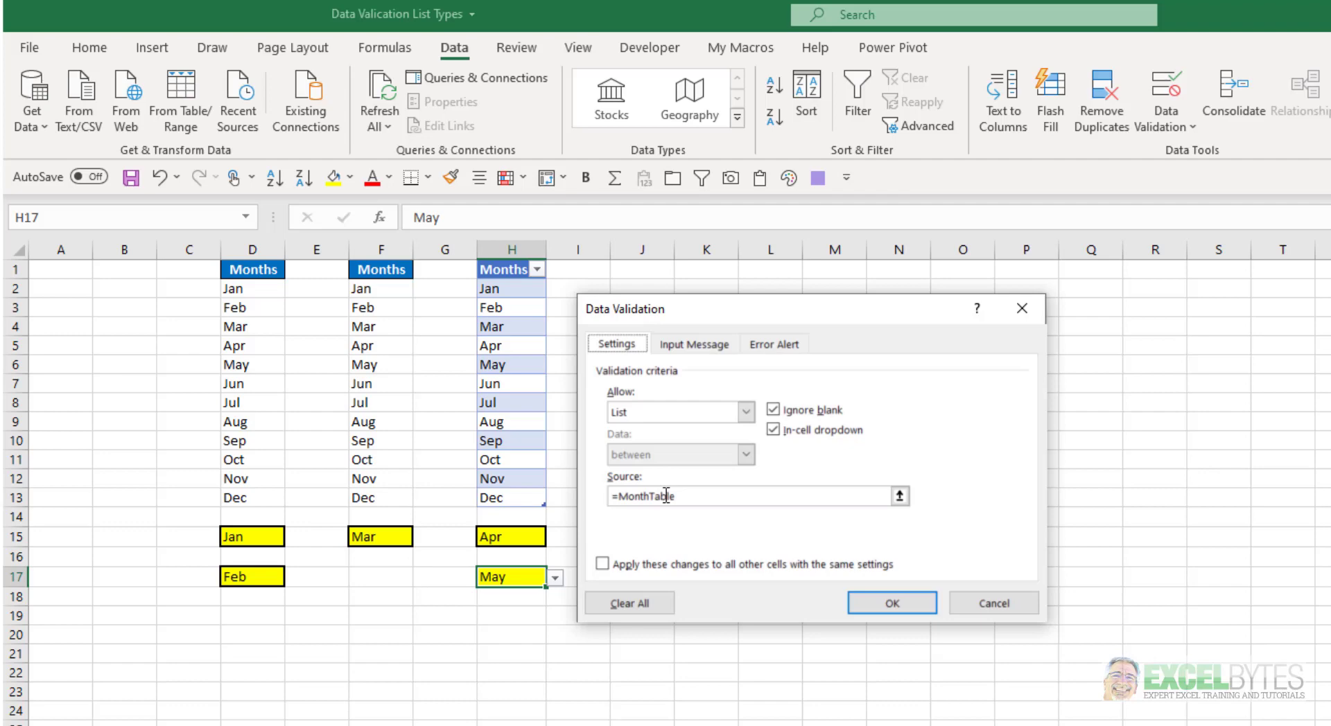
{"action": "mouse_move", "coordinate": [677, 519]}
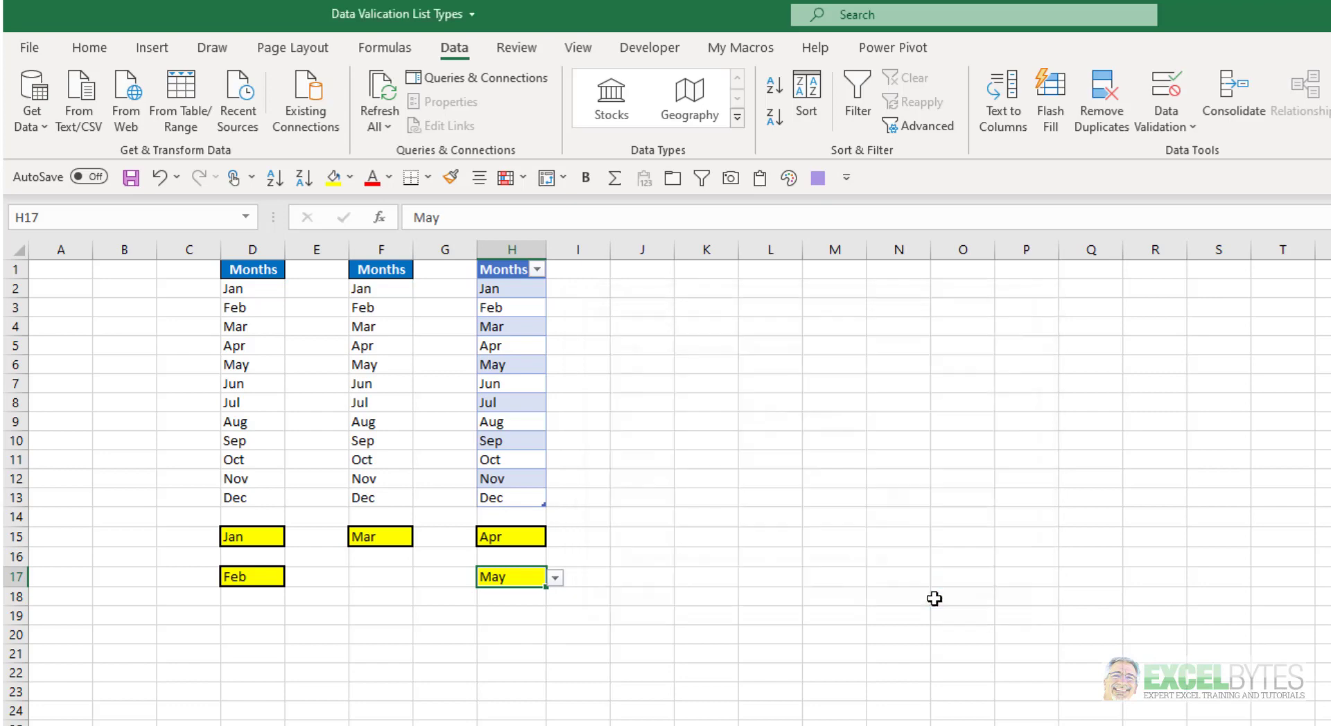
{"action": "left_click", "coordinate": [555, 578]}
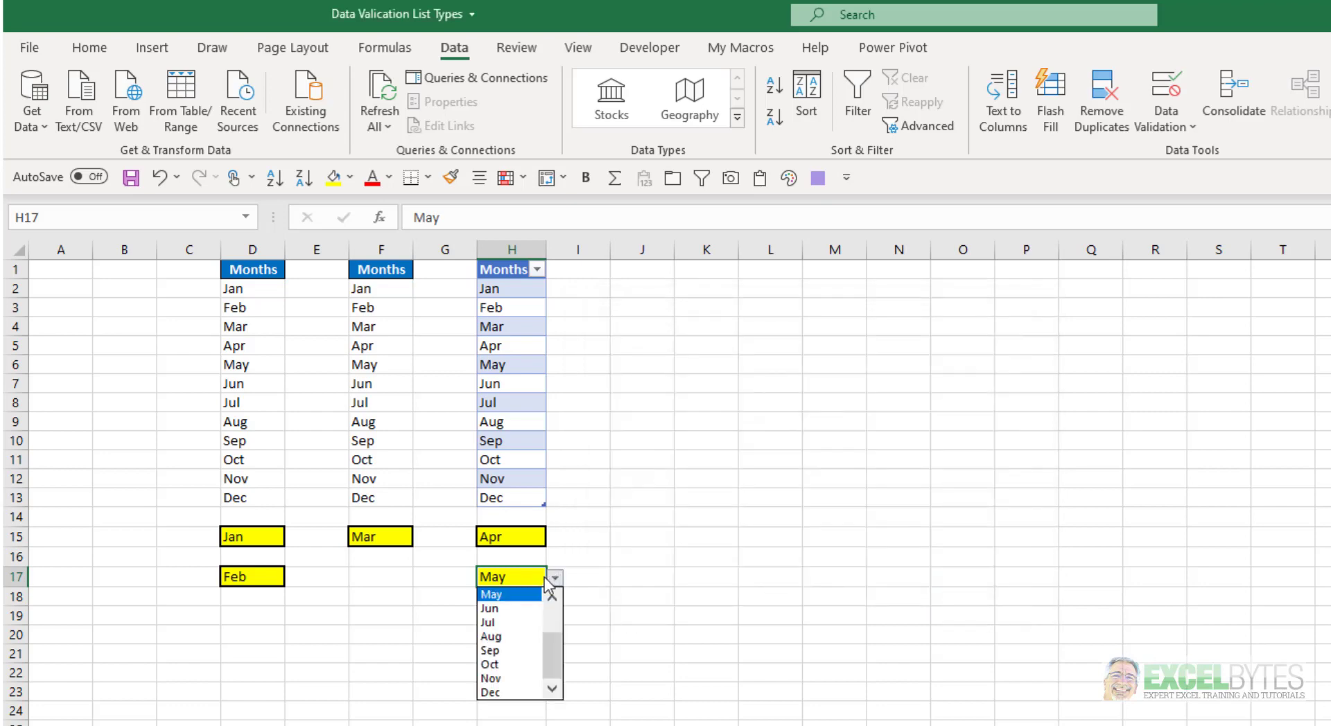
{"action": "left_click", "coordinate": [491, 594]}
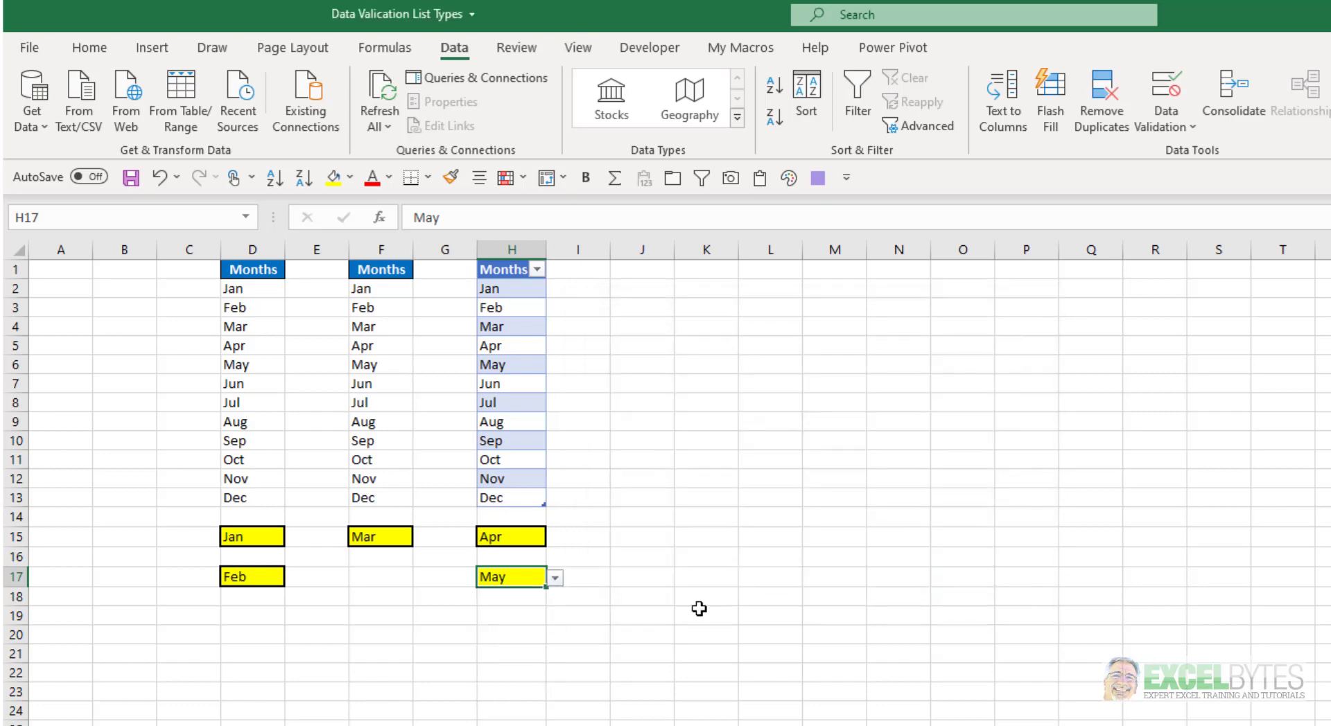